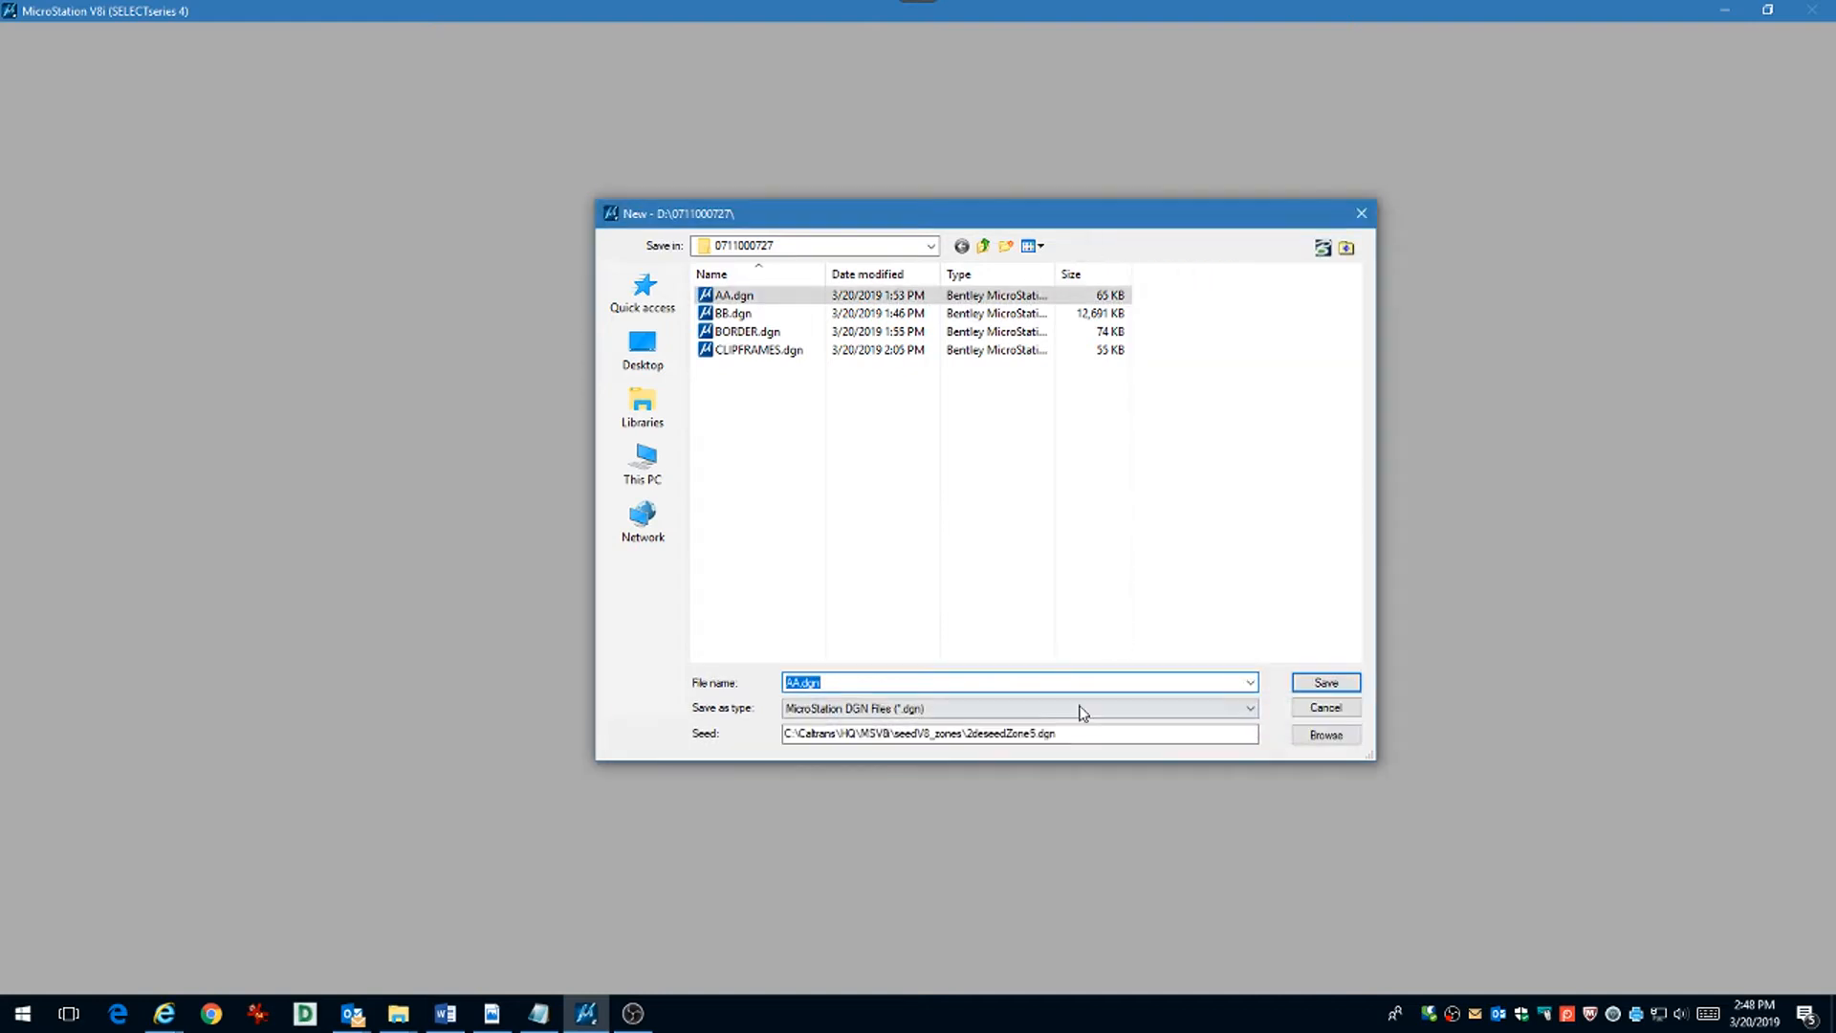
Step: Enter the project number 071100 as the new design file's name, then view open windows
click(999, 683)
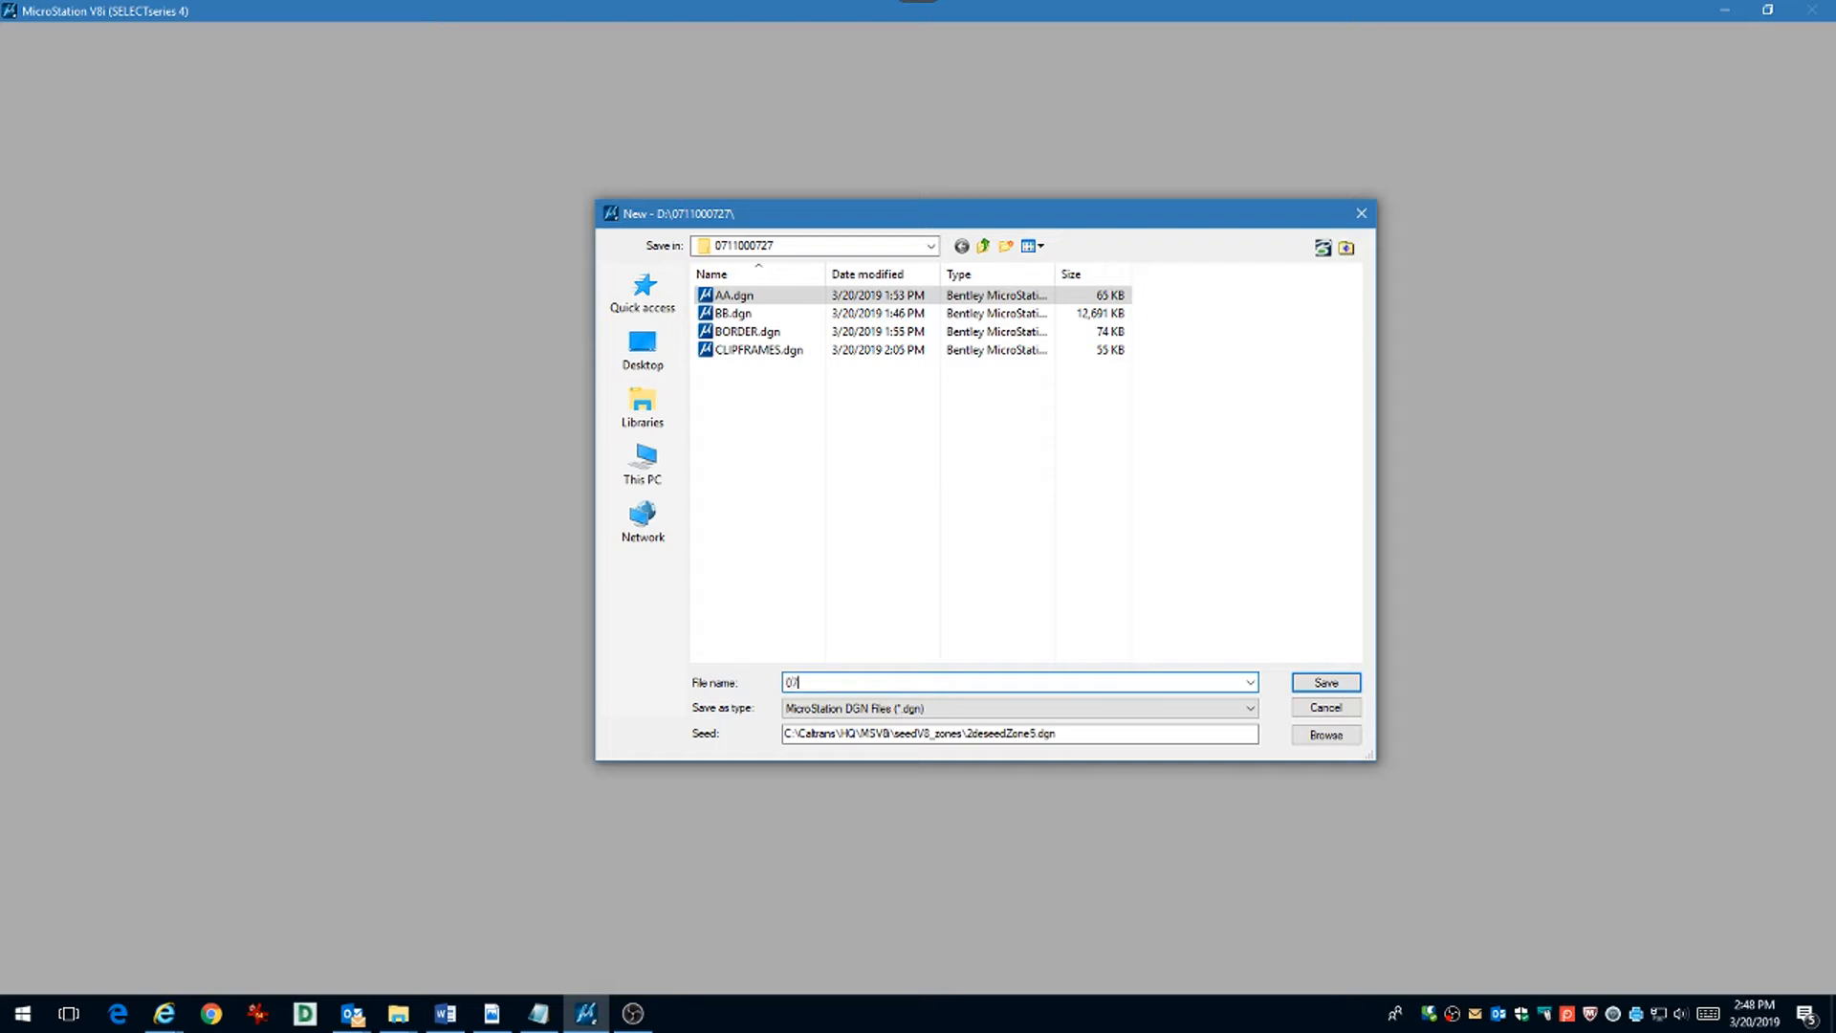
text(071100072)
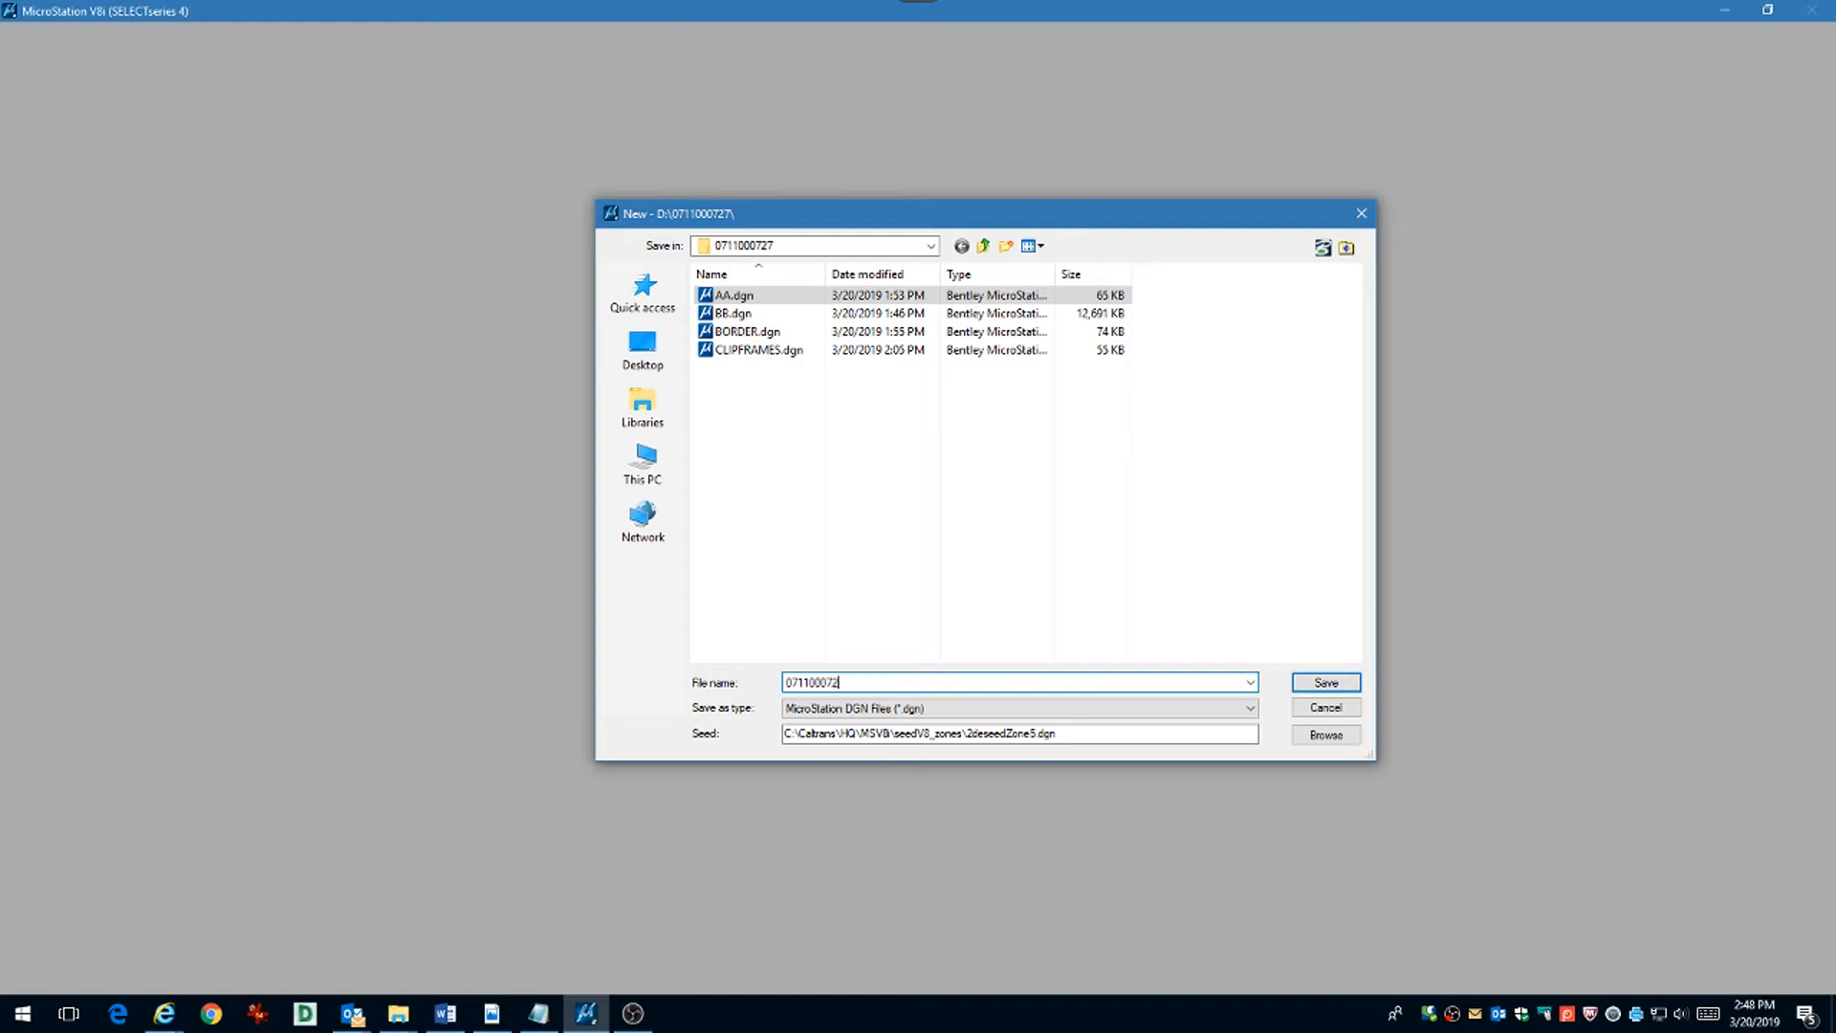
click(67, 1014)
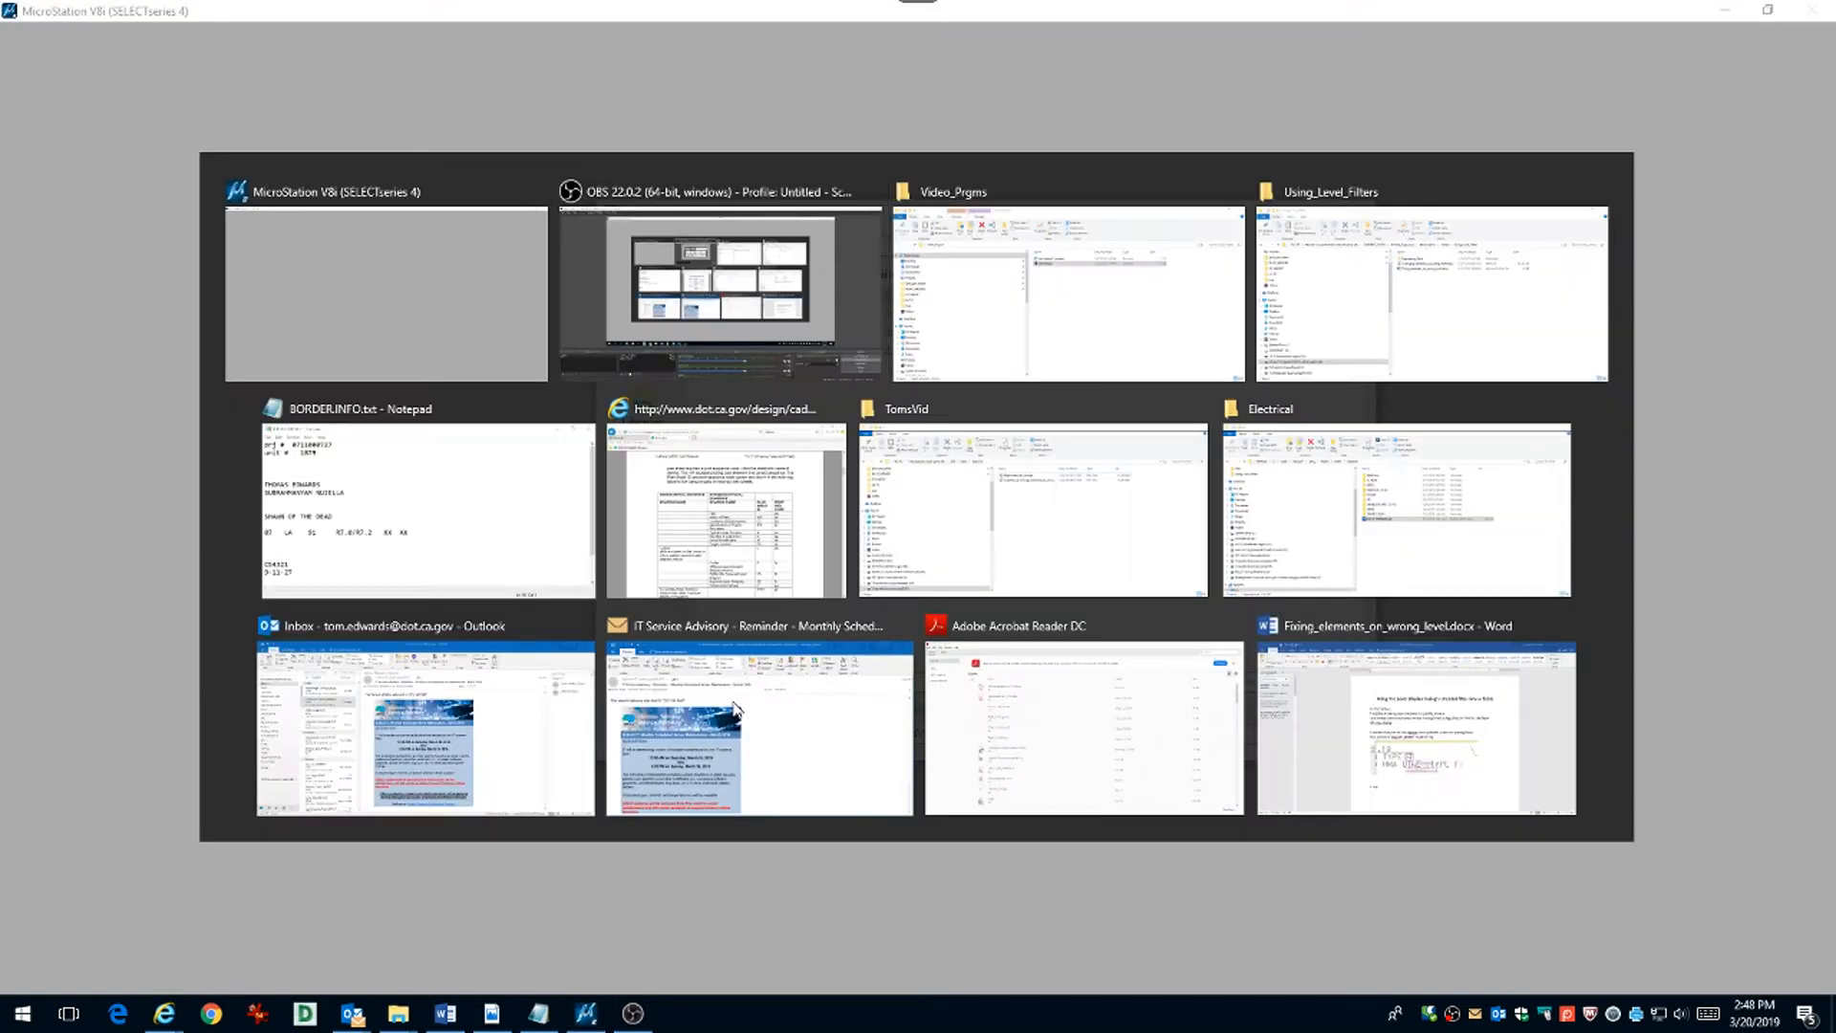
Step: Check the Caltrans CADD manual table for the Layout sheet code L, print sequence ea
click(387, 293)
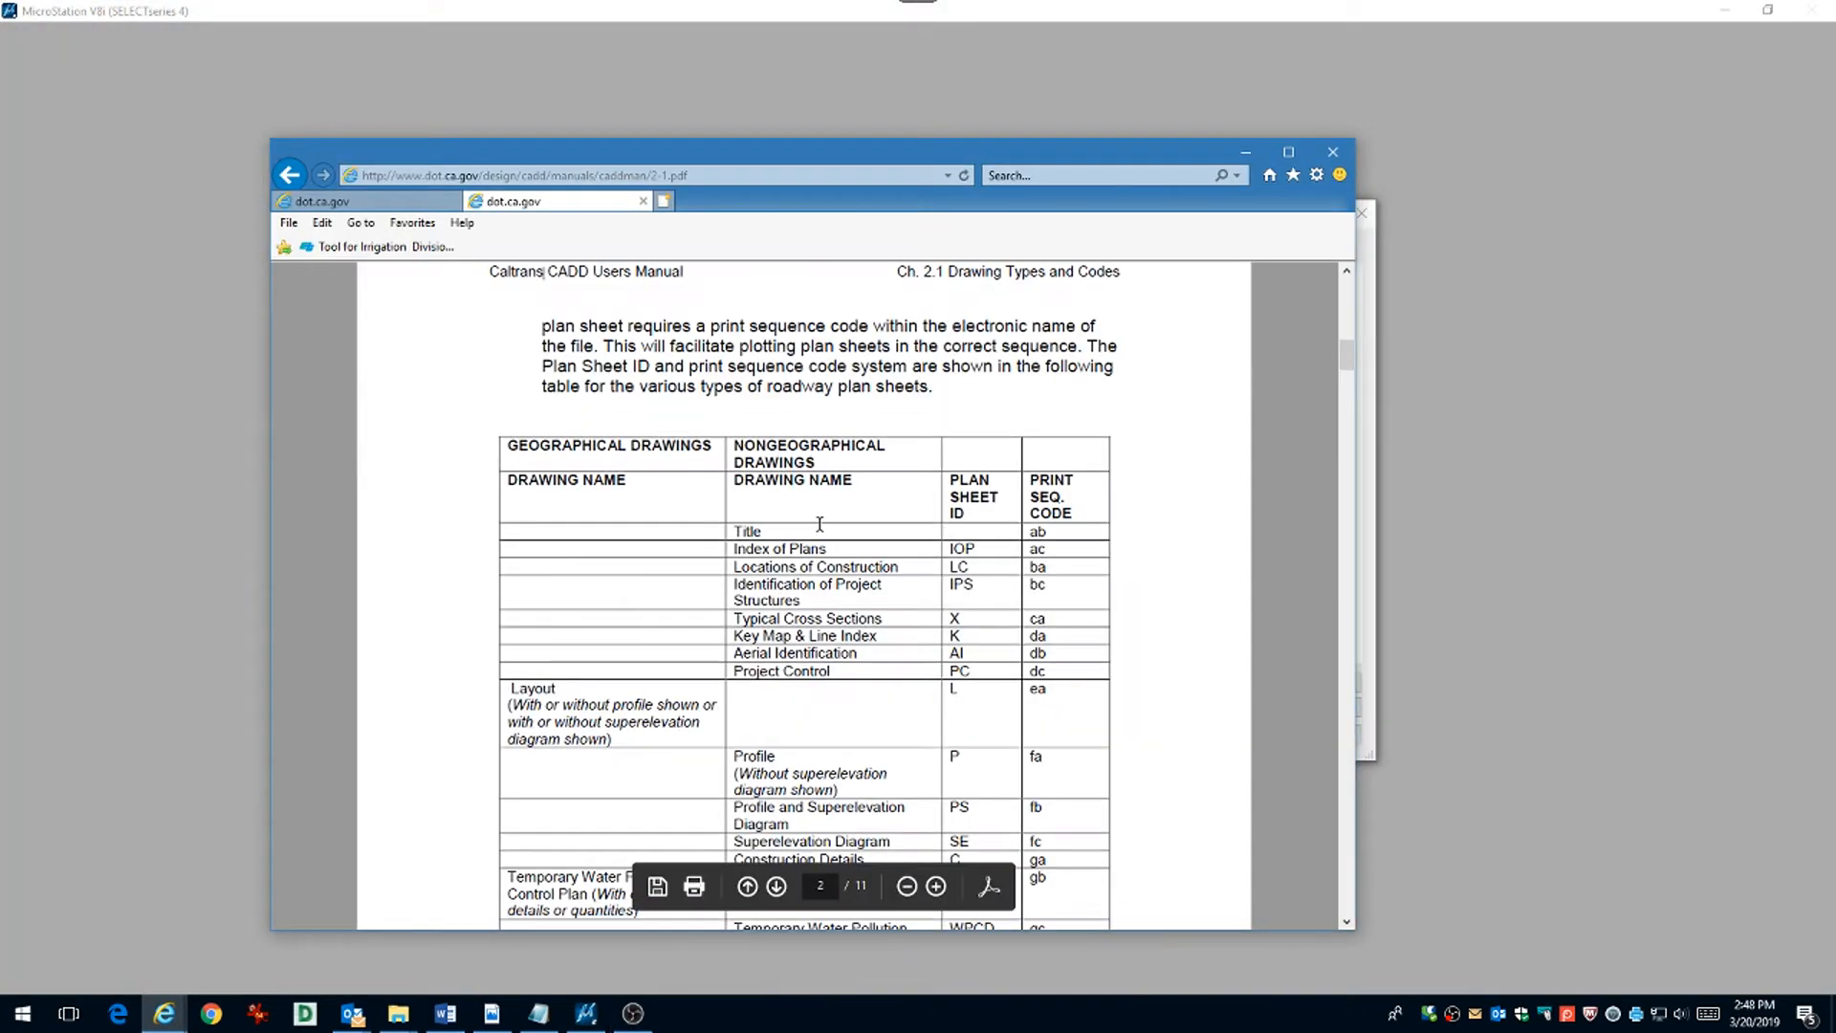
scroll(down, 3)
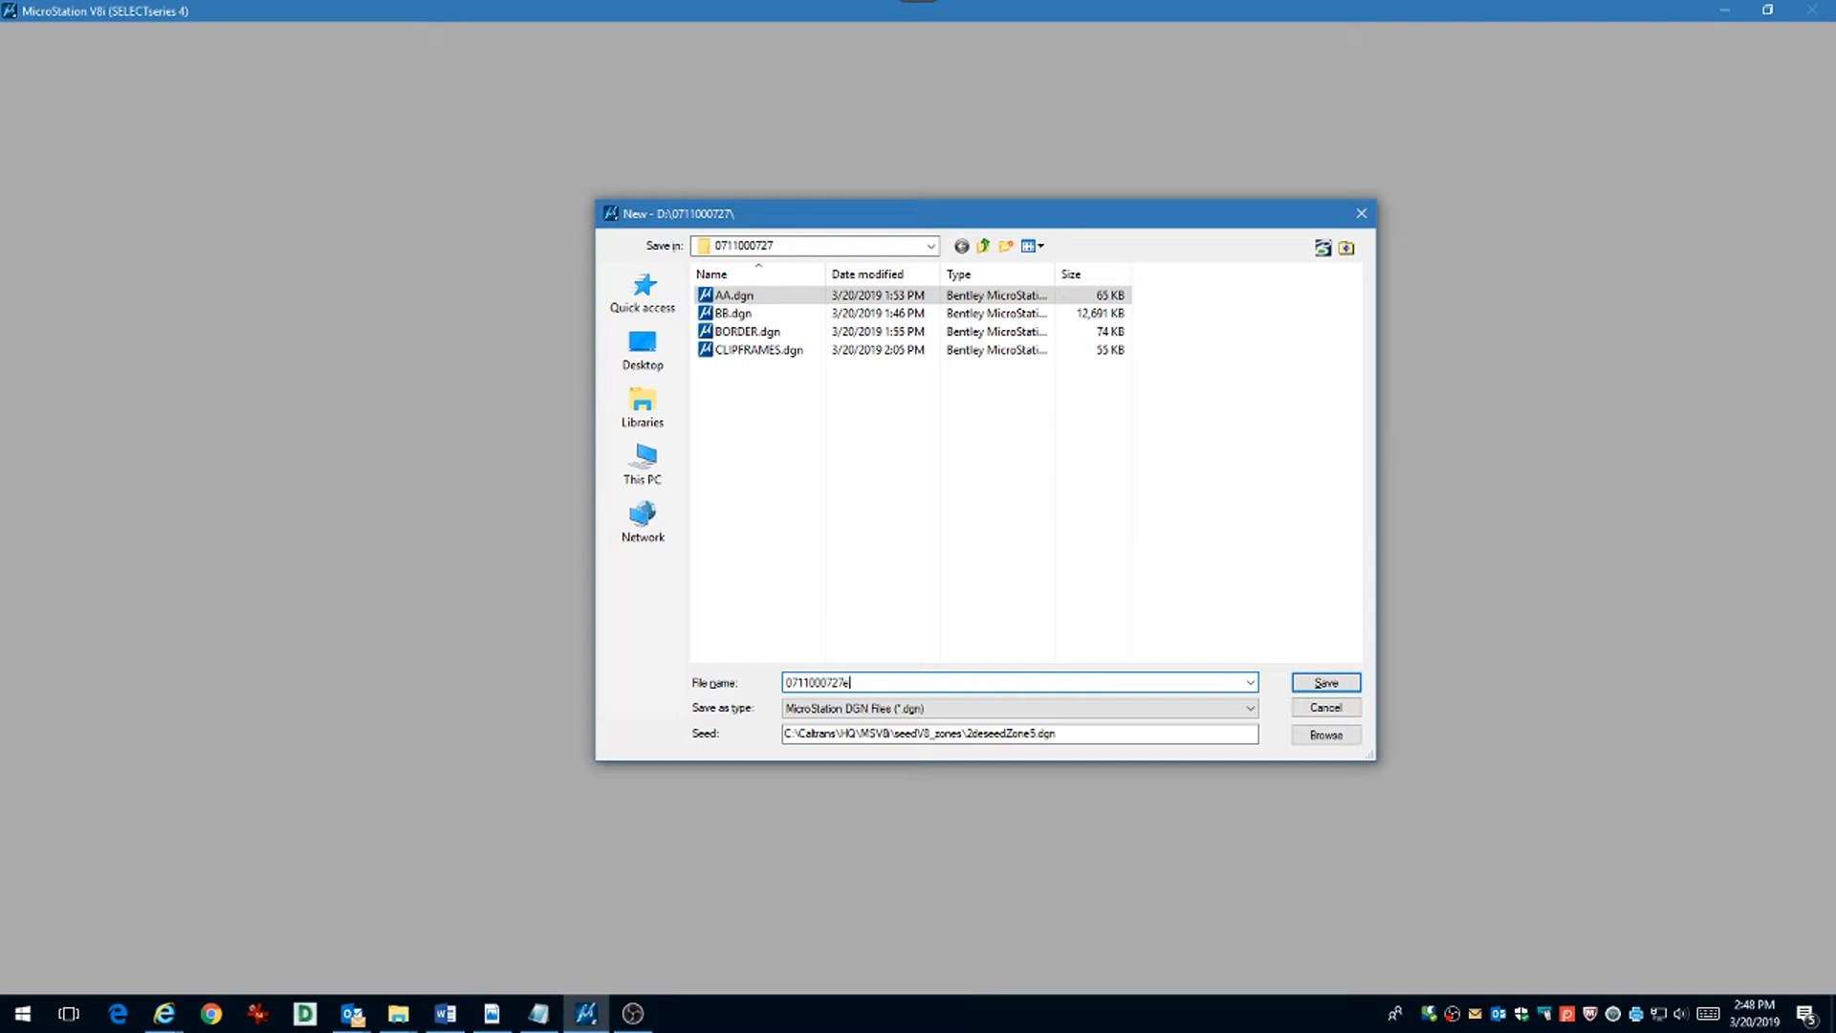
text(a001)
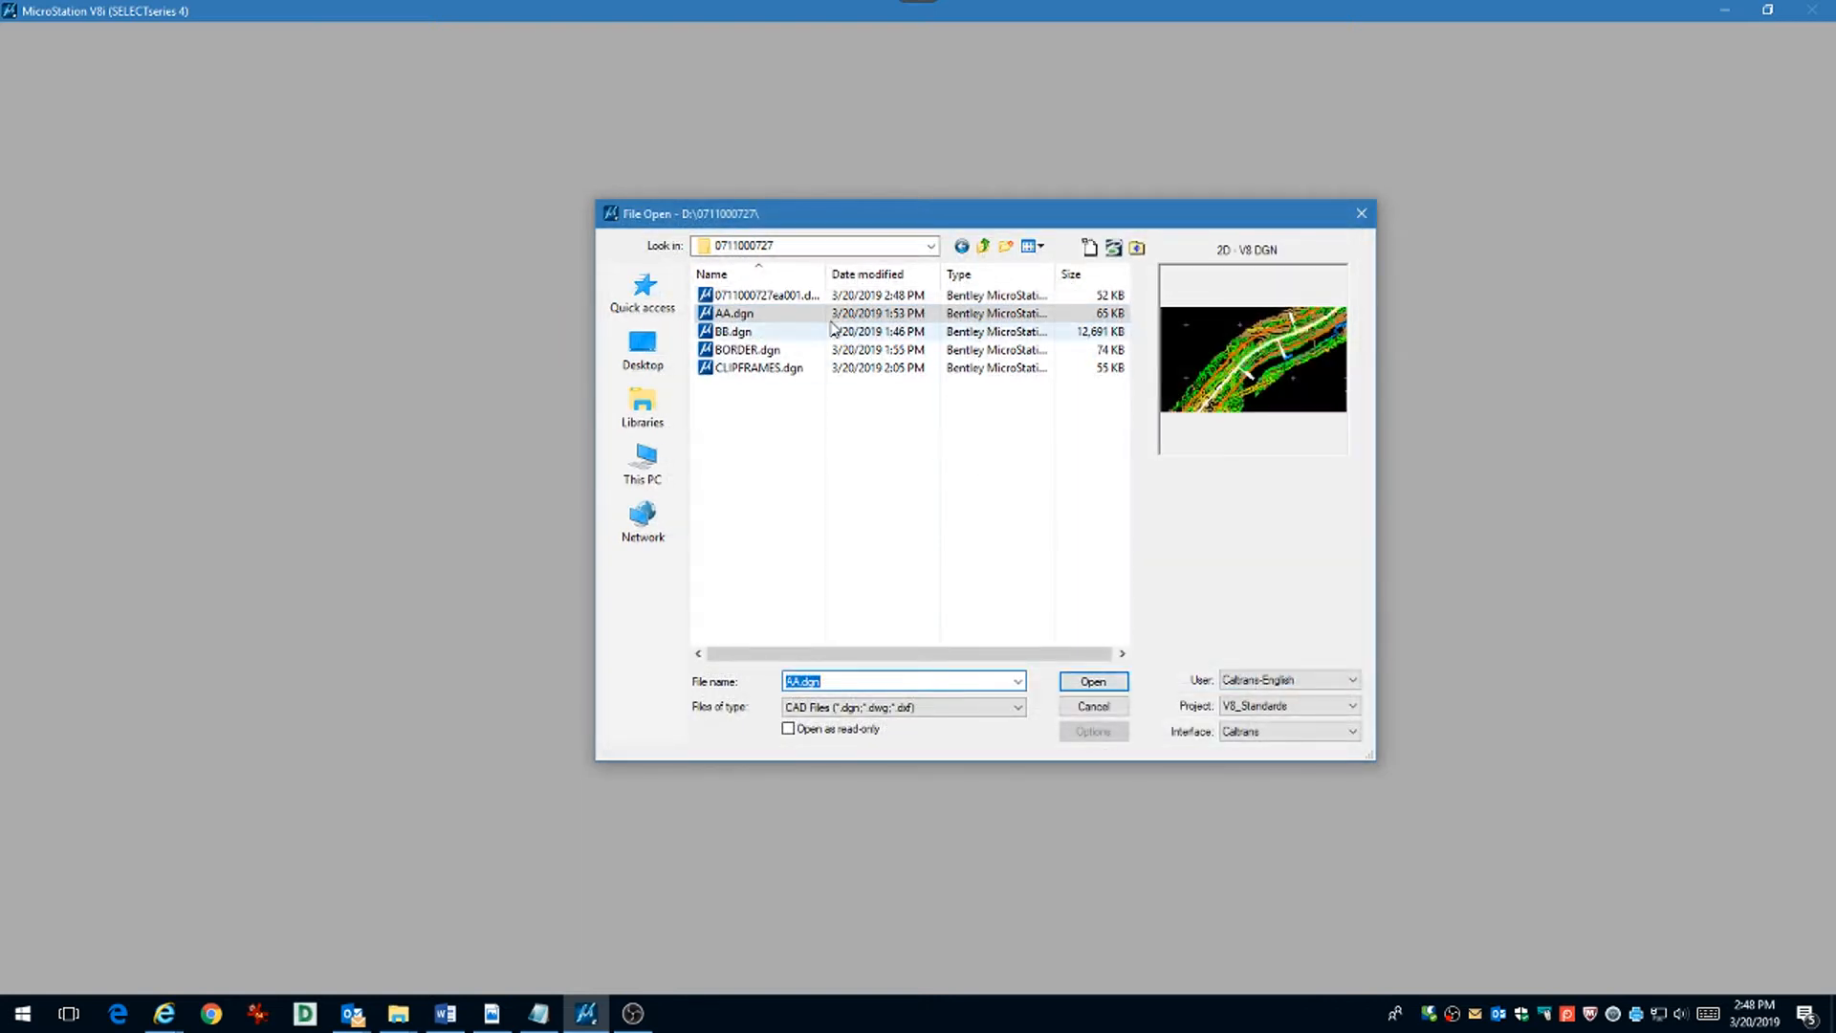
click(1090, 681)
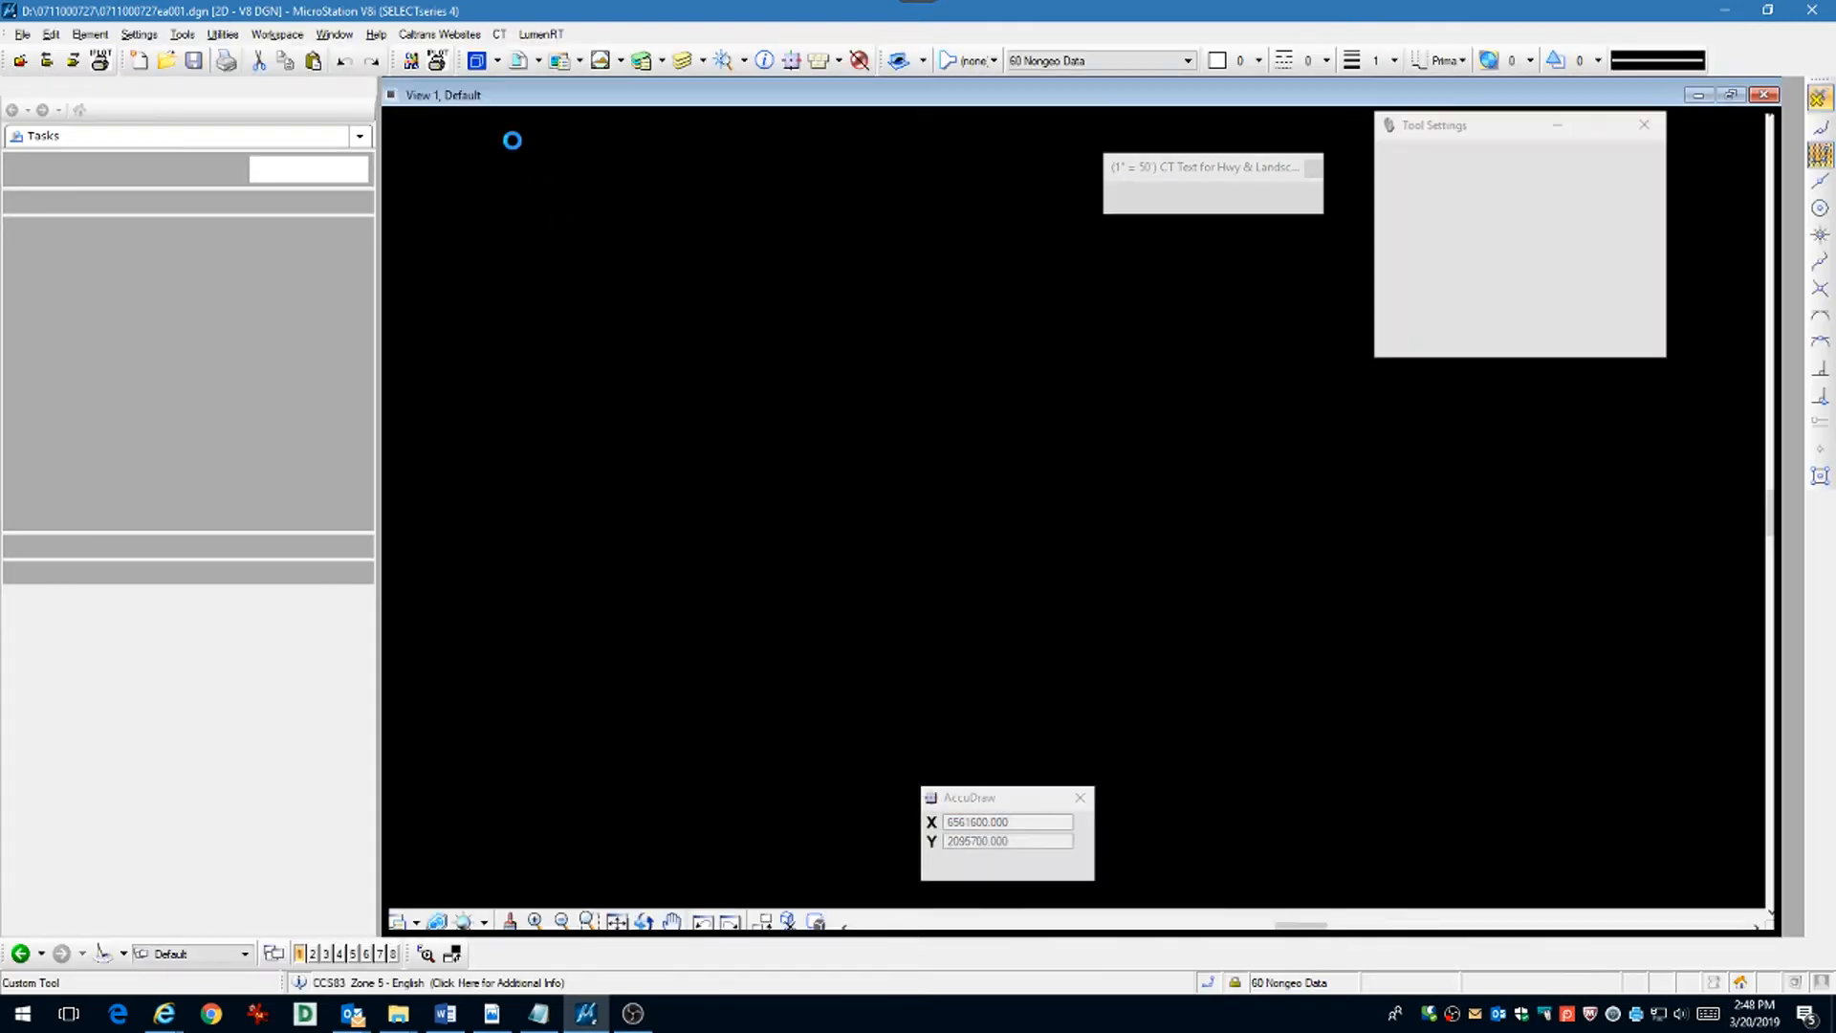
Step: Attach CLIPFRAMES.dgn as a Coincident-World reference with Nested Attachments set to Copy Attachments
click(524, 60)
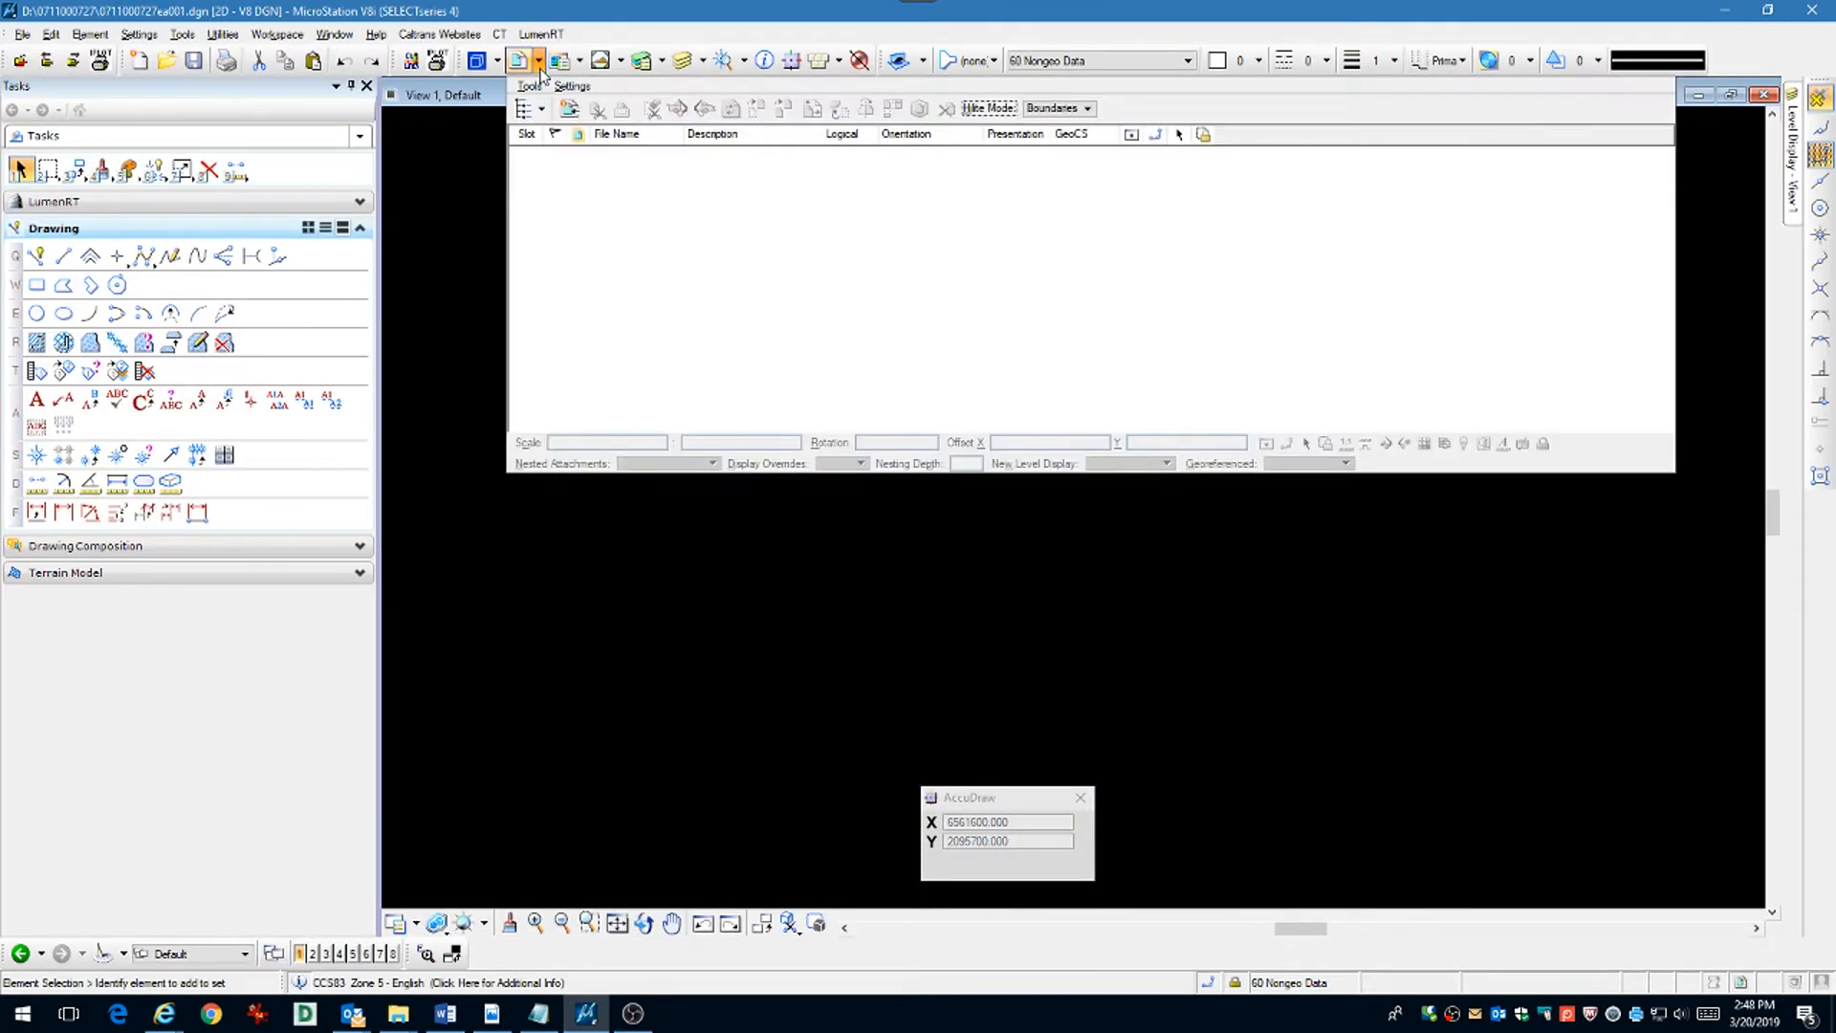
click(570, 107)
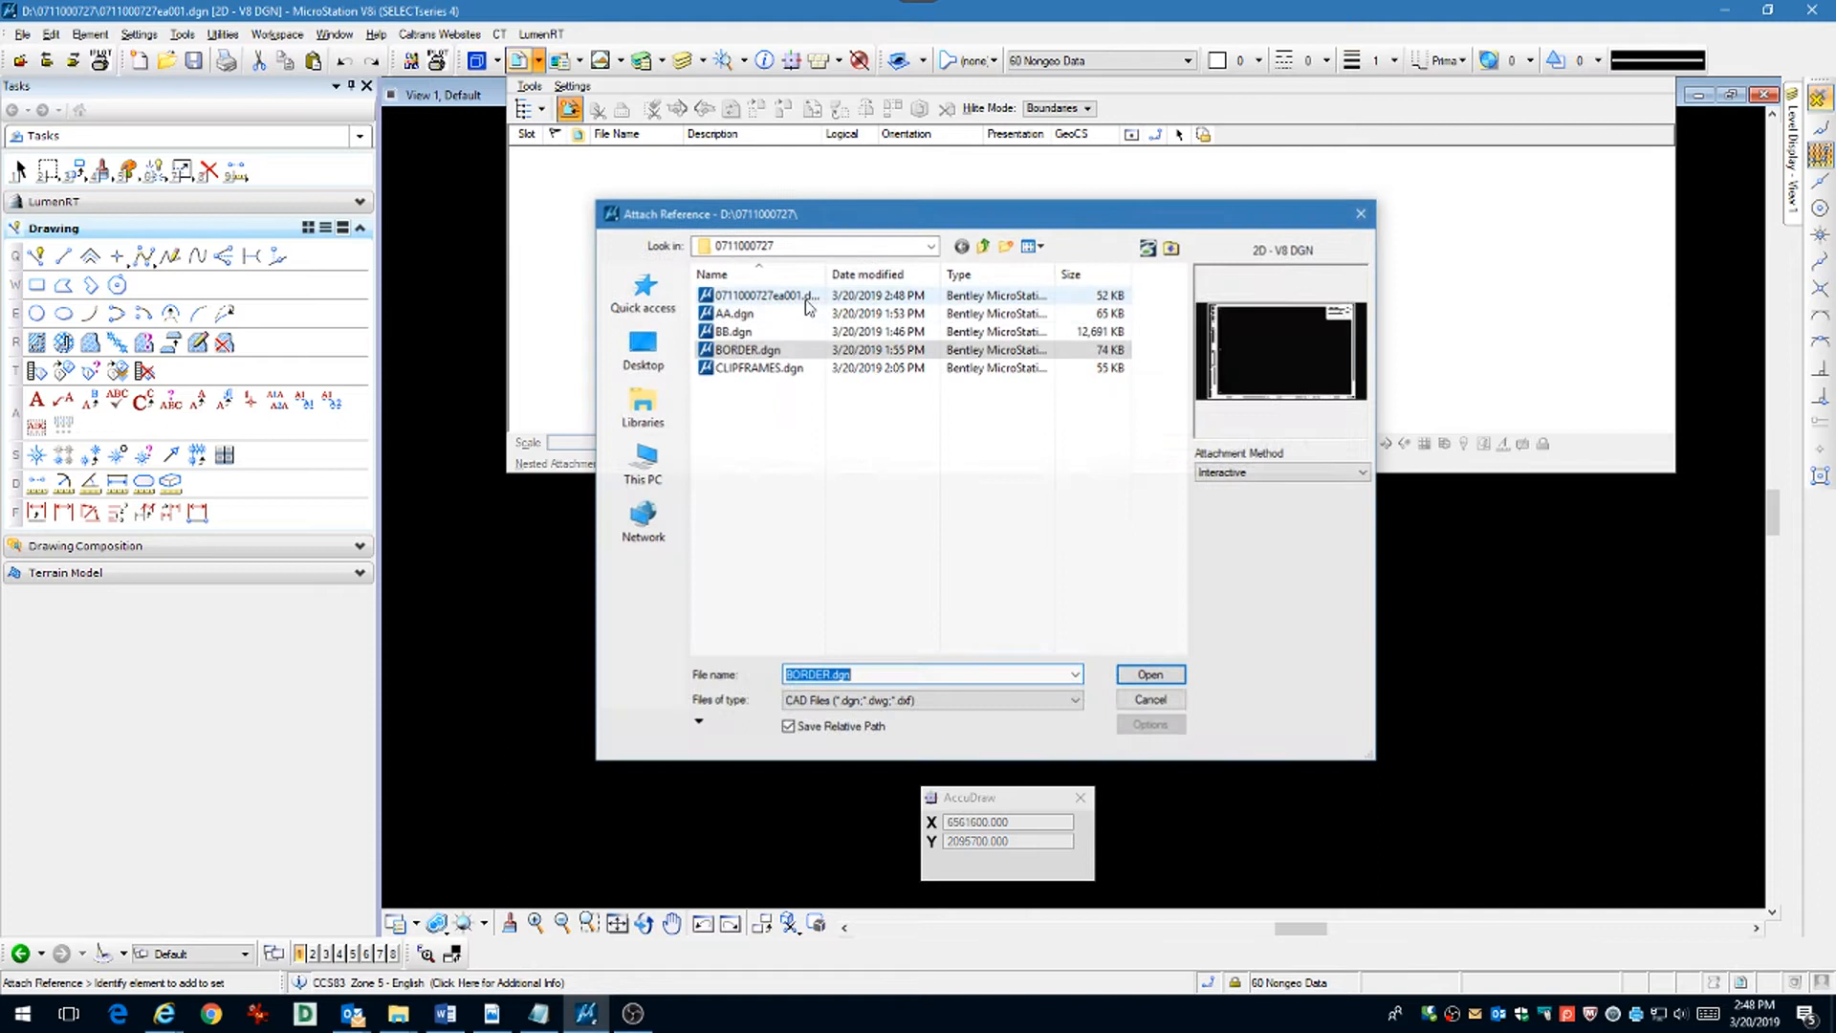
click(746, 348)
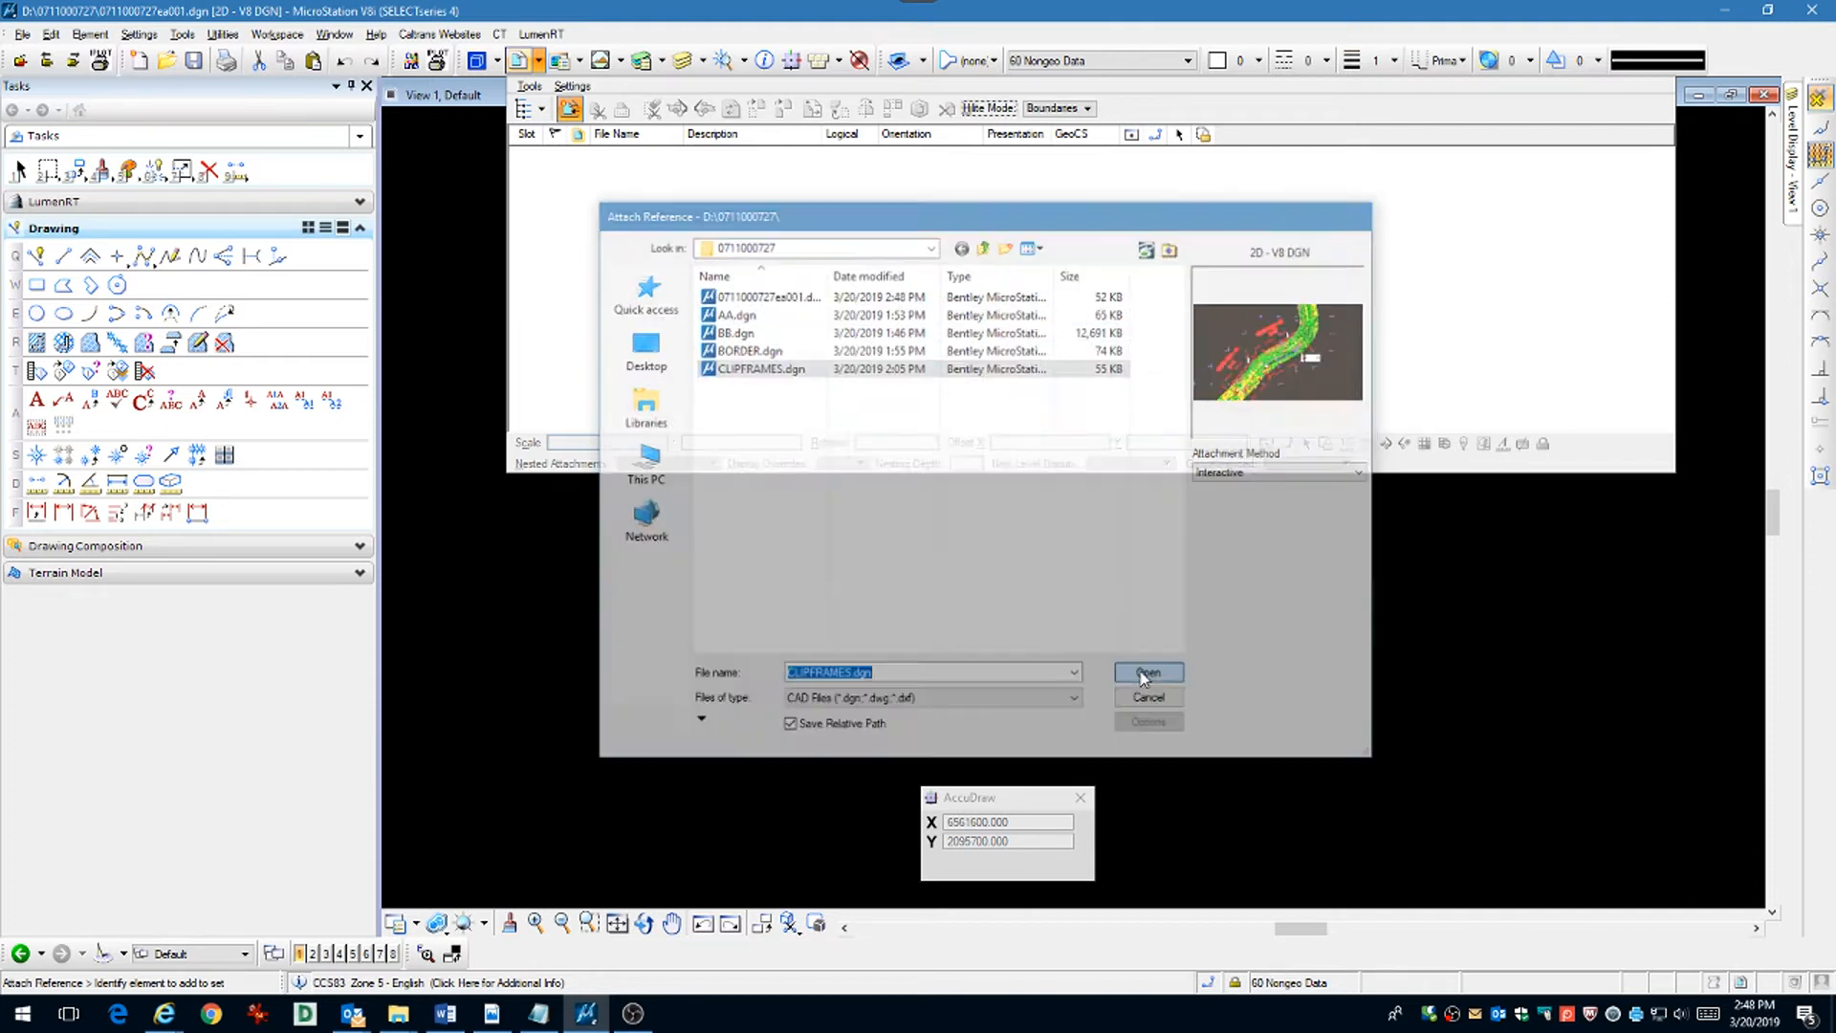
click(1148, 671)
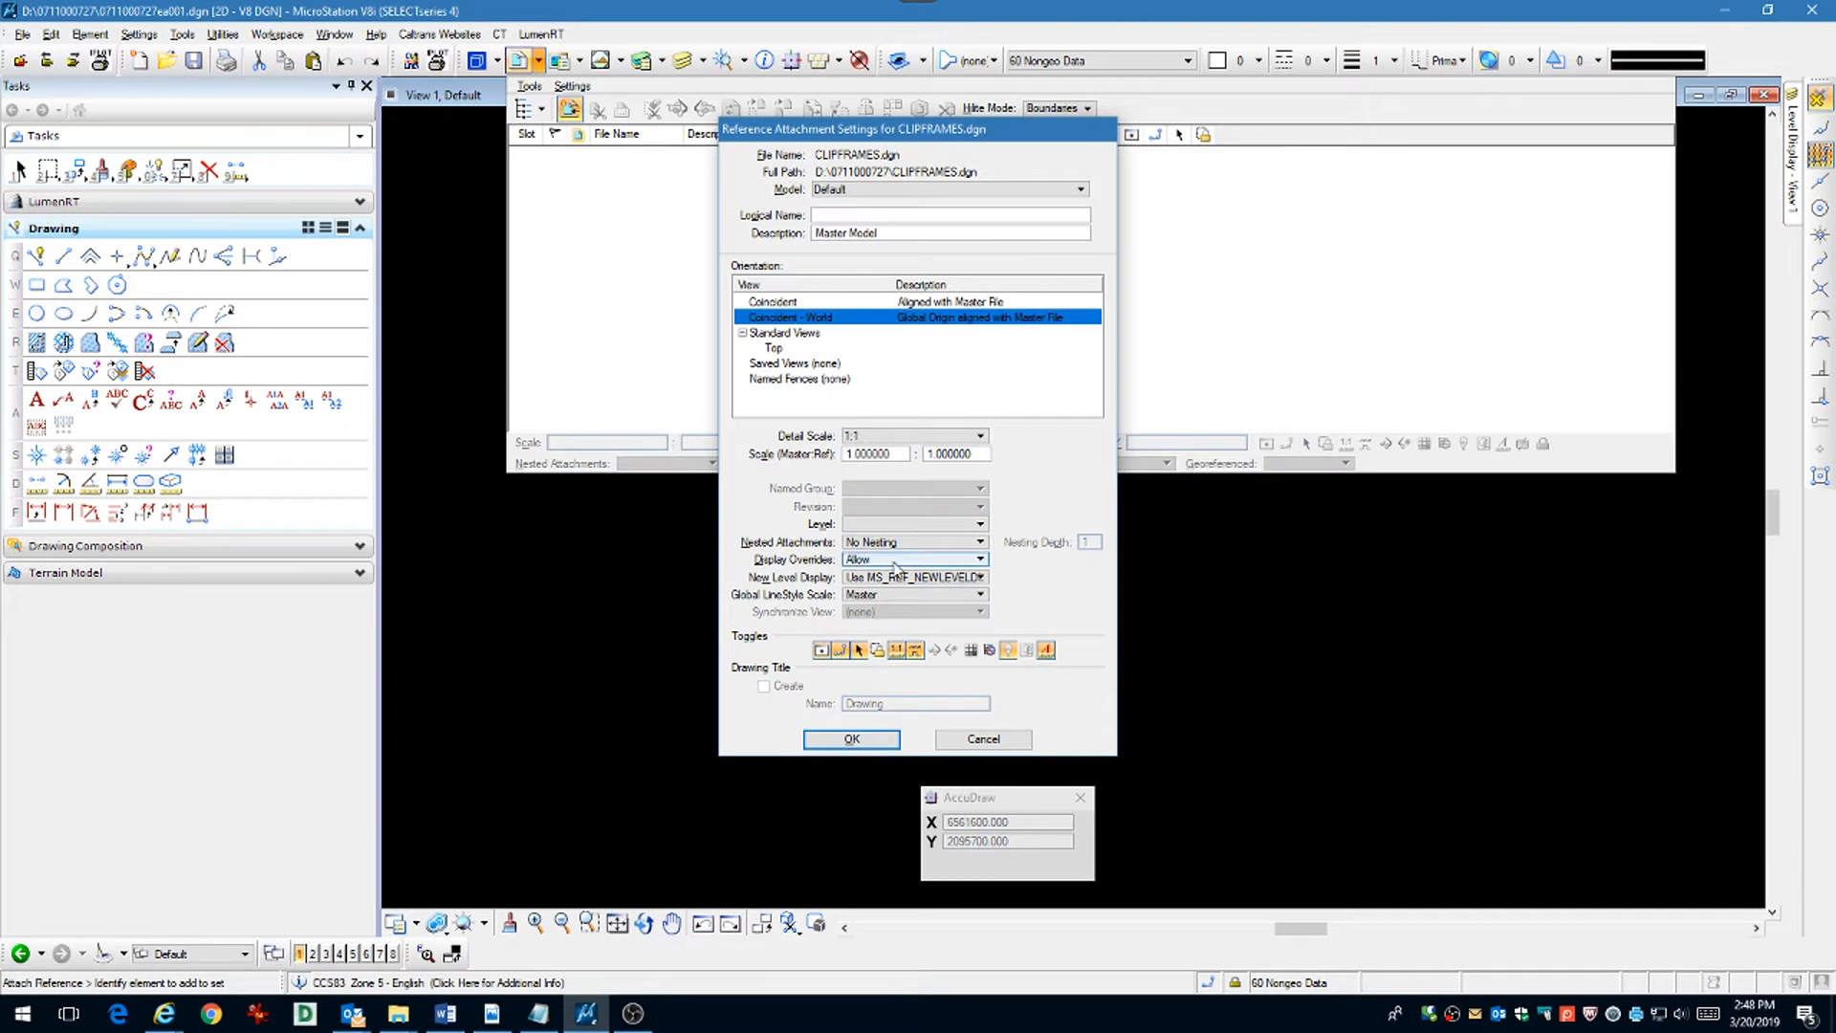
click(914, 541)
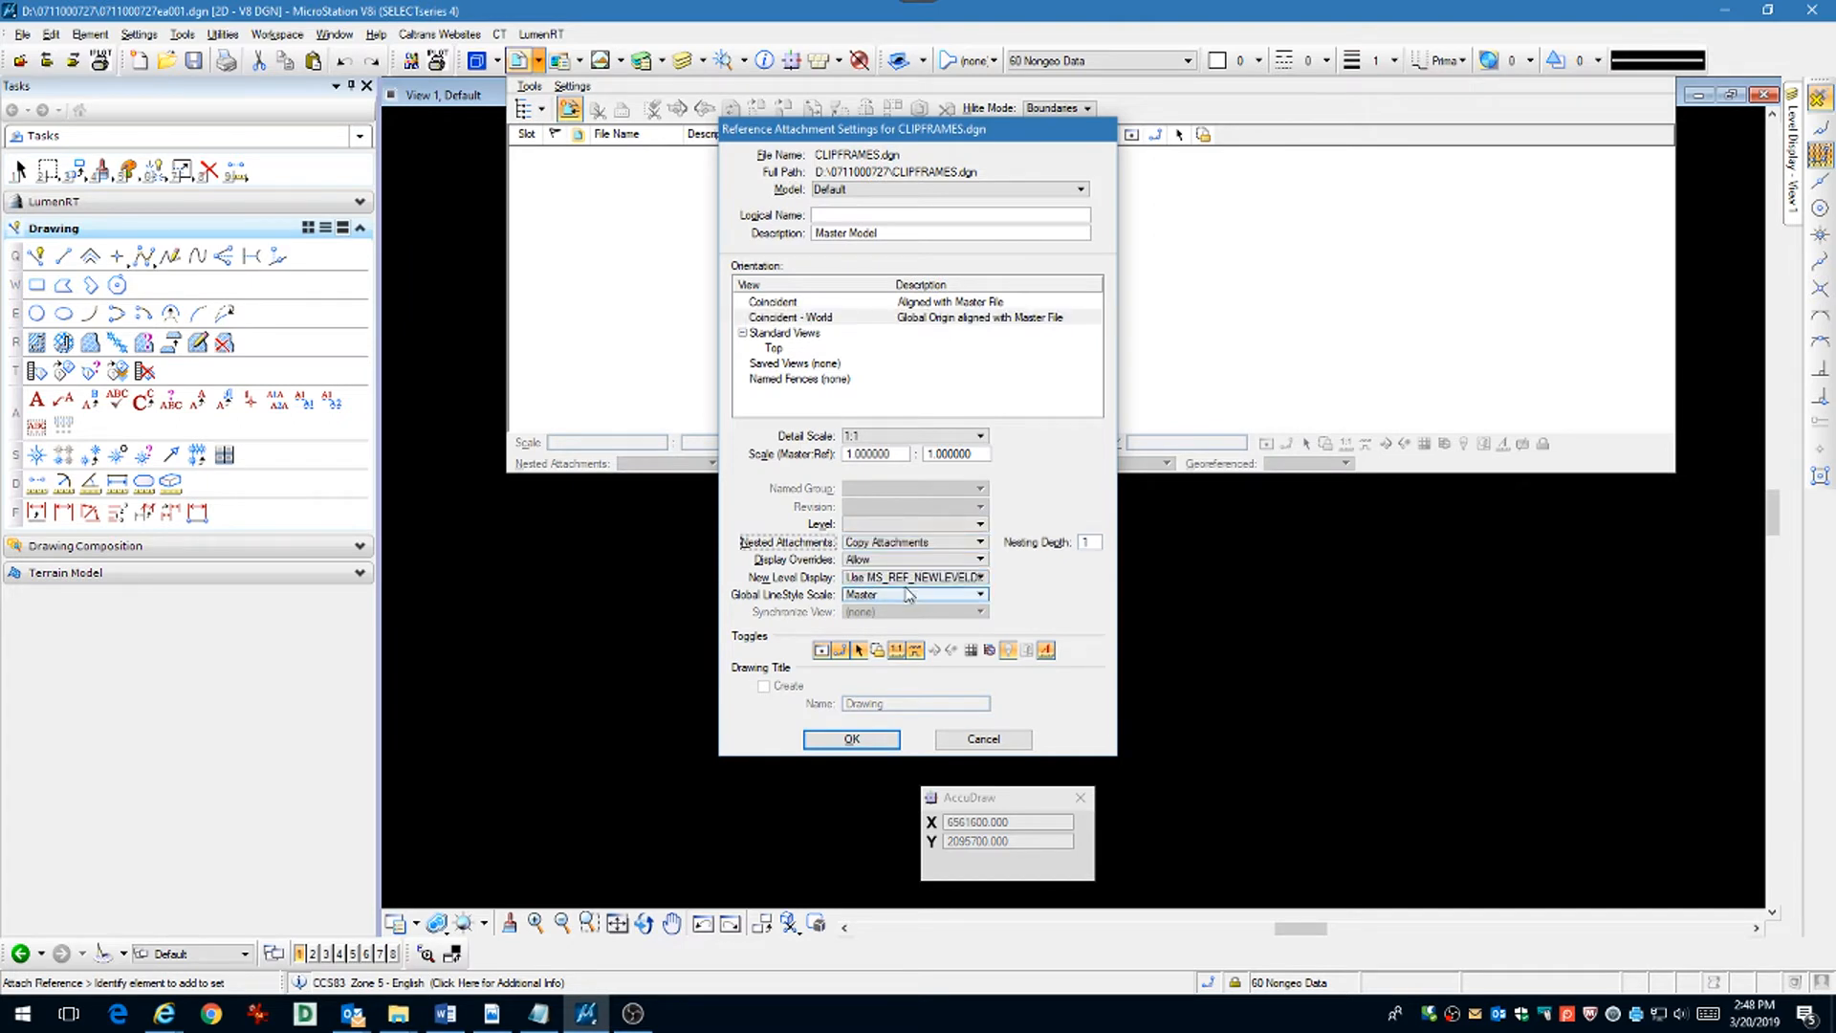
click(851, 738)
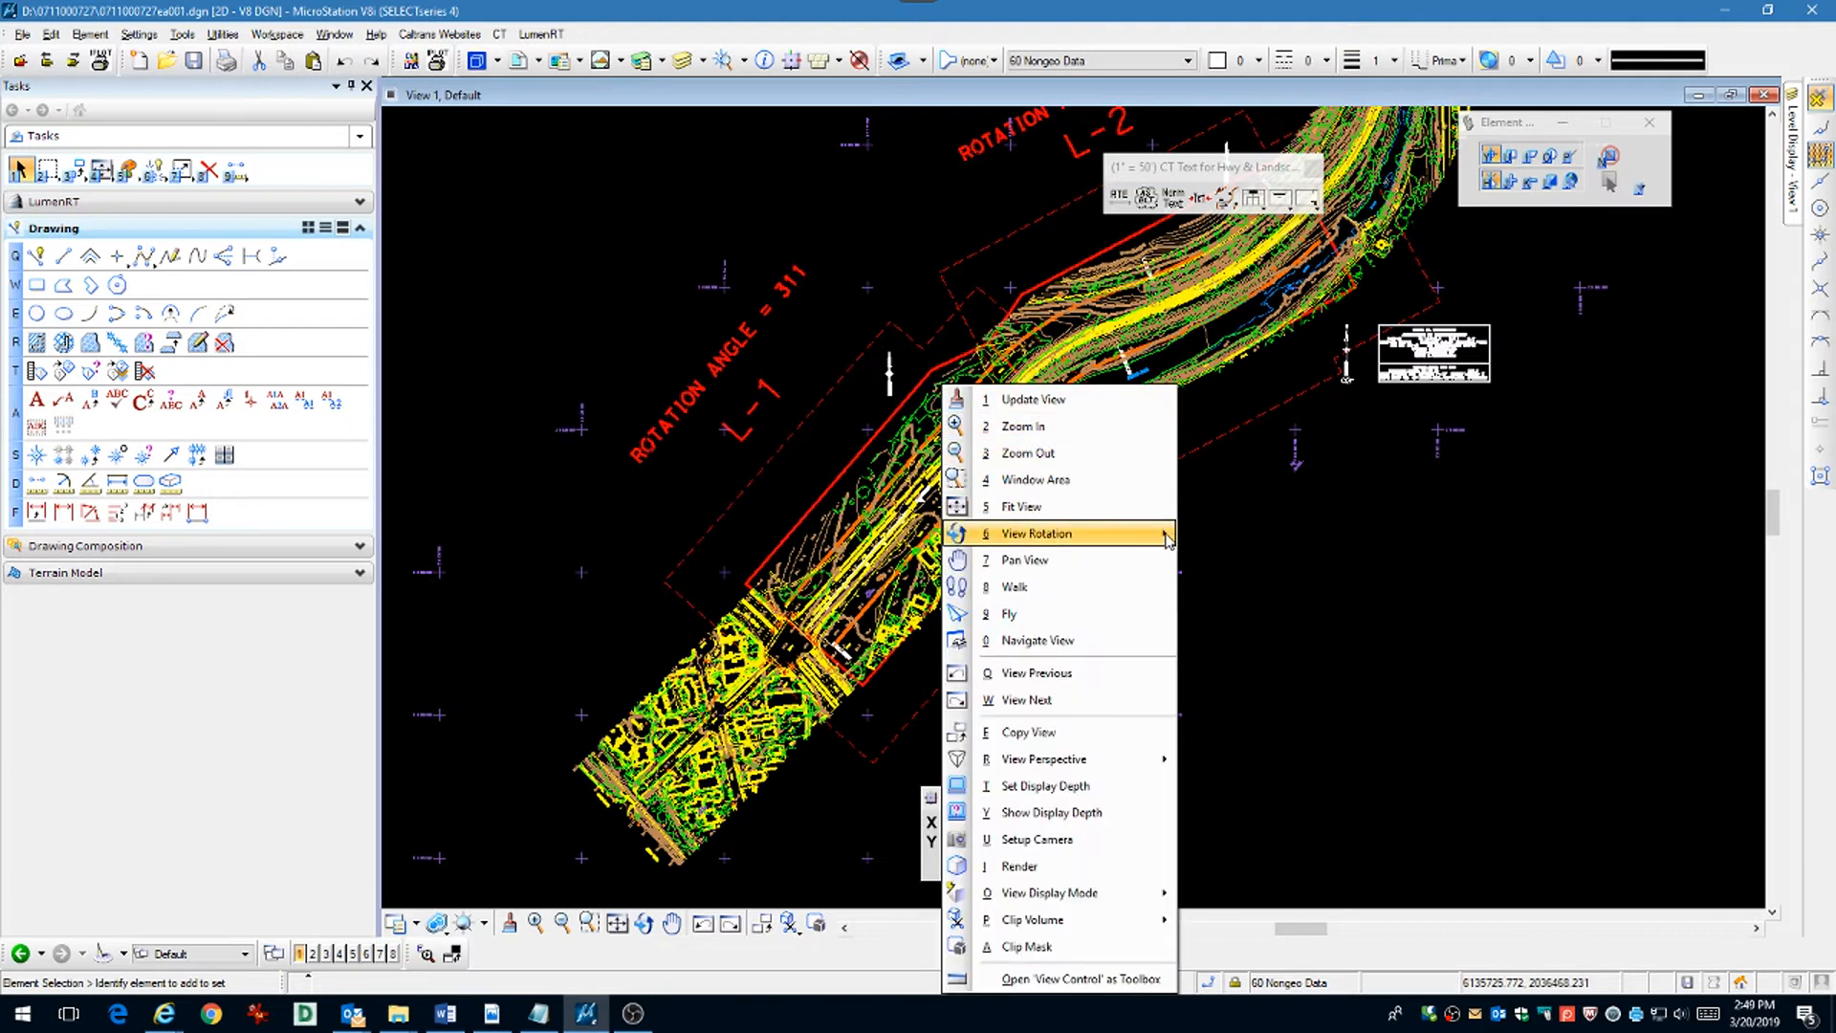
Step: Rotate the view so the roadway runs horizontally, aligned with the L-1 clip frame
click(1036, 534)
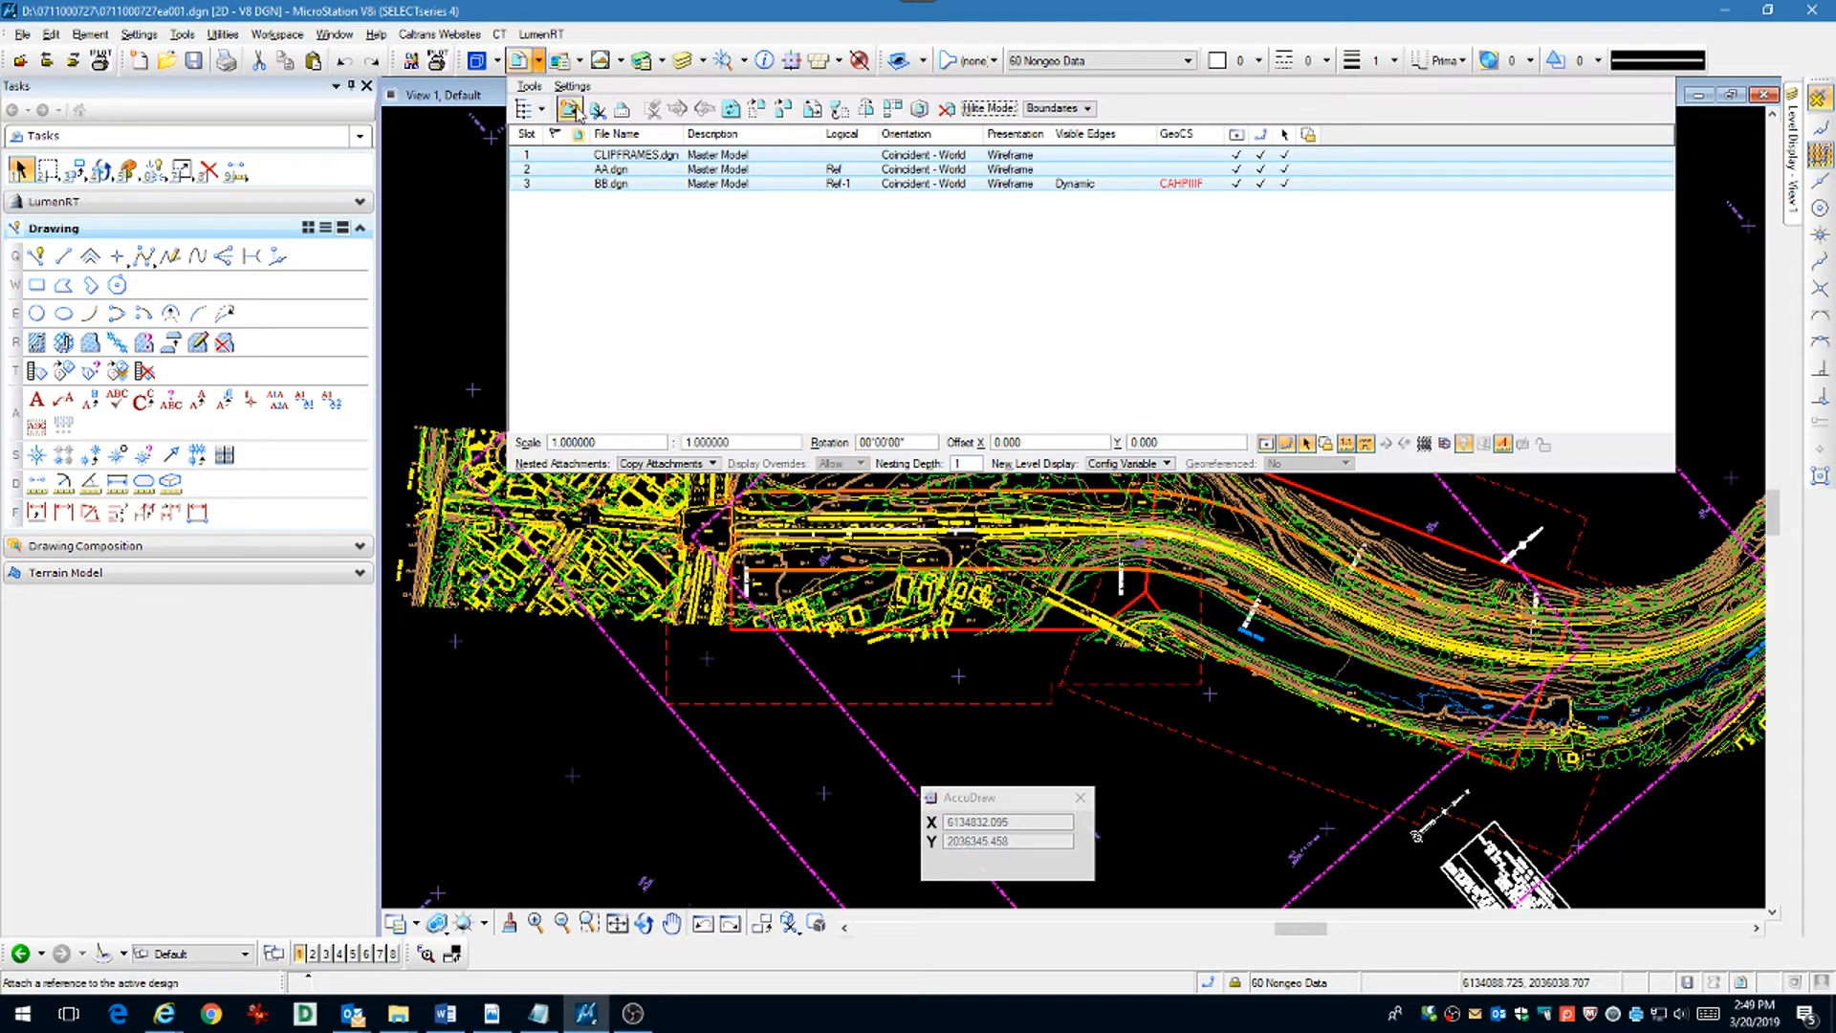
Step: Attach BORDER.dgn as a reference oriented to the Top standard view
click(570, 109)
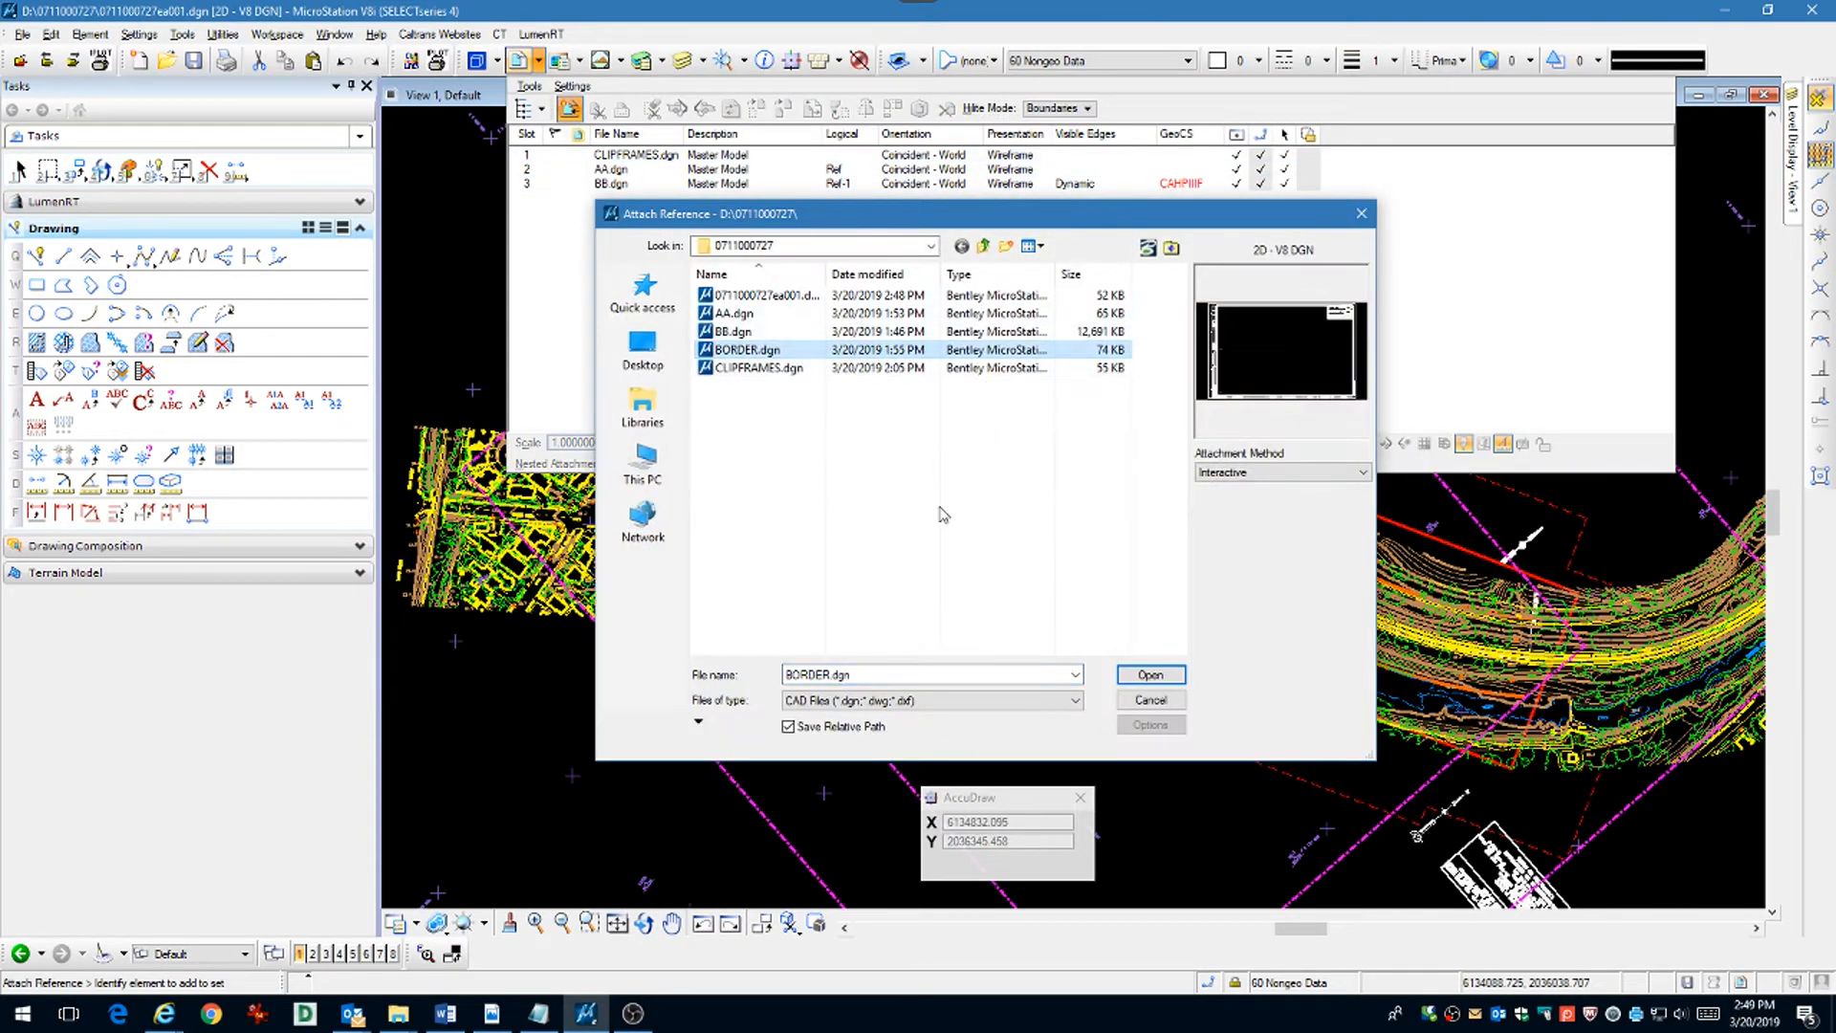
click(1150, 674)
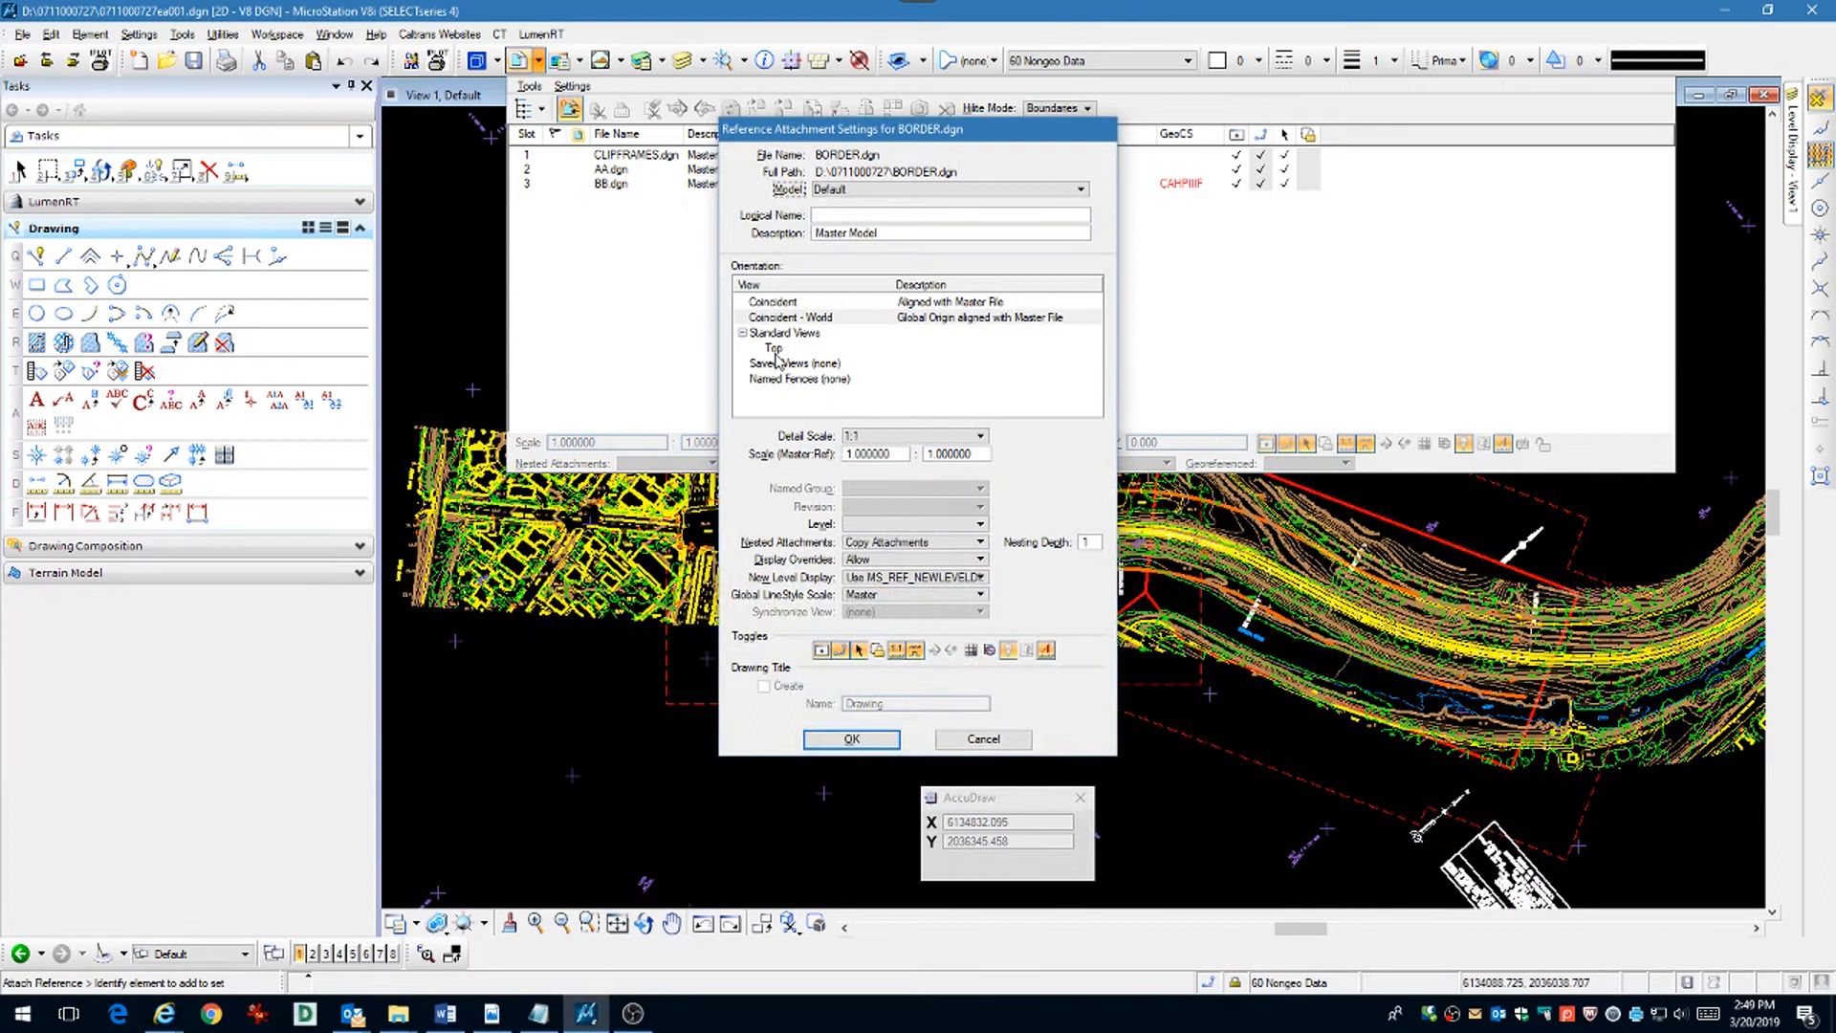
click(773, 349)
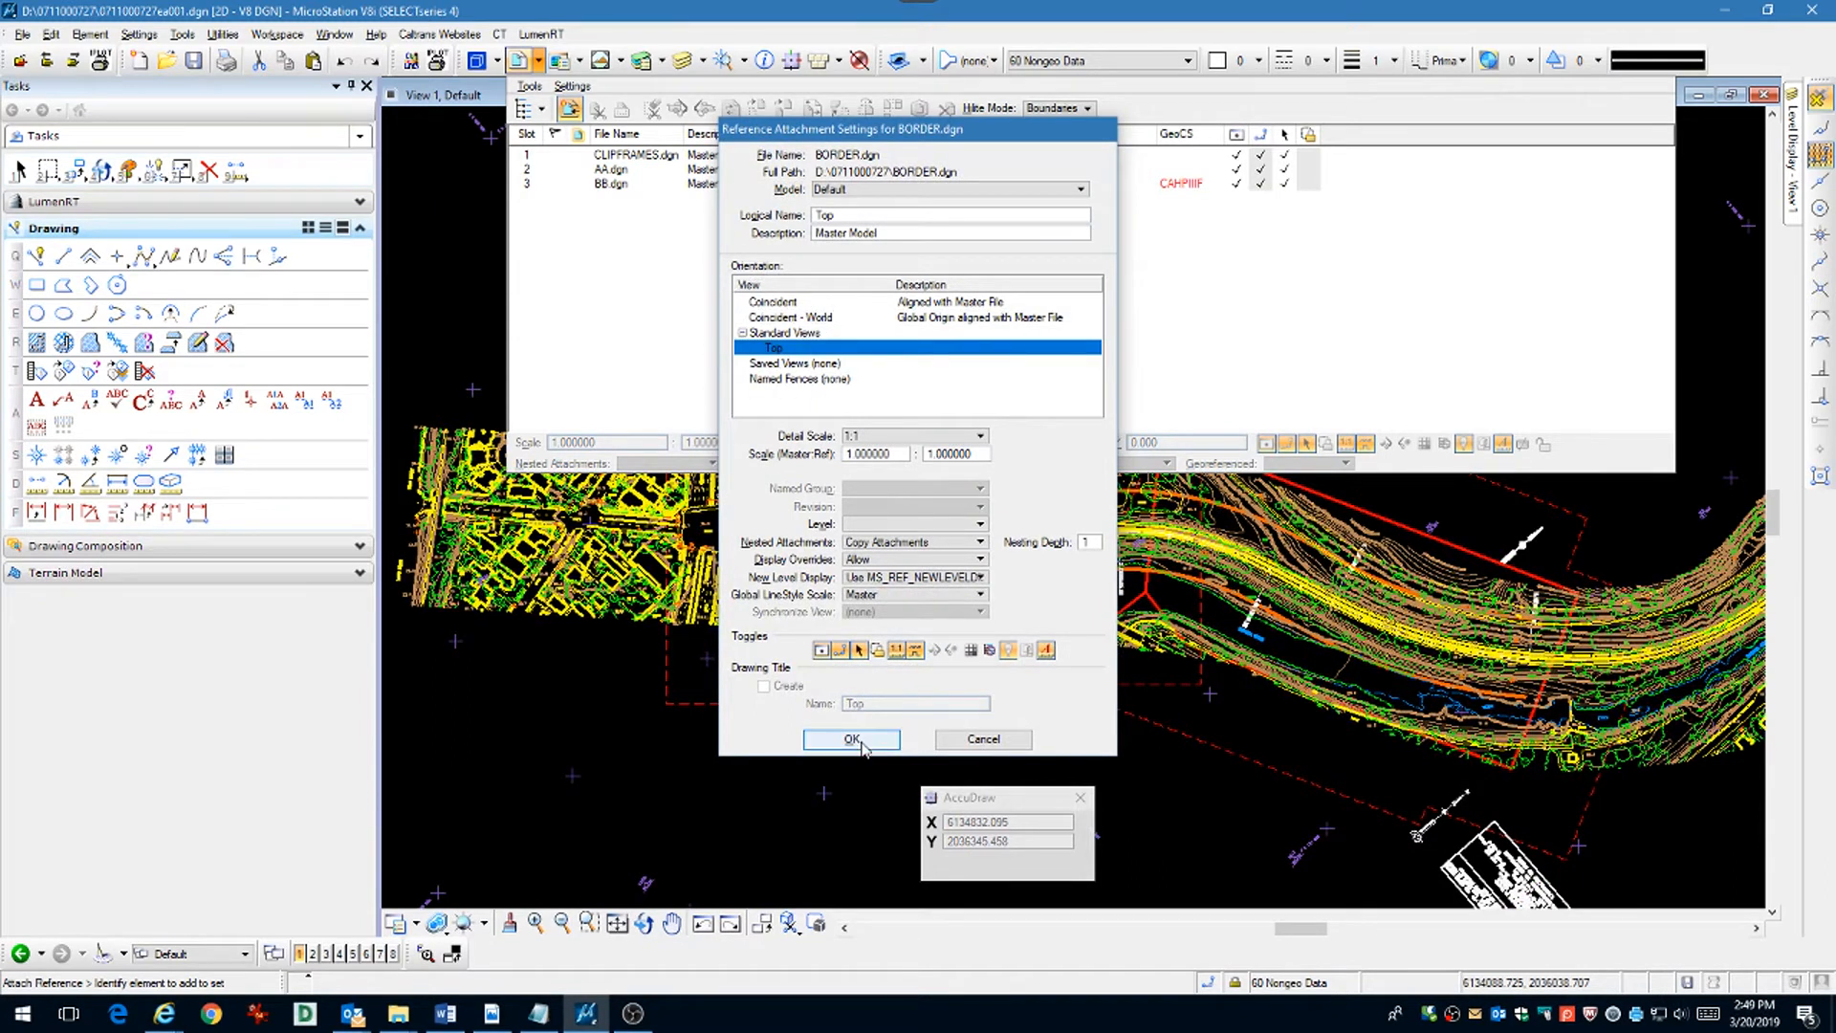
click(849, 738)
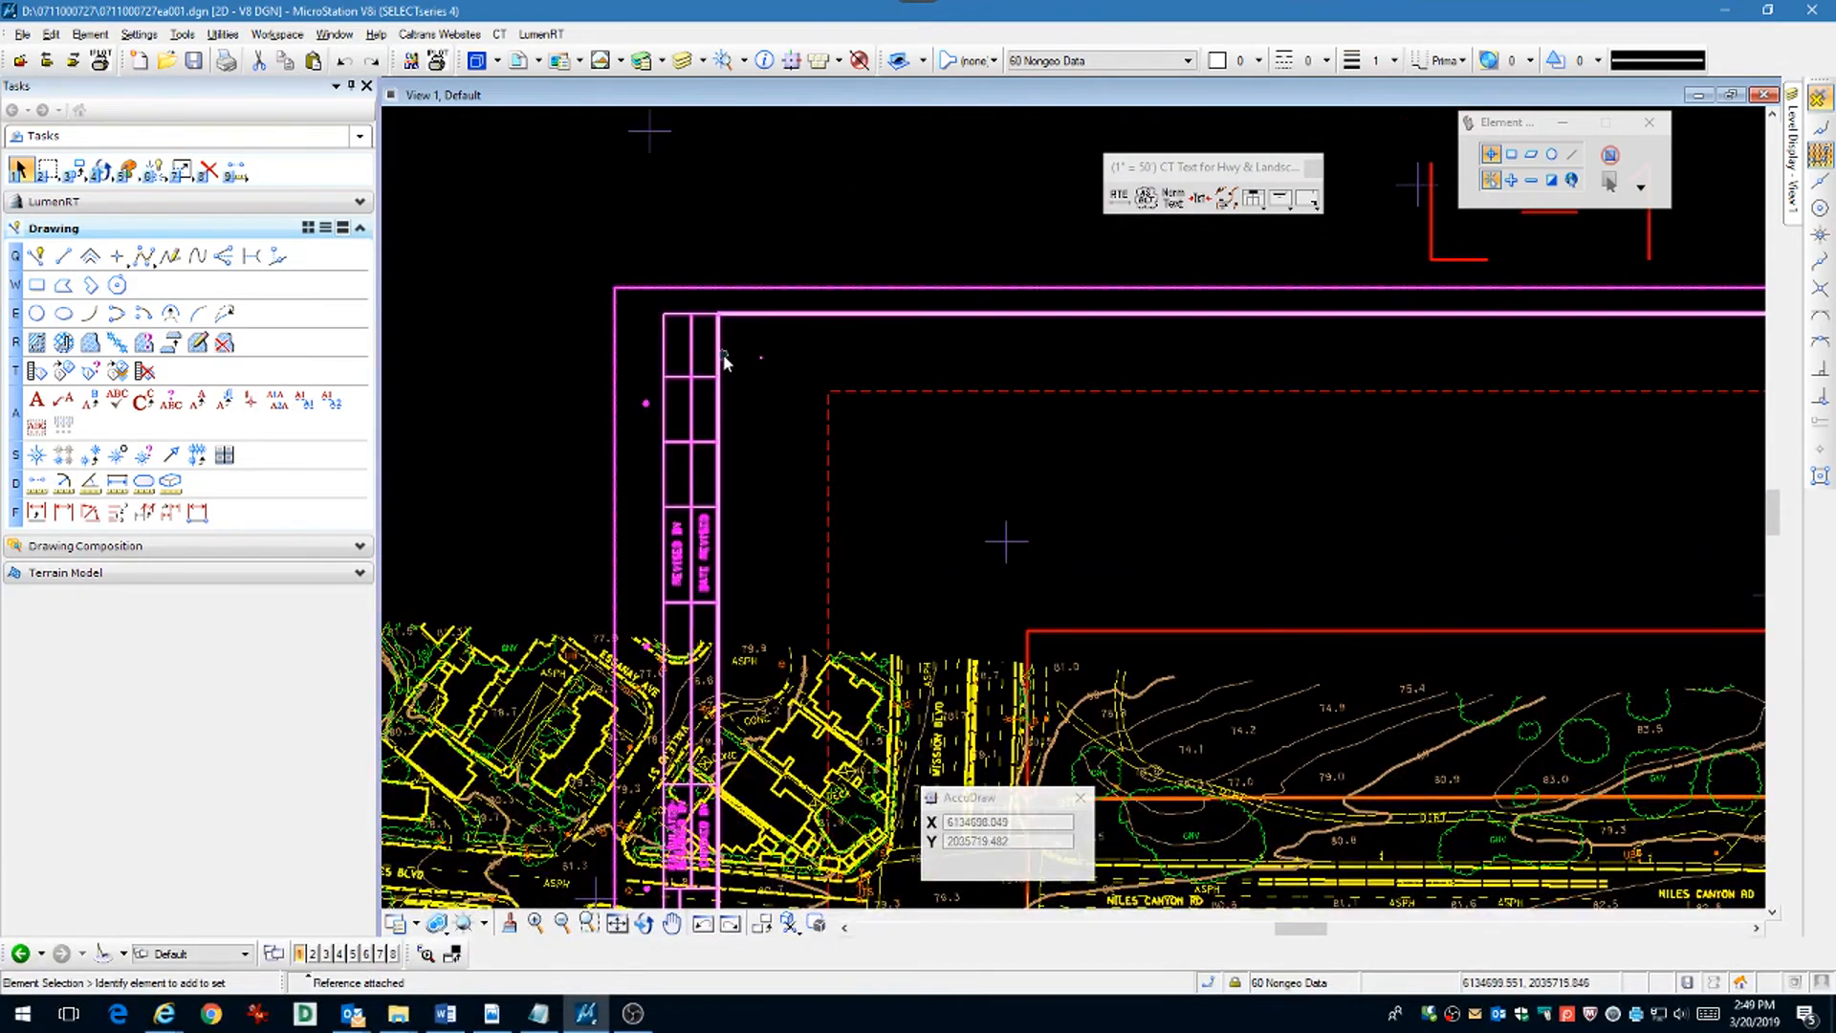
Step: Start Move Reference on the attached BORDER.dgn sheet to reposition it
right_click(723, 360)
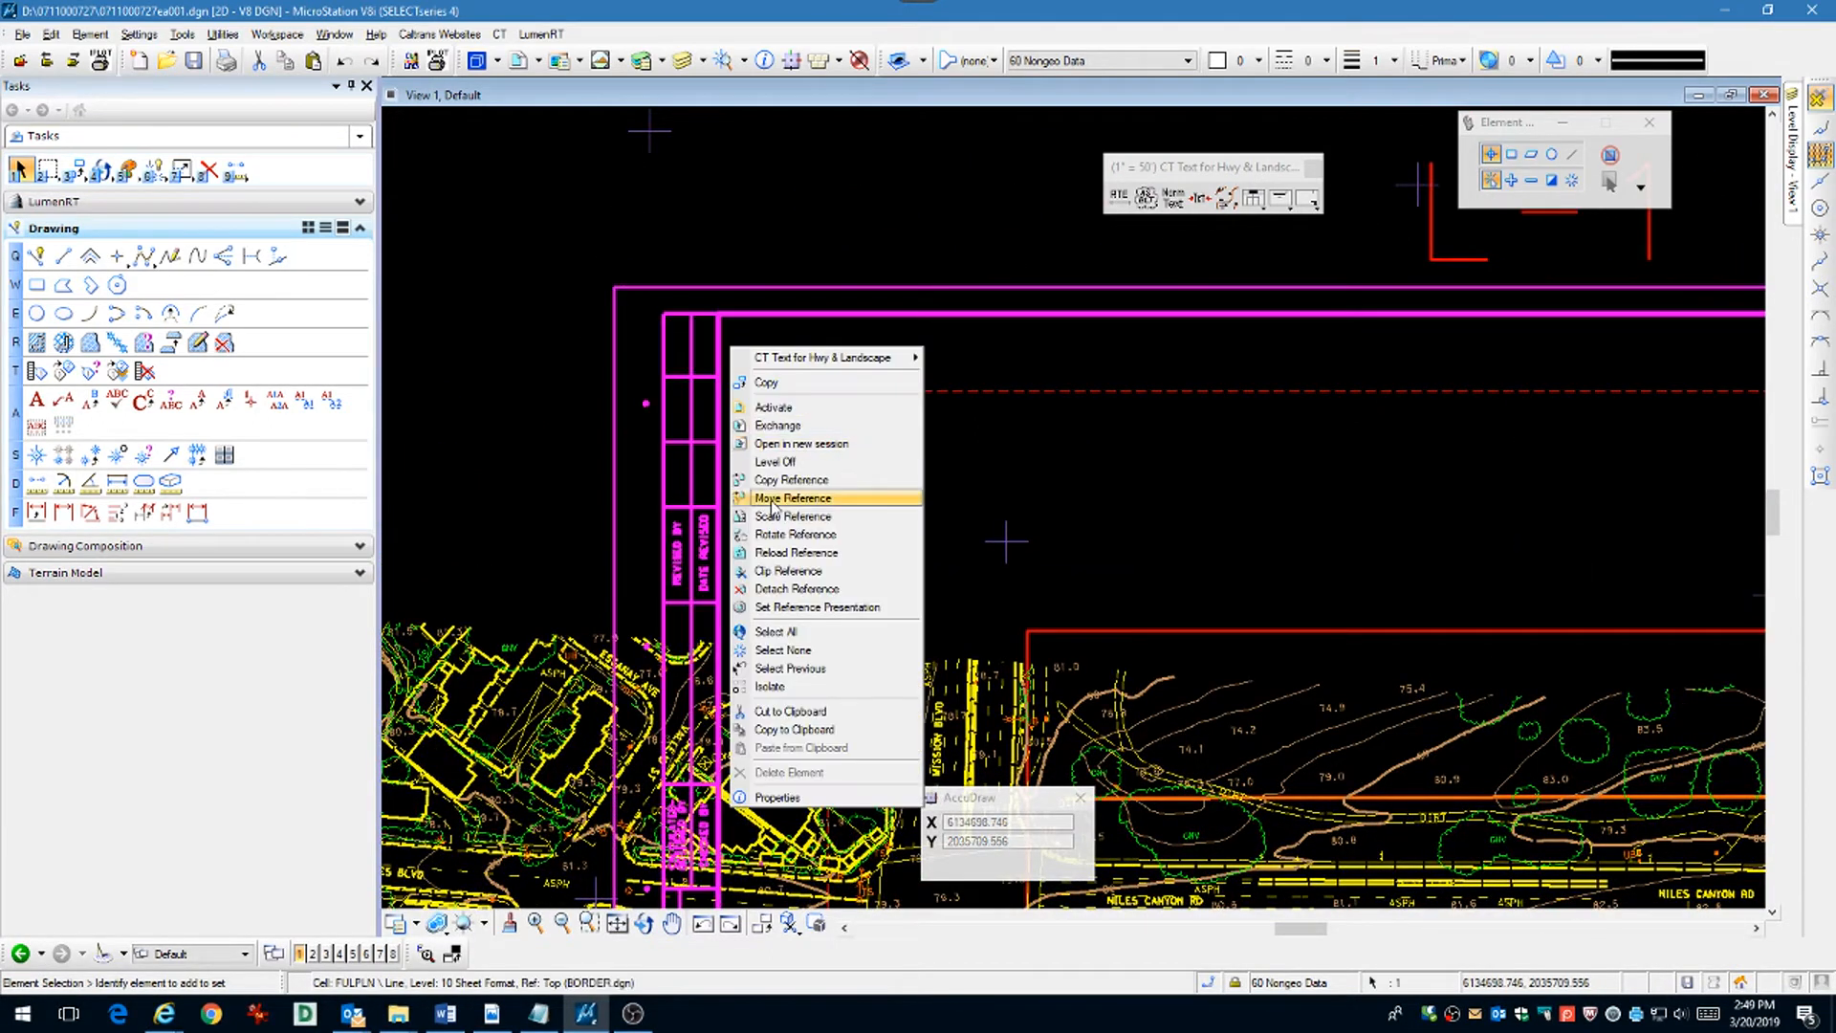
click(792, 497)
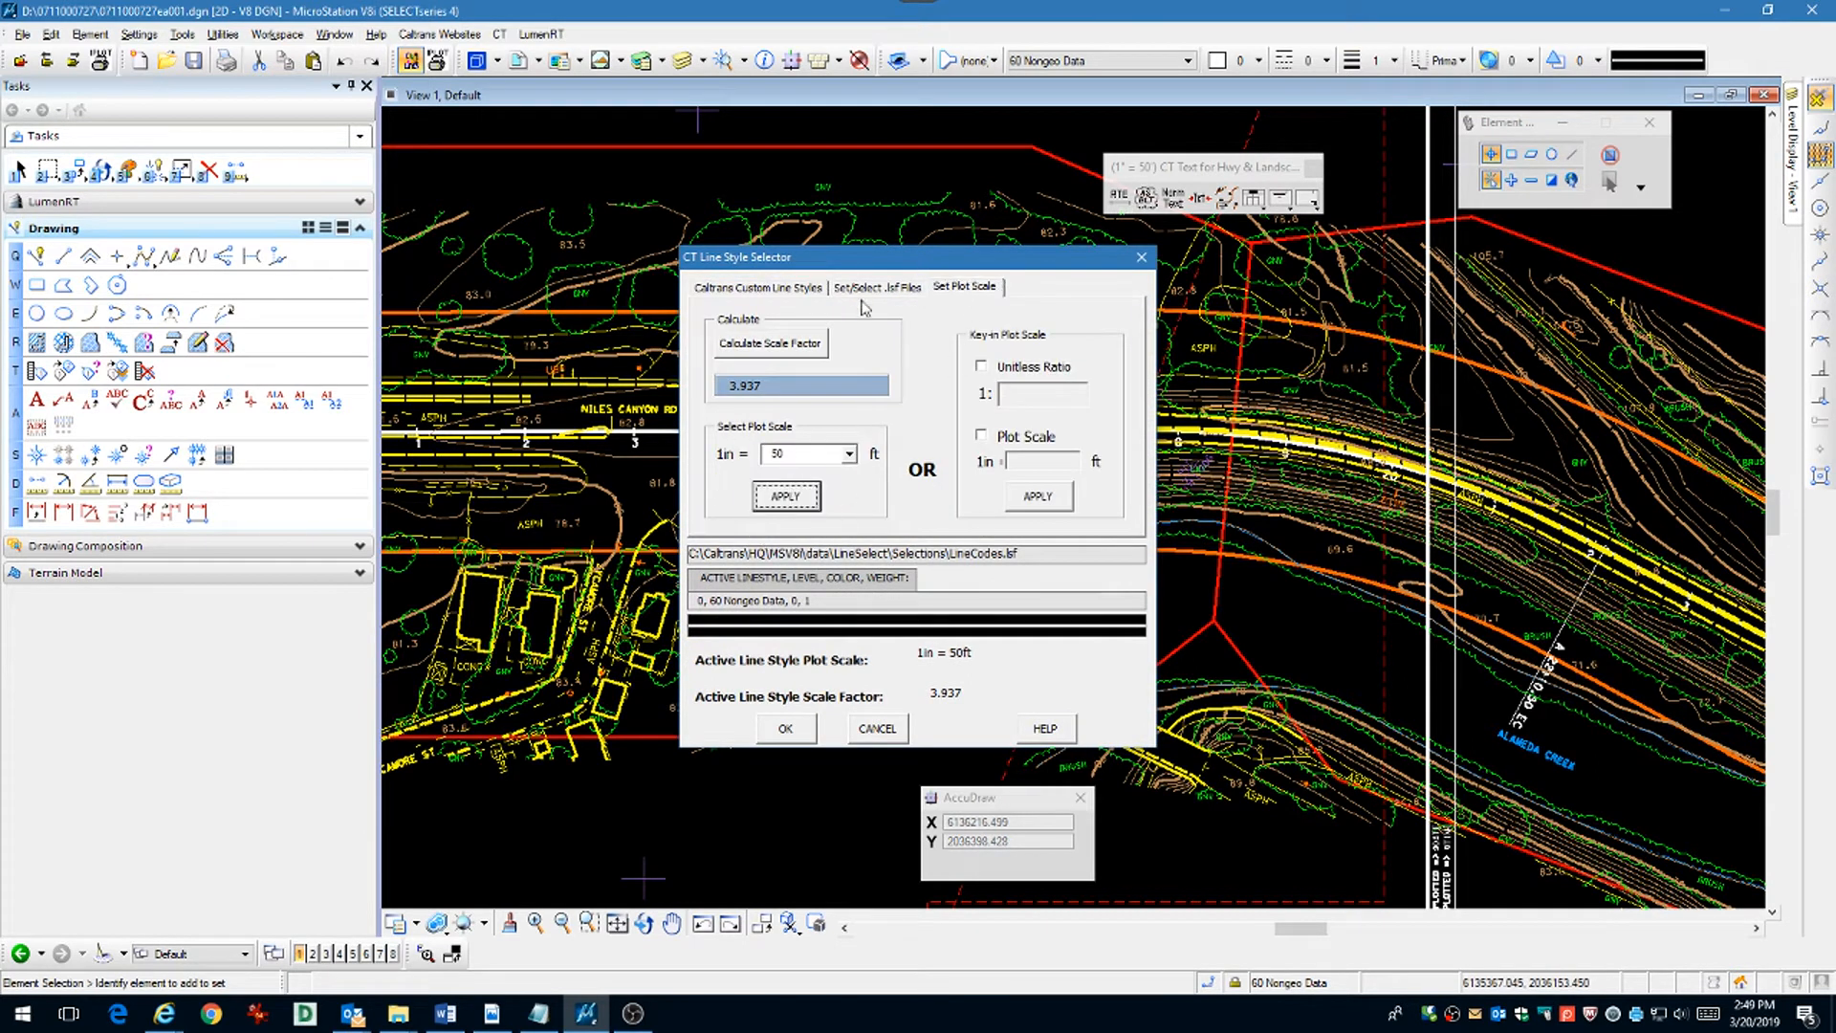
Step: Select the pp-match Match Line style at 1in = 50ft and place the line's first point
click(757, 287)
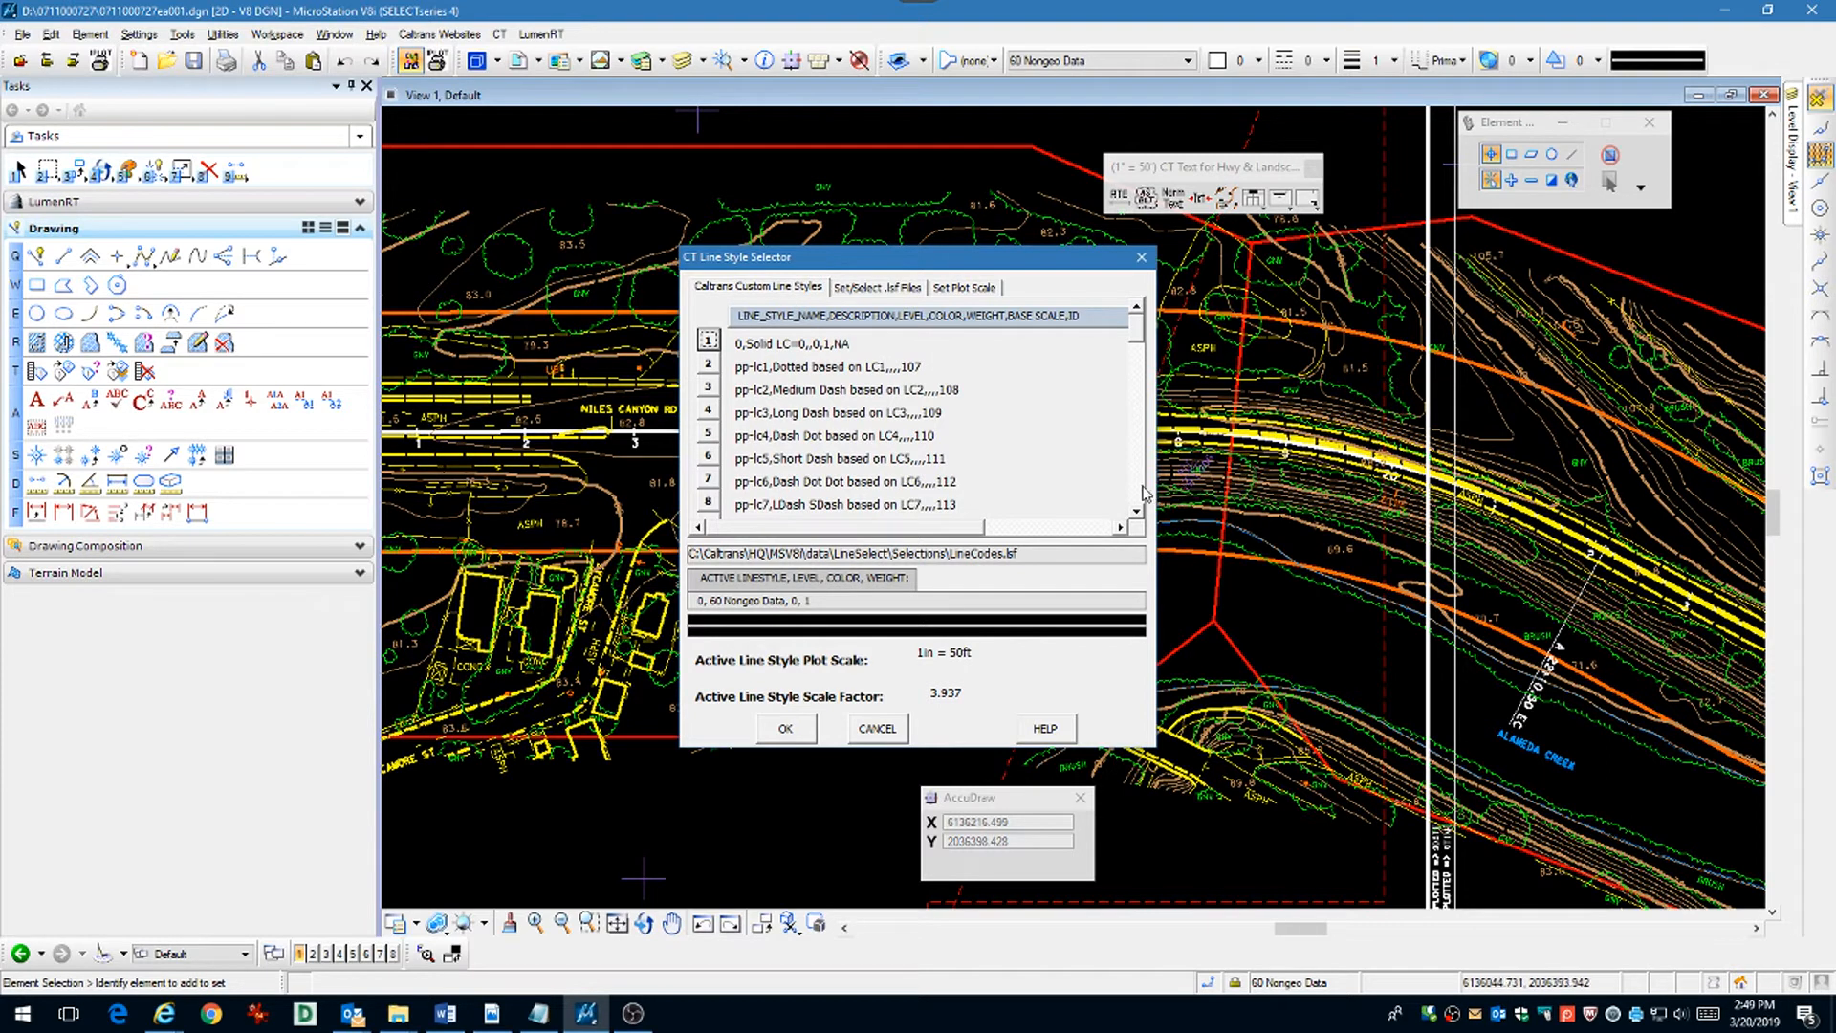
scroll(down, 3)
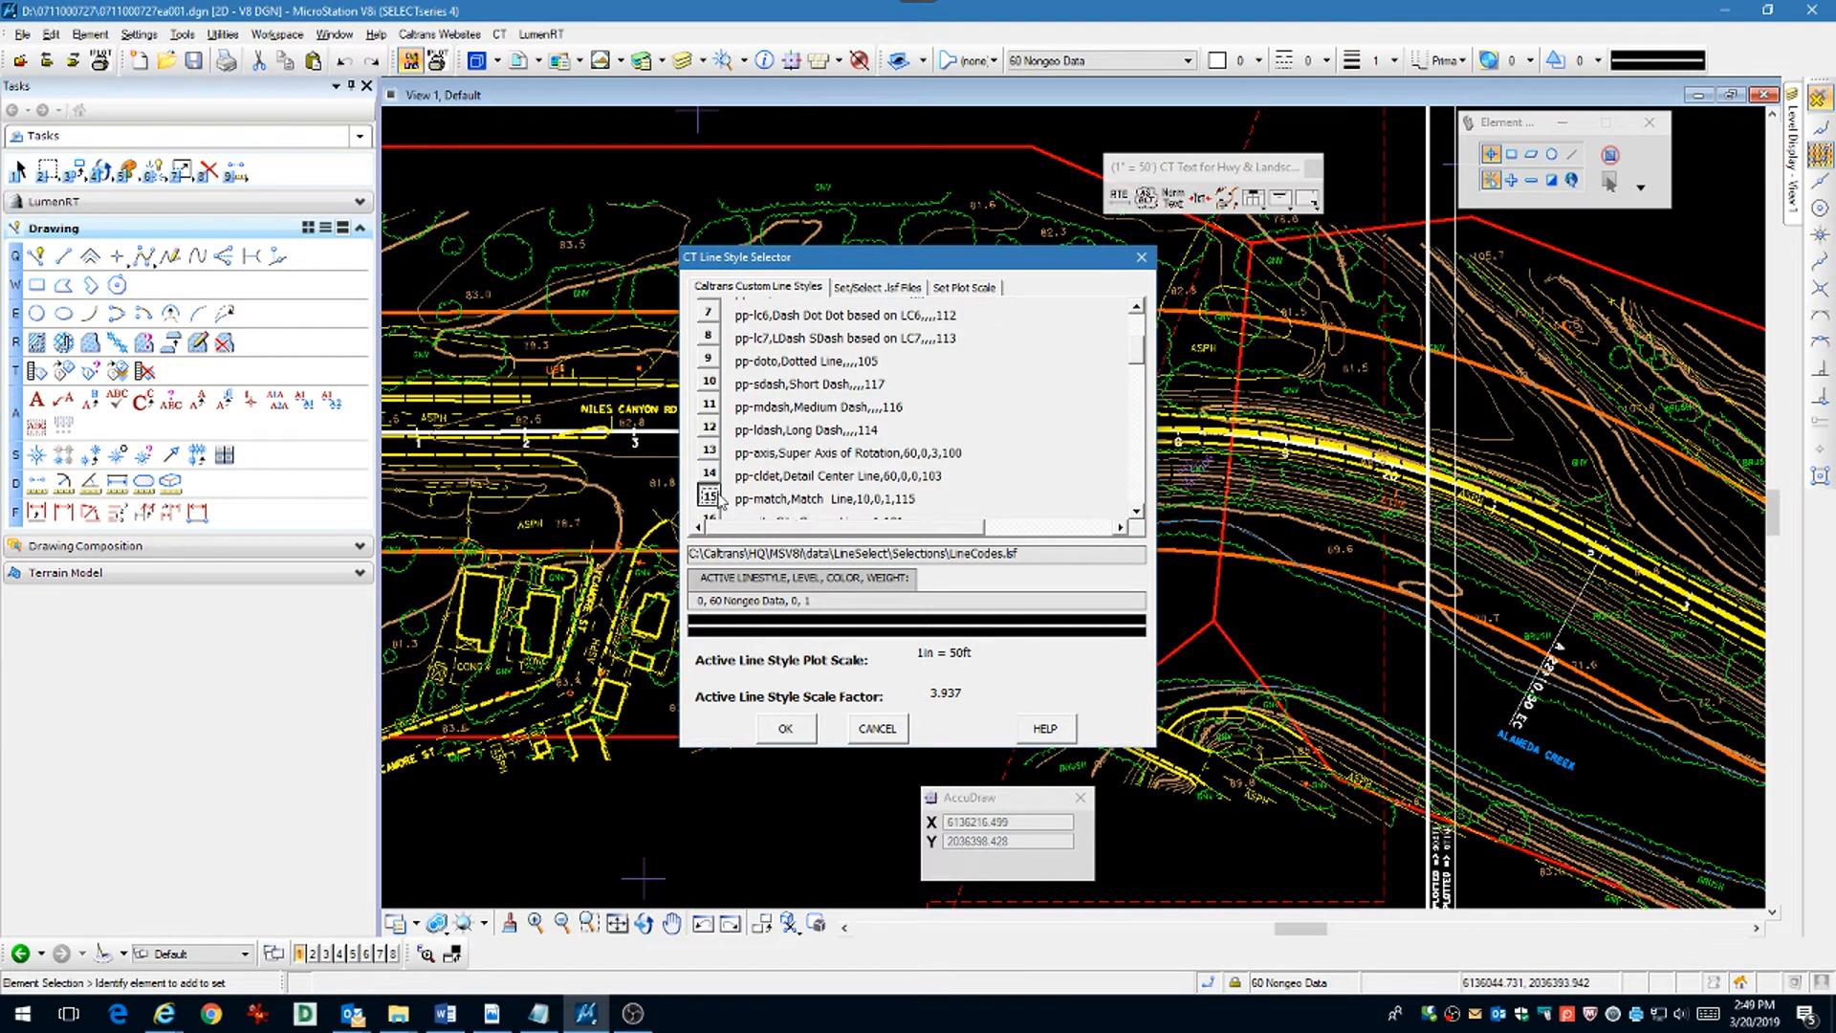
click(785, 727)
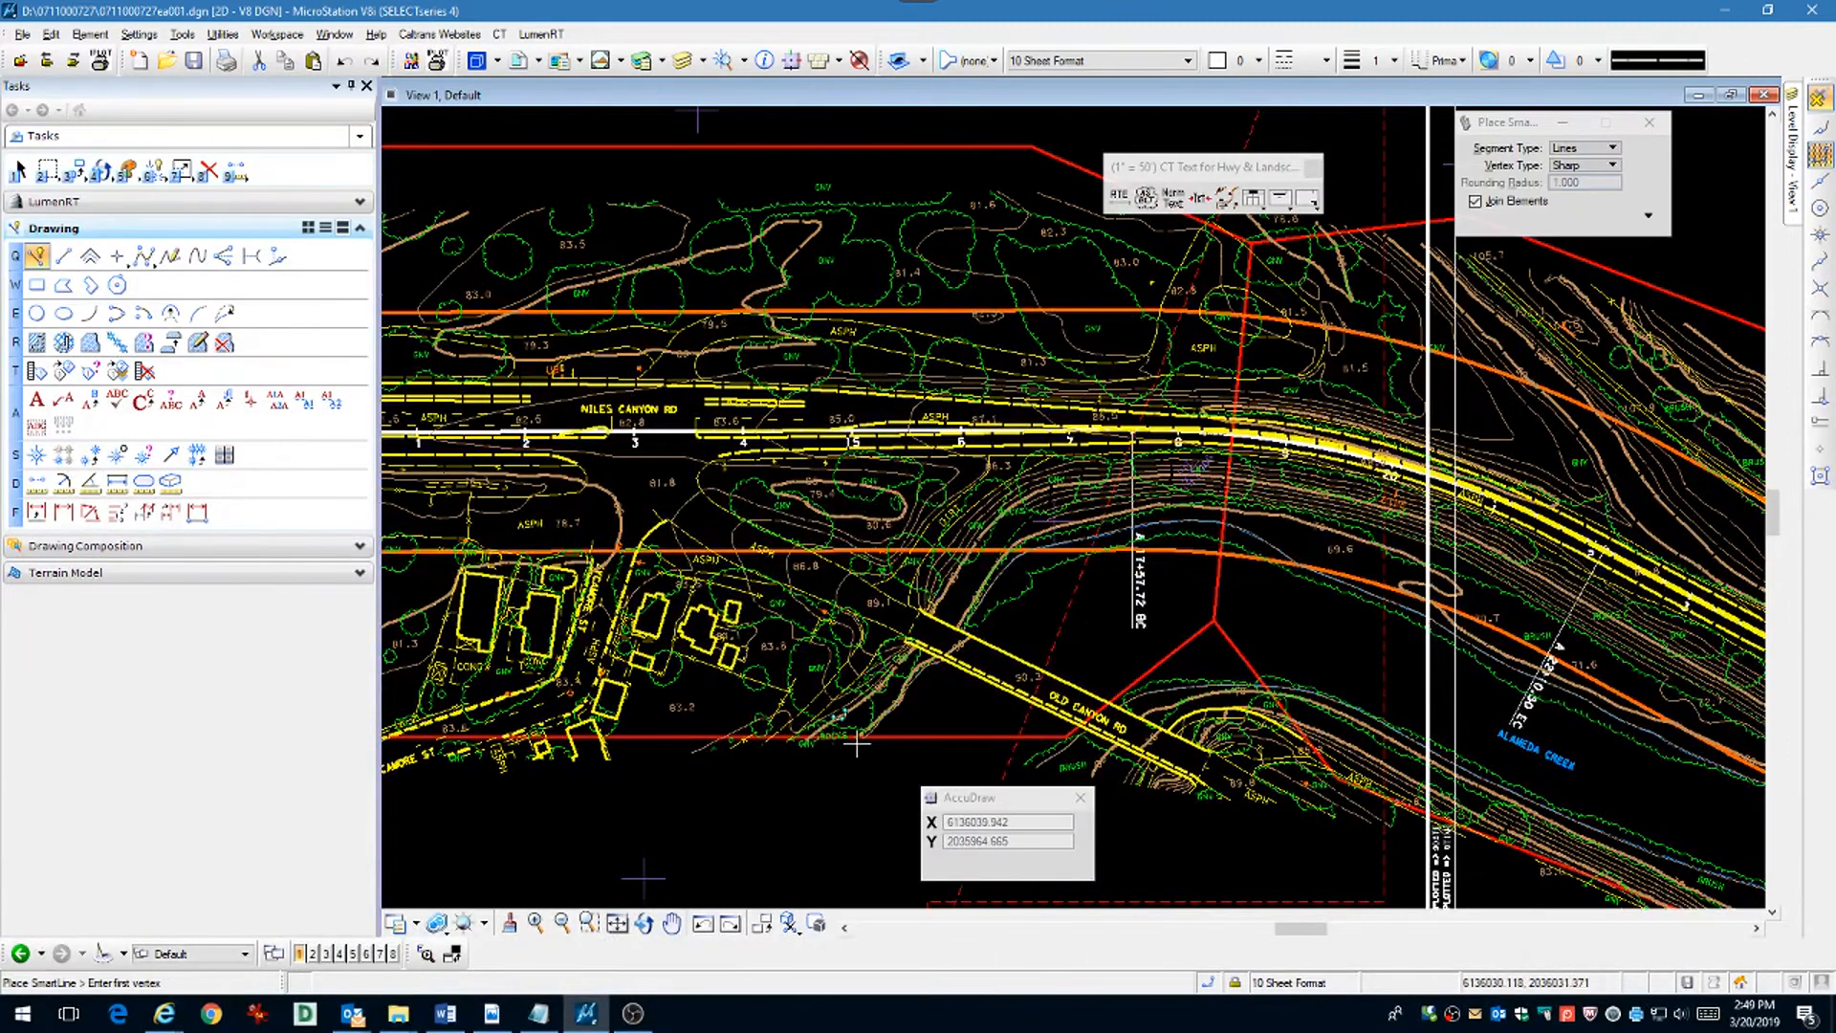
click(1216, 620)
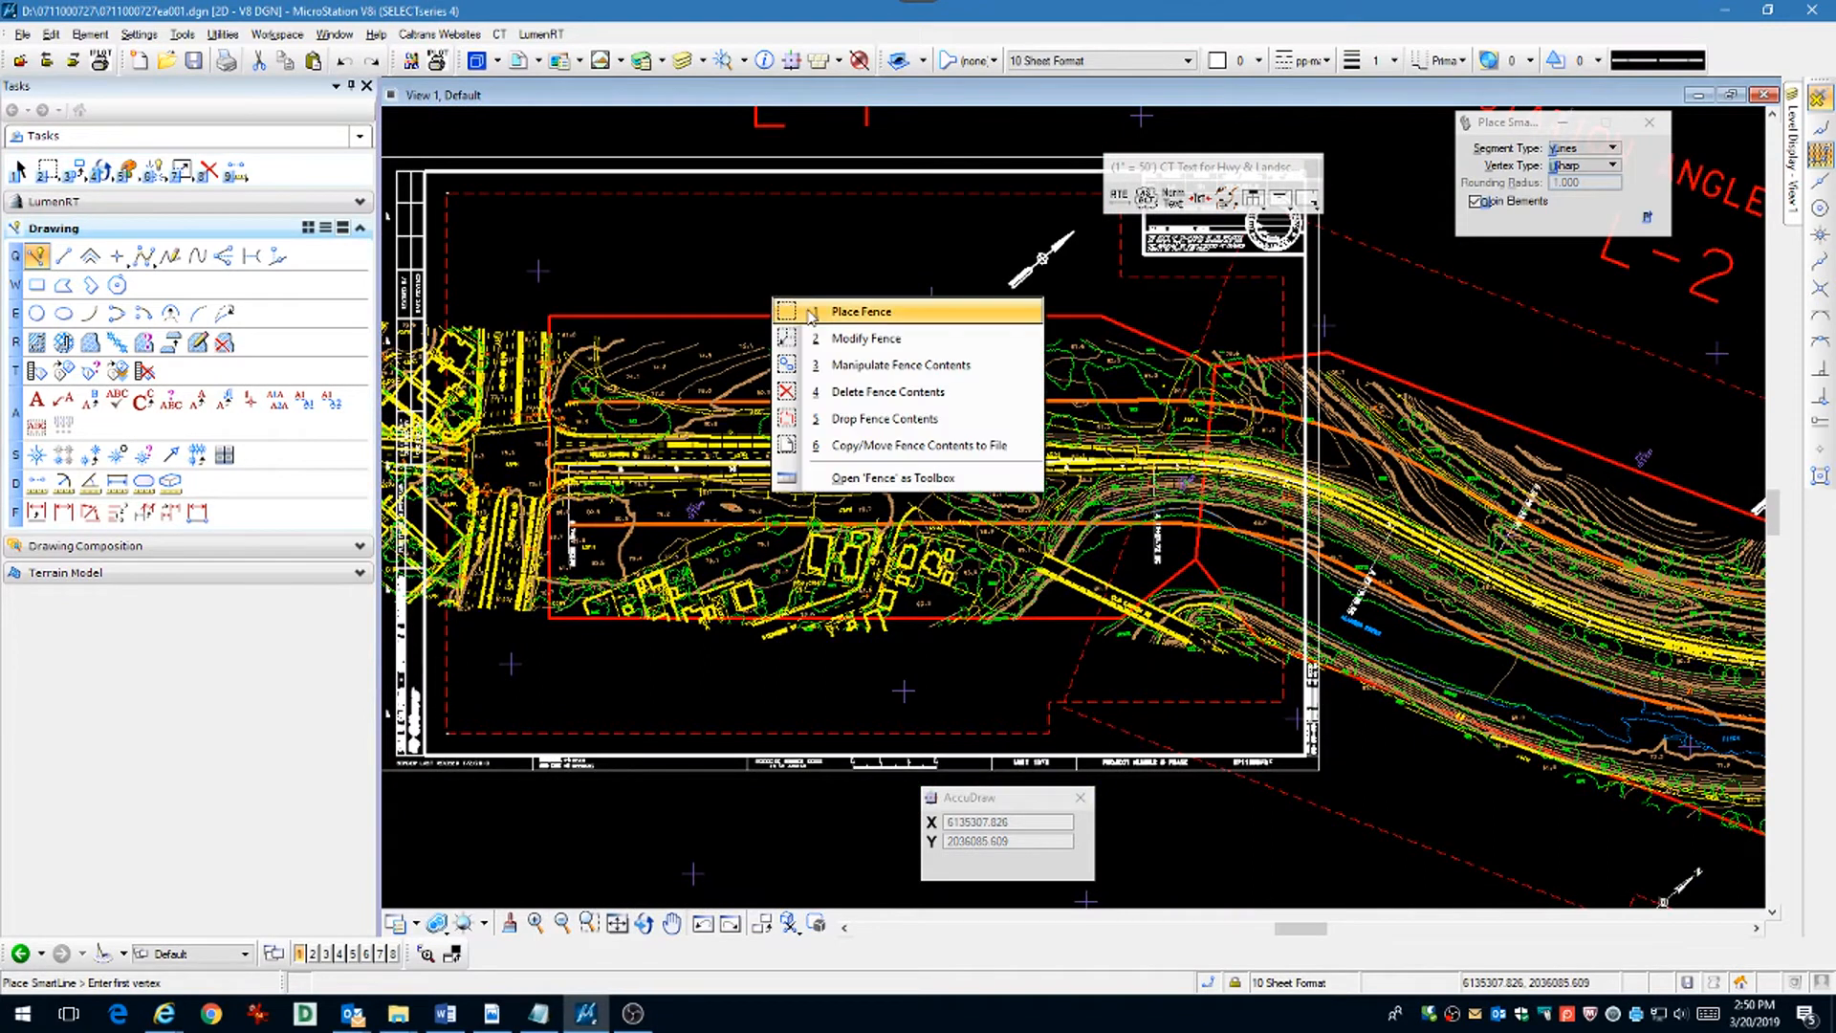
Step: Create a fence from the clip frame shape using Fence Type Element
click(861, 312)
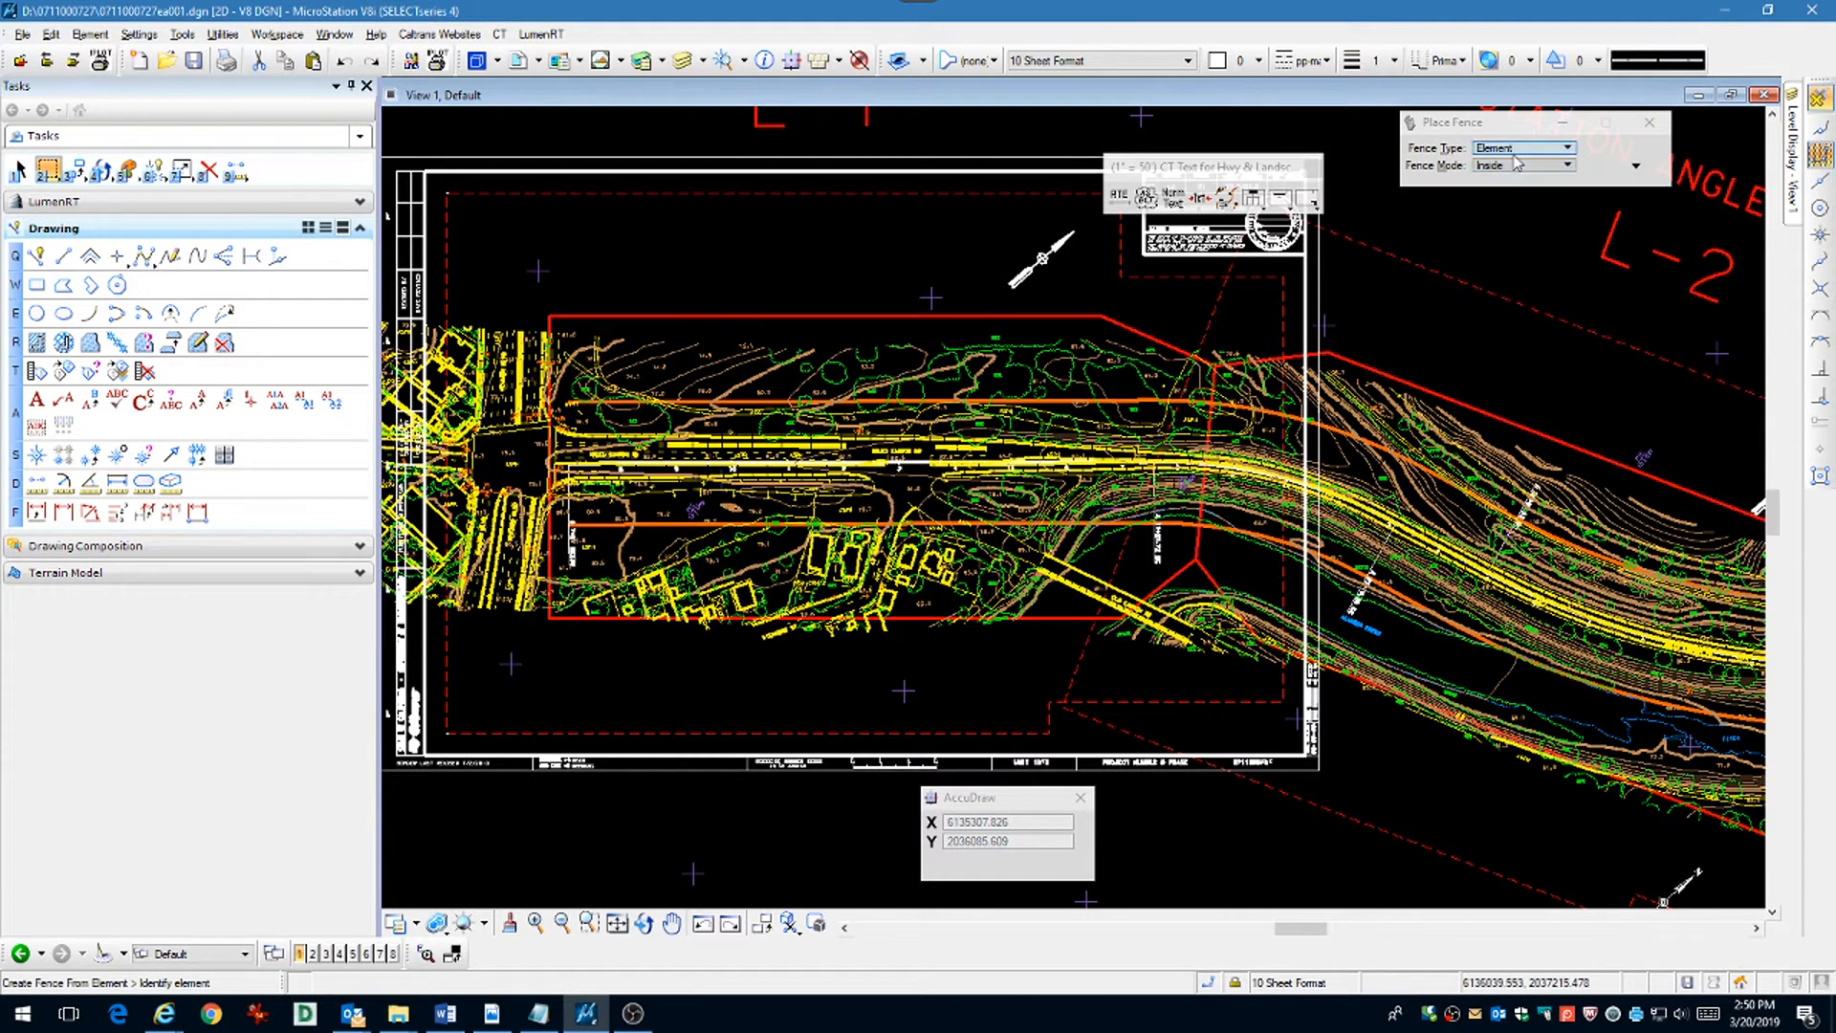
click(878, 316)
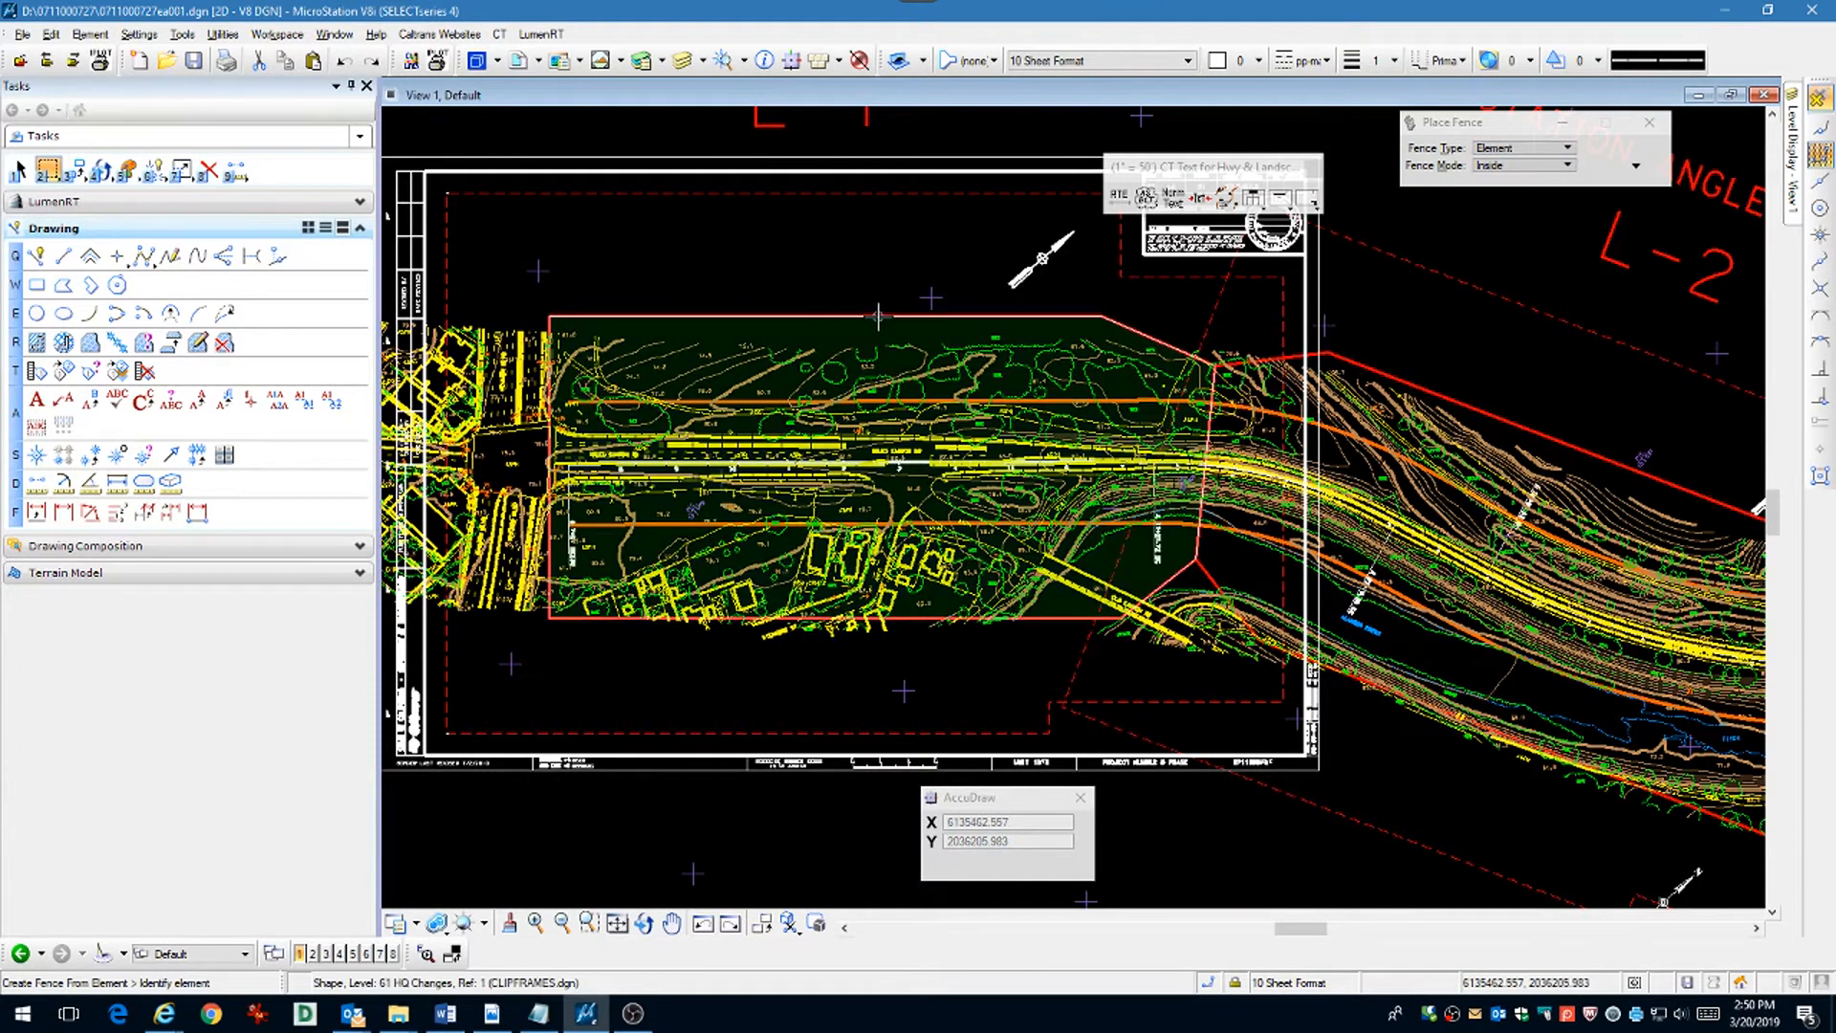
mouse_move(878, 320)
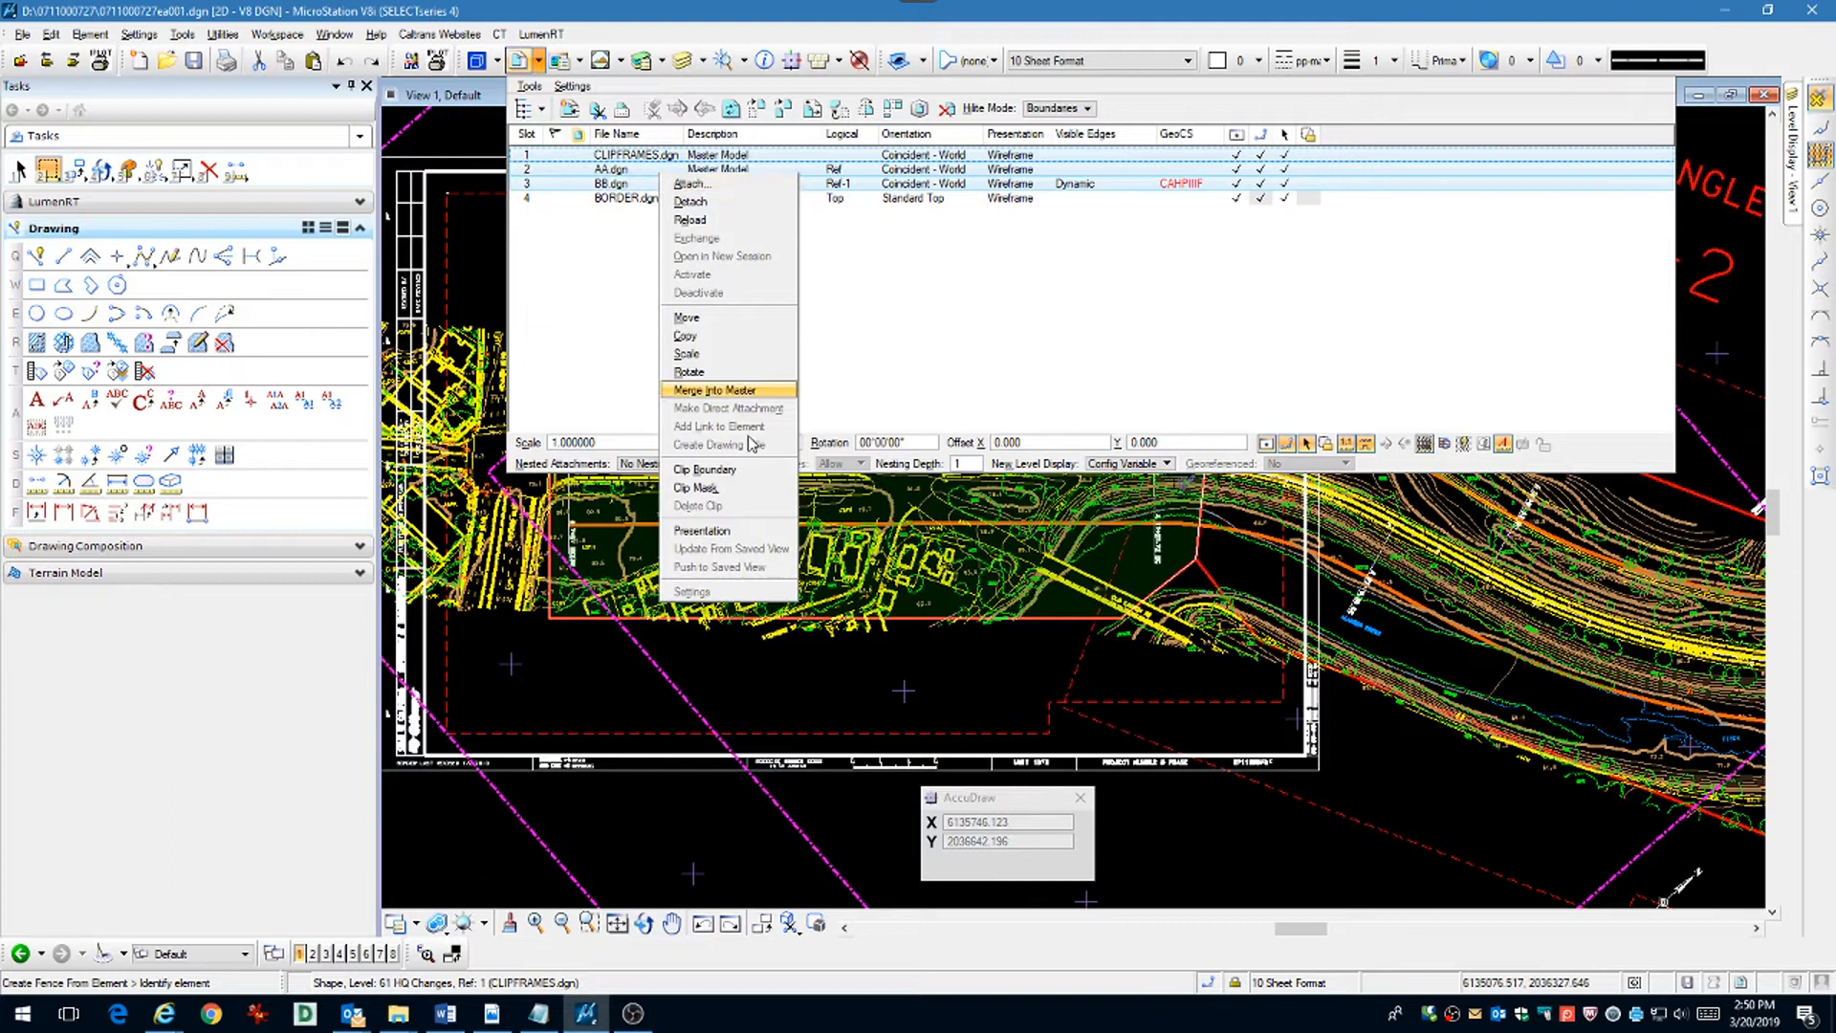
Step: Clip the attached references to the clip frame fence via Clip Boundary
click(700, 470)
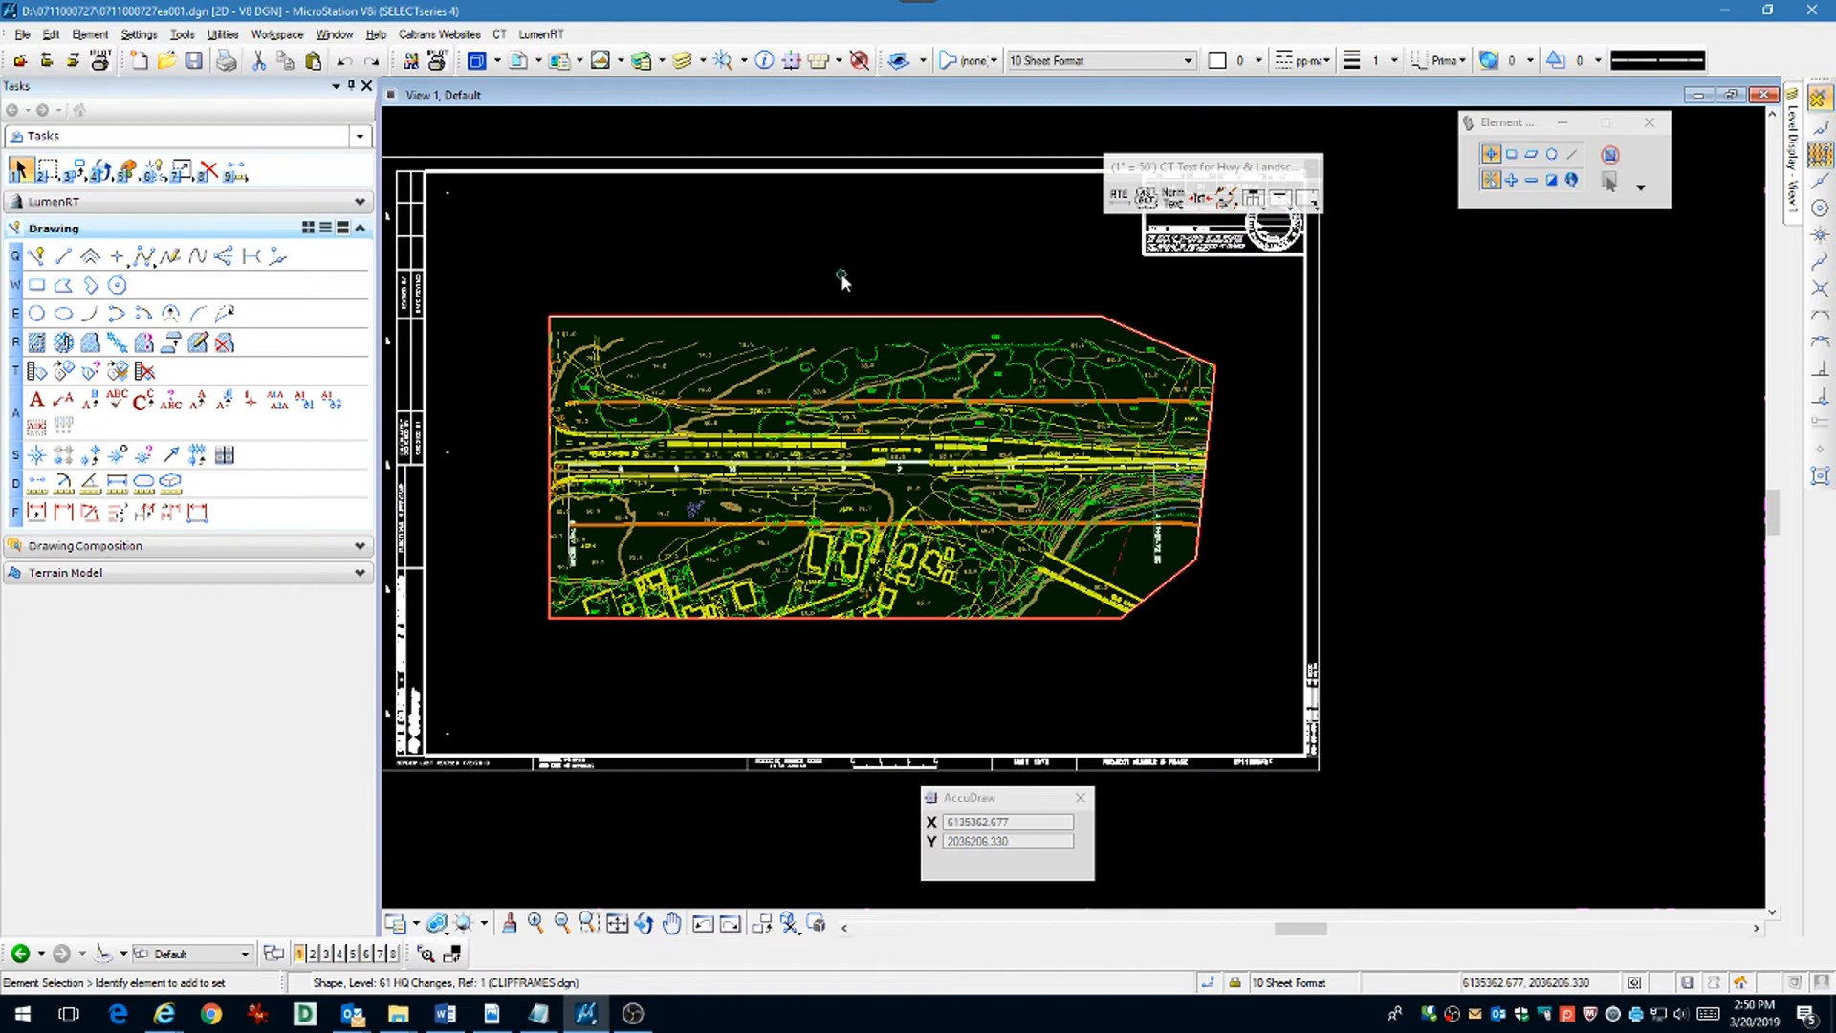
right_click(981, 283)
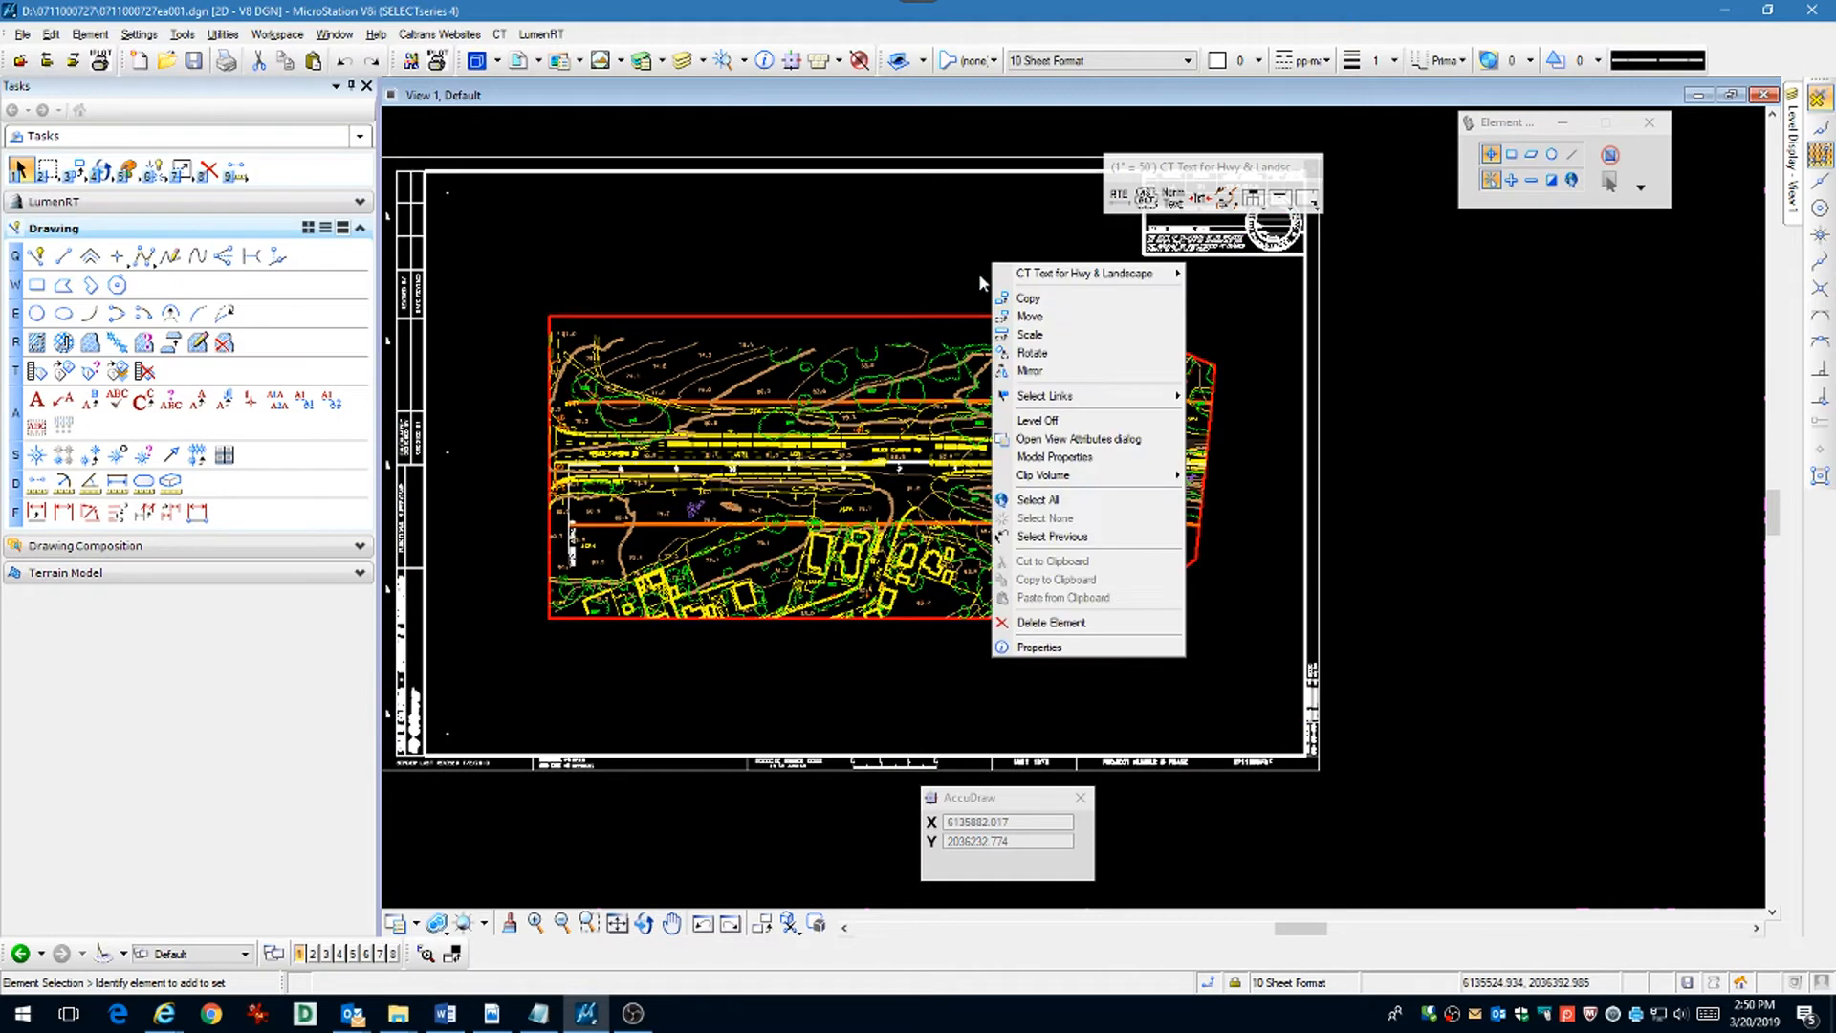
Step: Turn off the clip shape's level to hide the clip frame outline, then begin text placement
click(1037, 420)
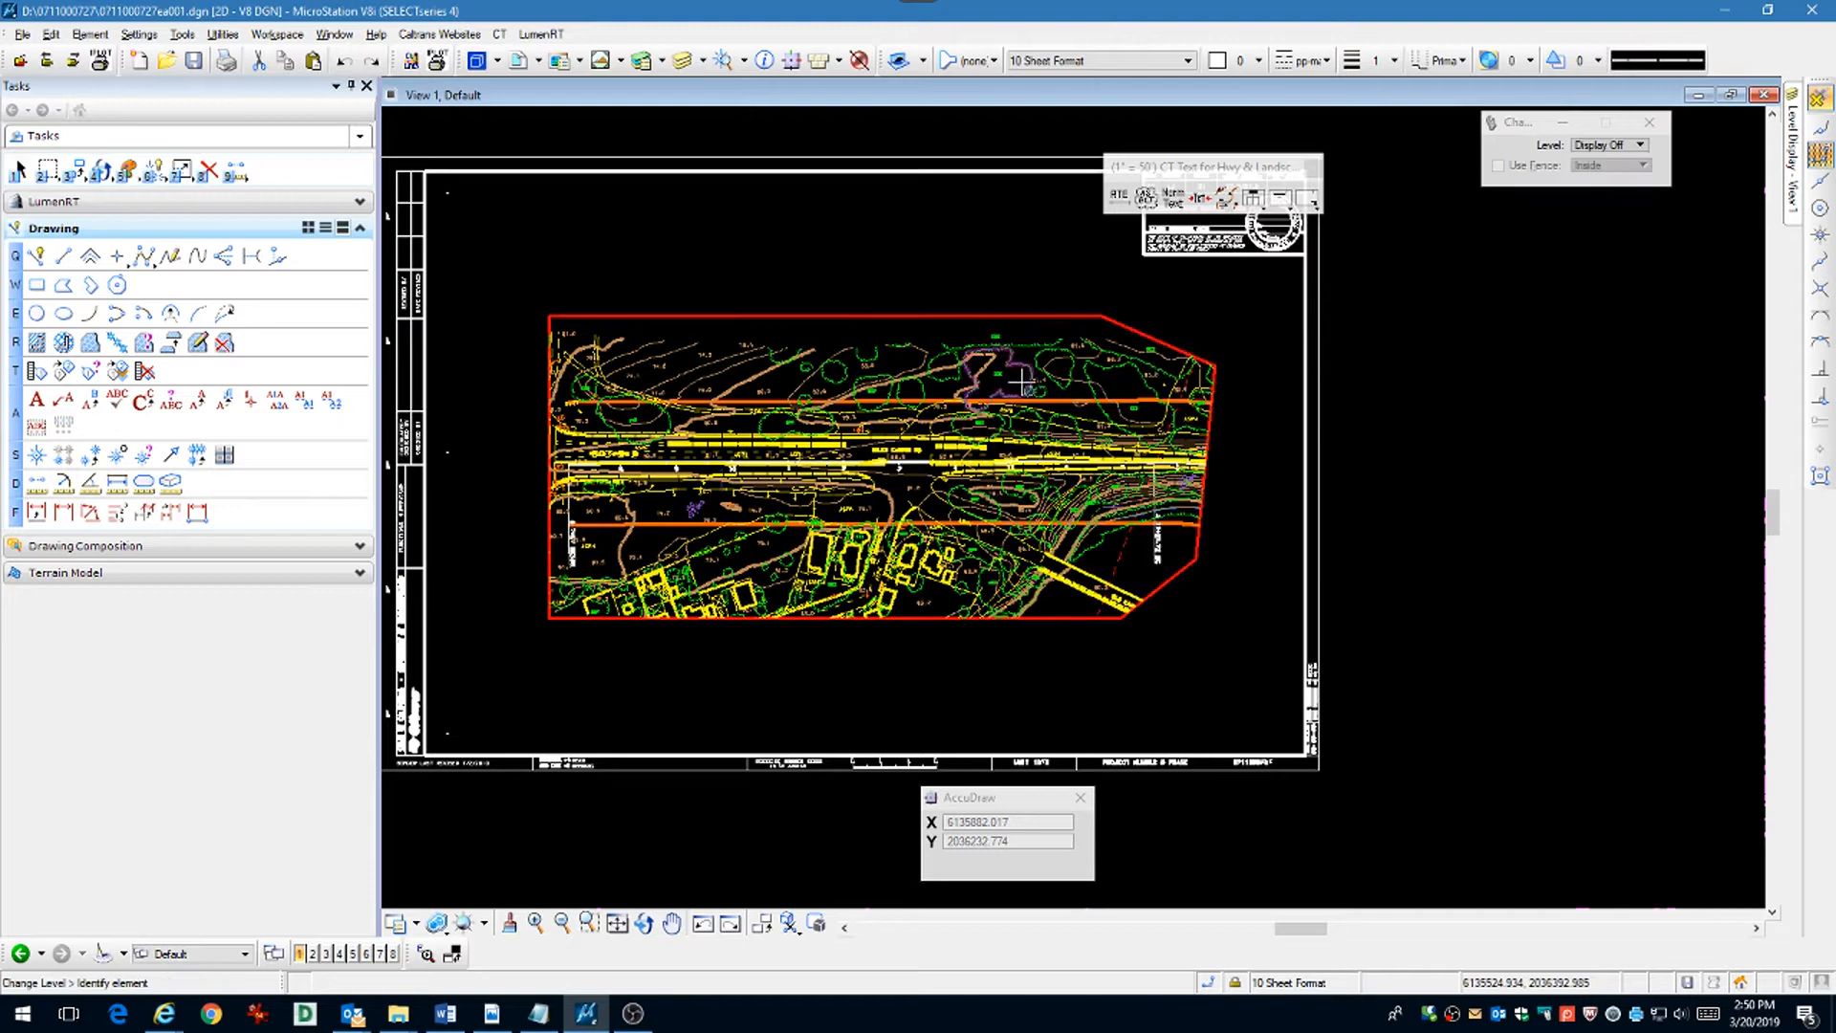
click(926, 319)
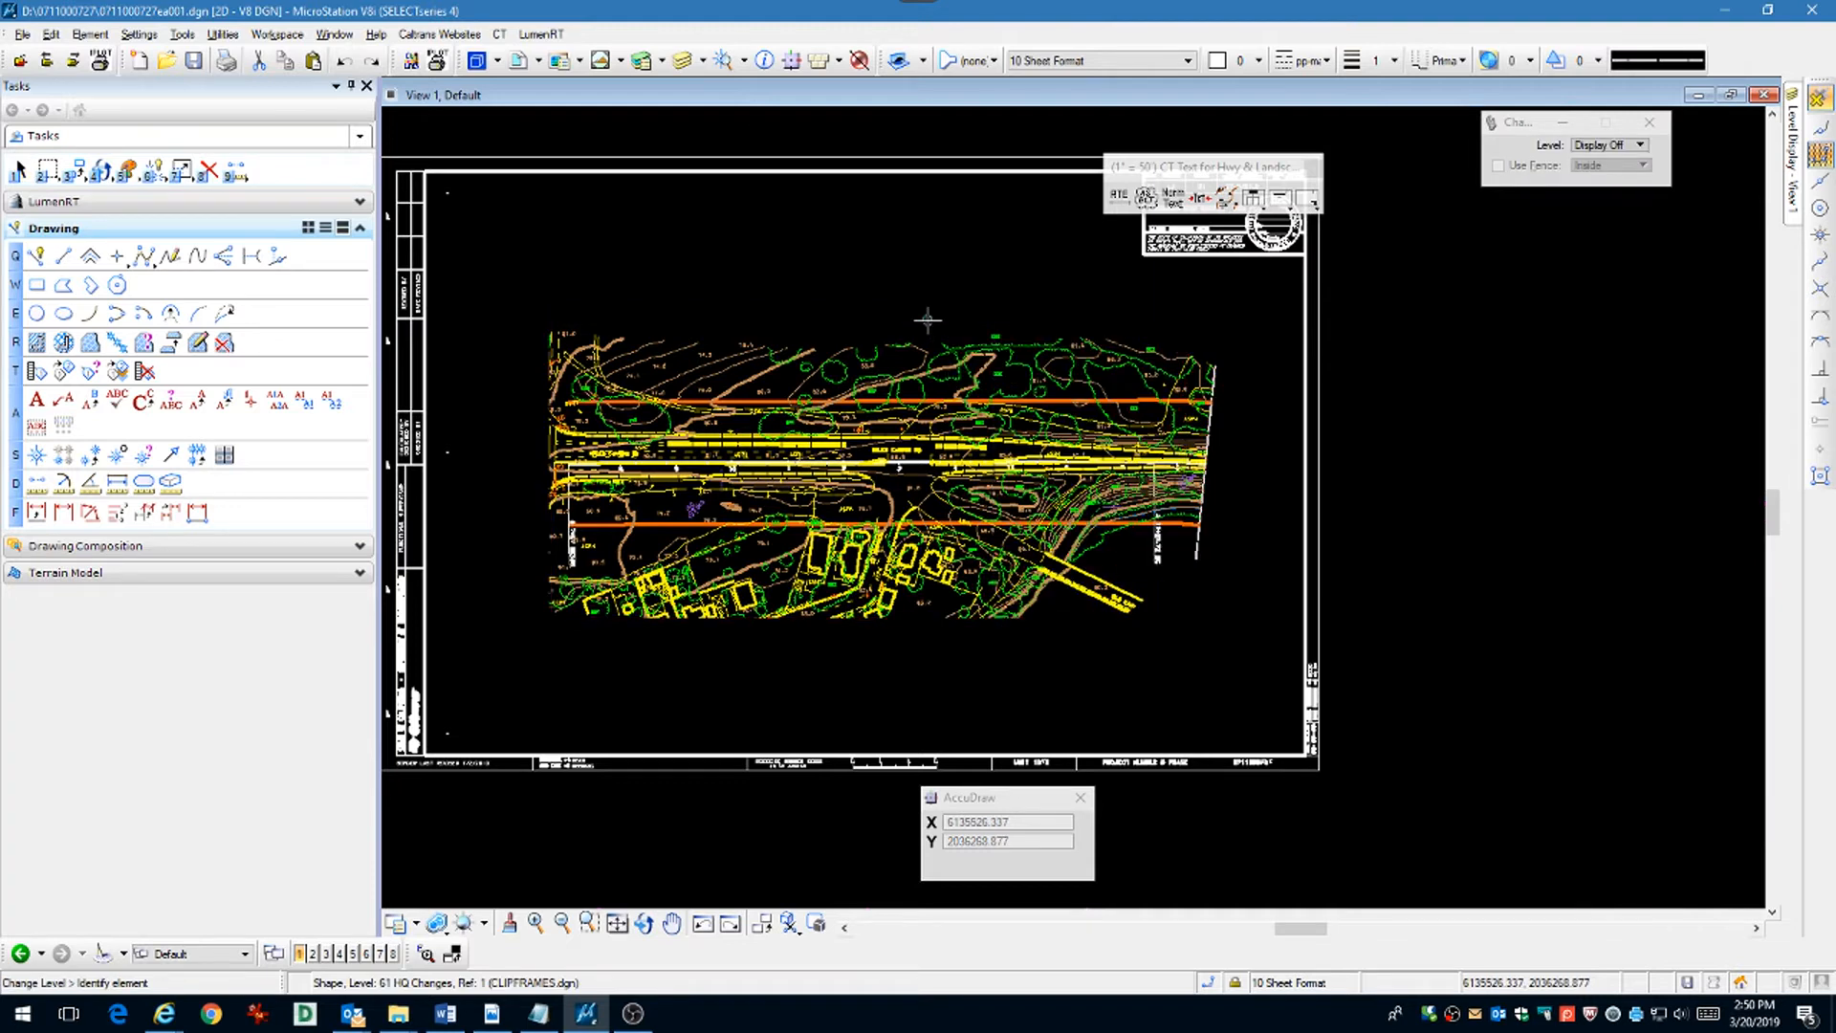
mouse_move(993, 285)
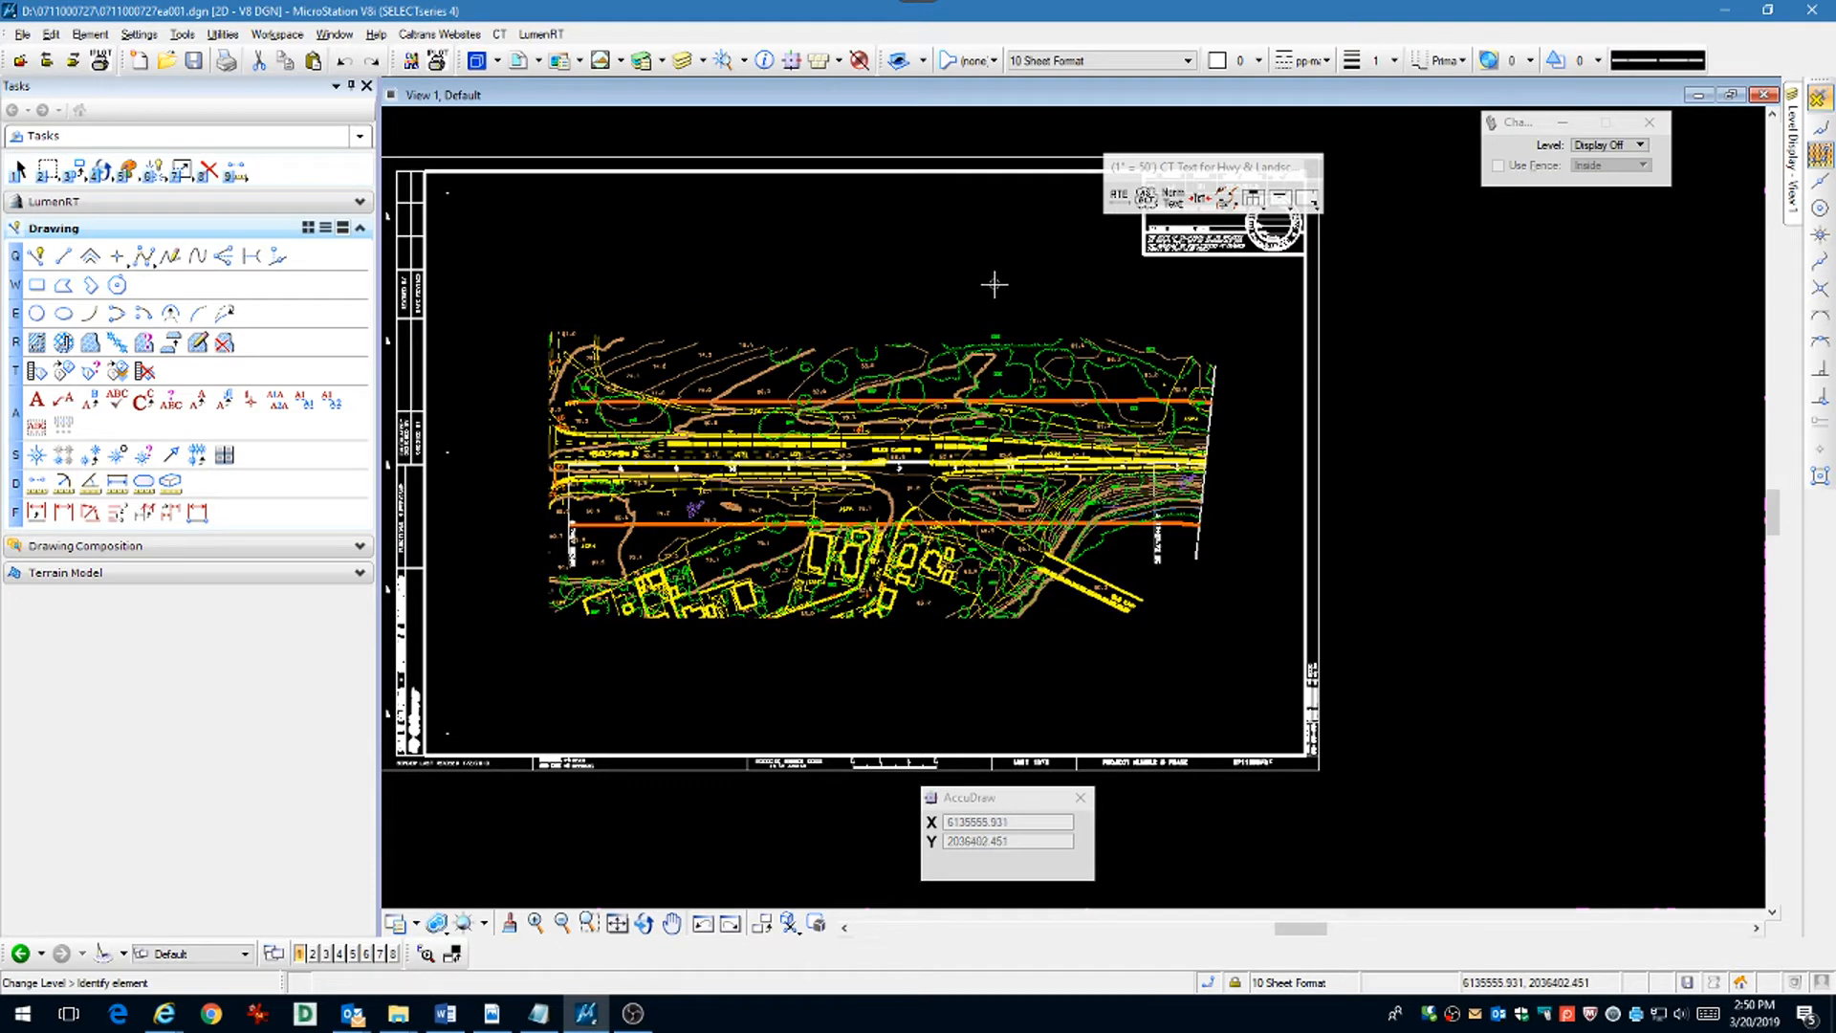
click(1309, 197)
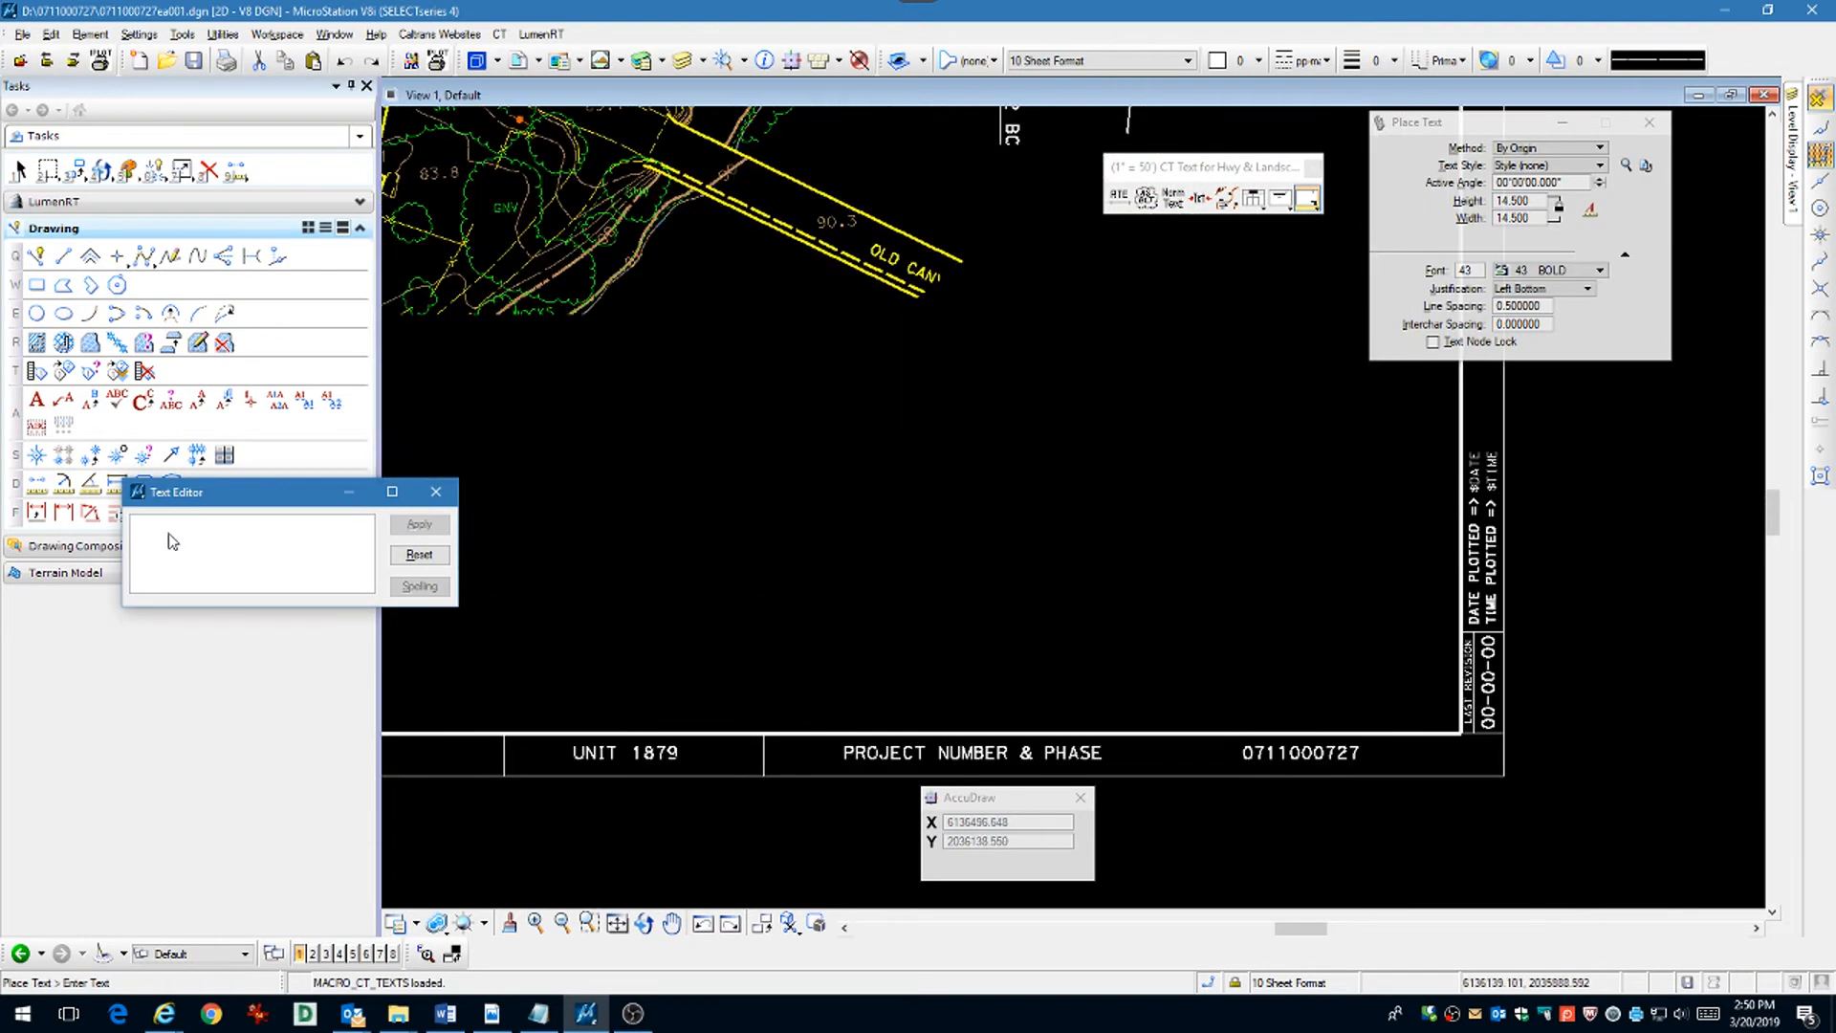
Step: Place LAYOUT with Right Center justification and the L-1 sheet code in the lower-right corner
click(249, 524)
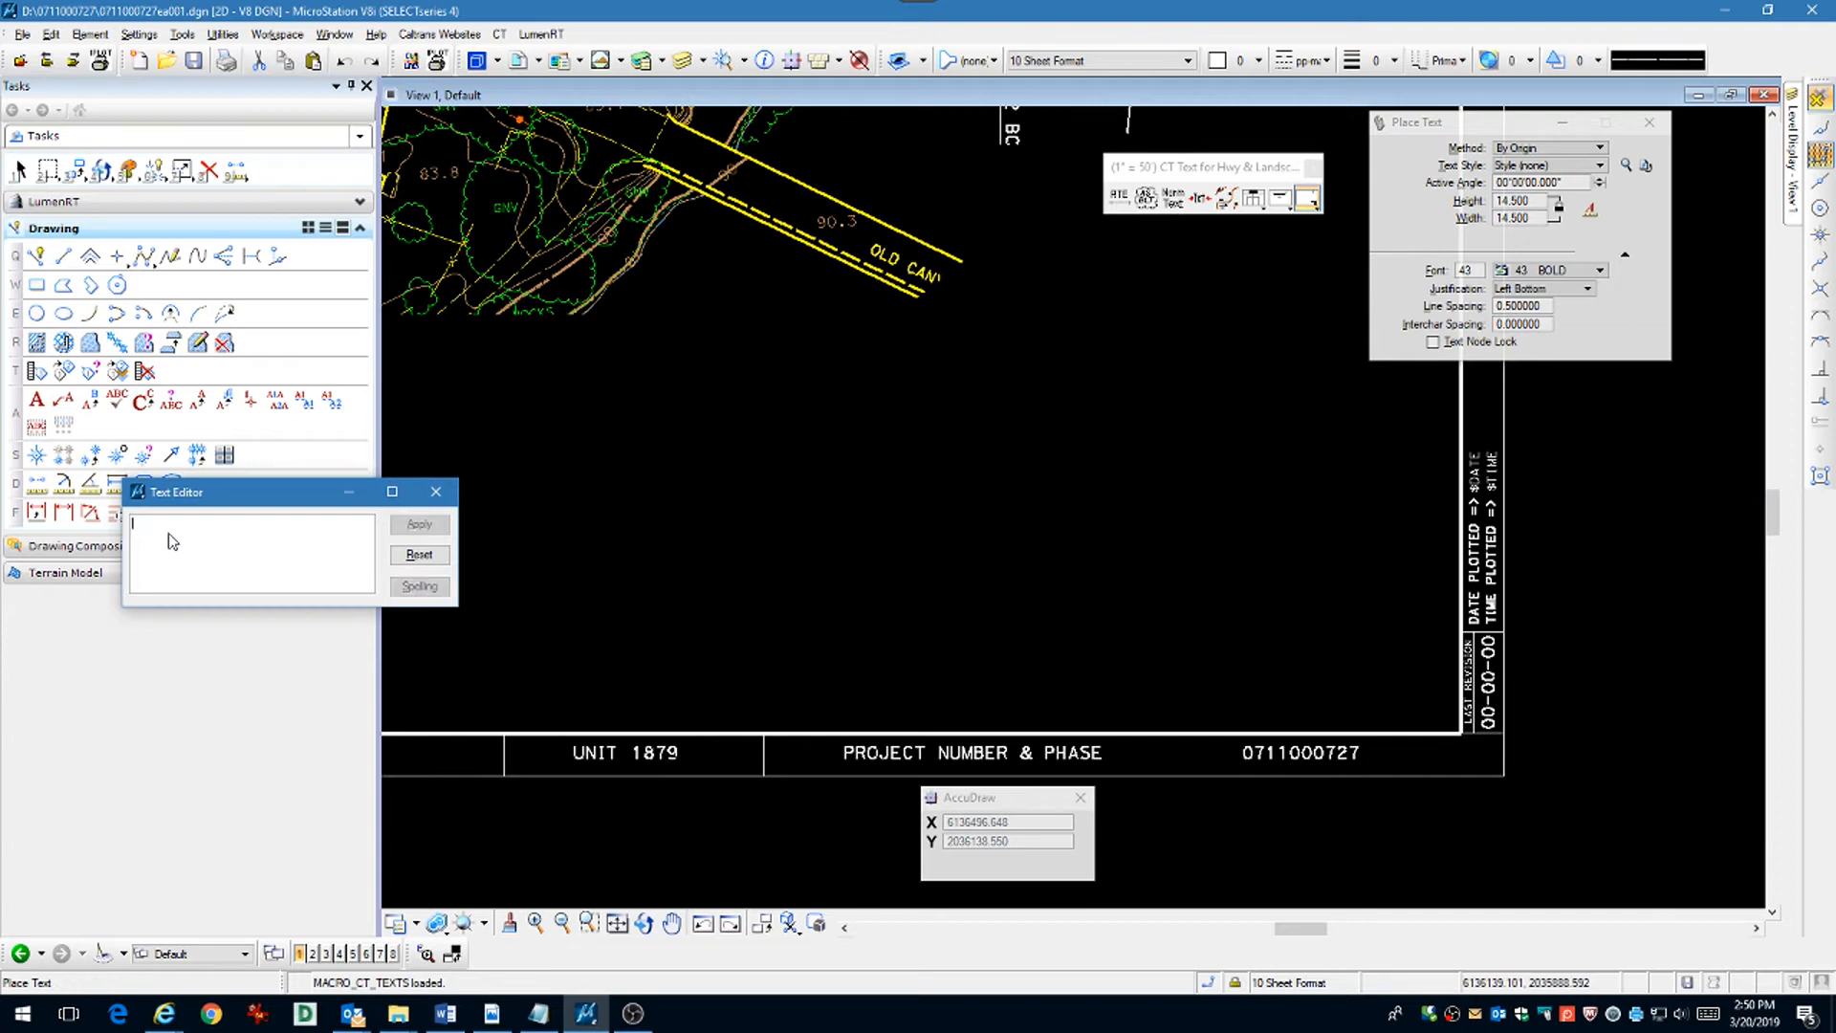
text(LAYOUT)
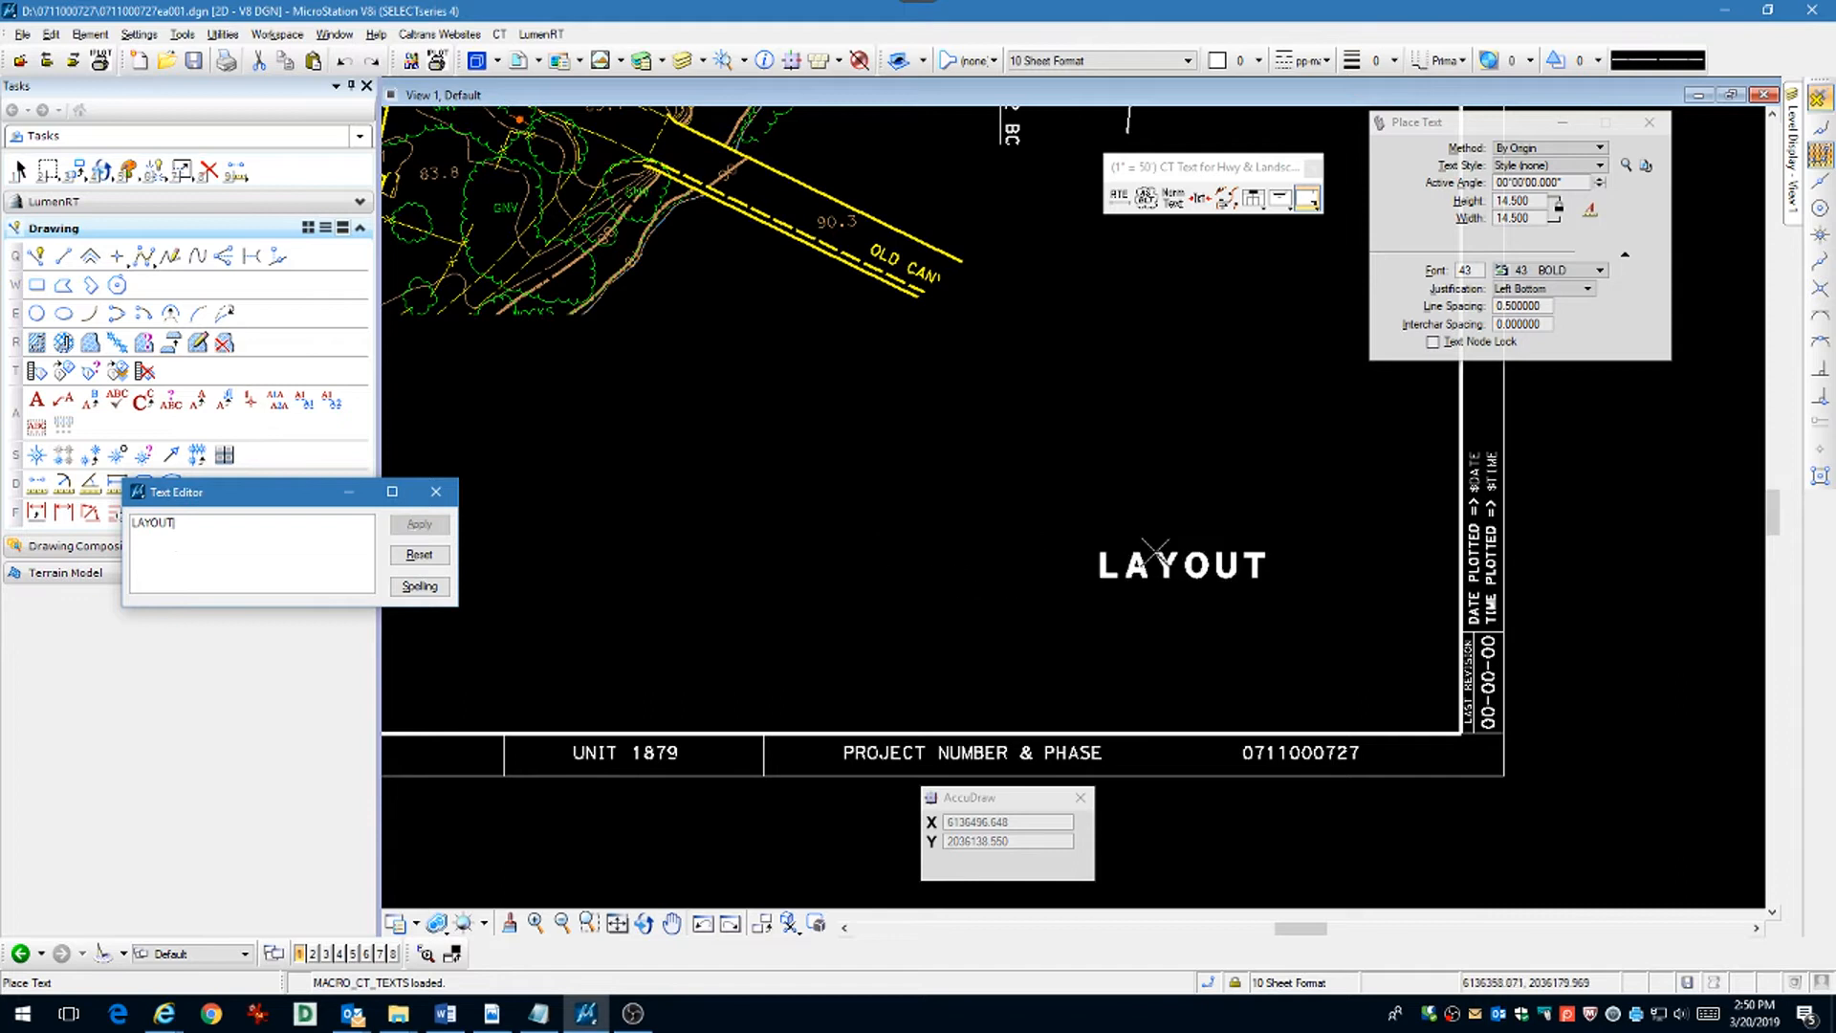
click(1595, 288)
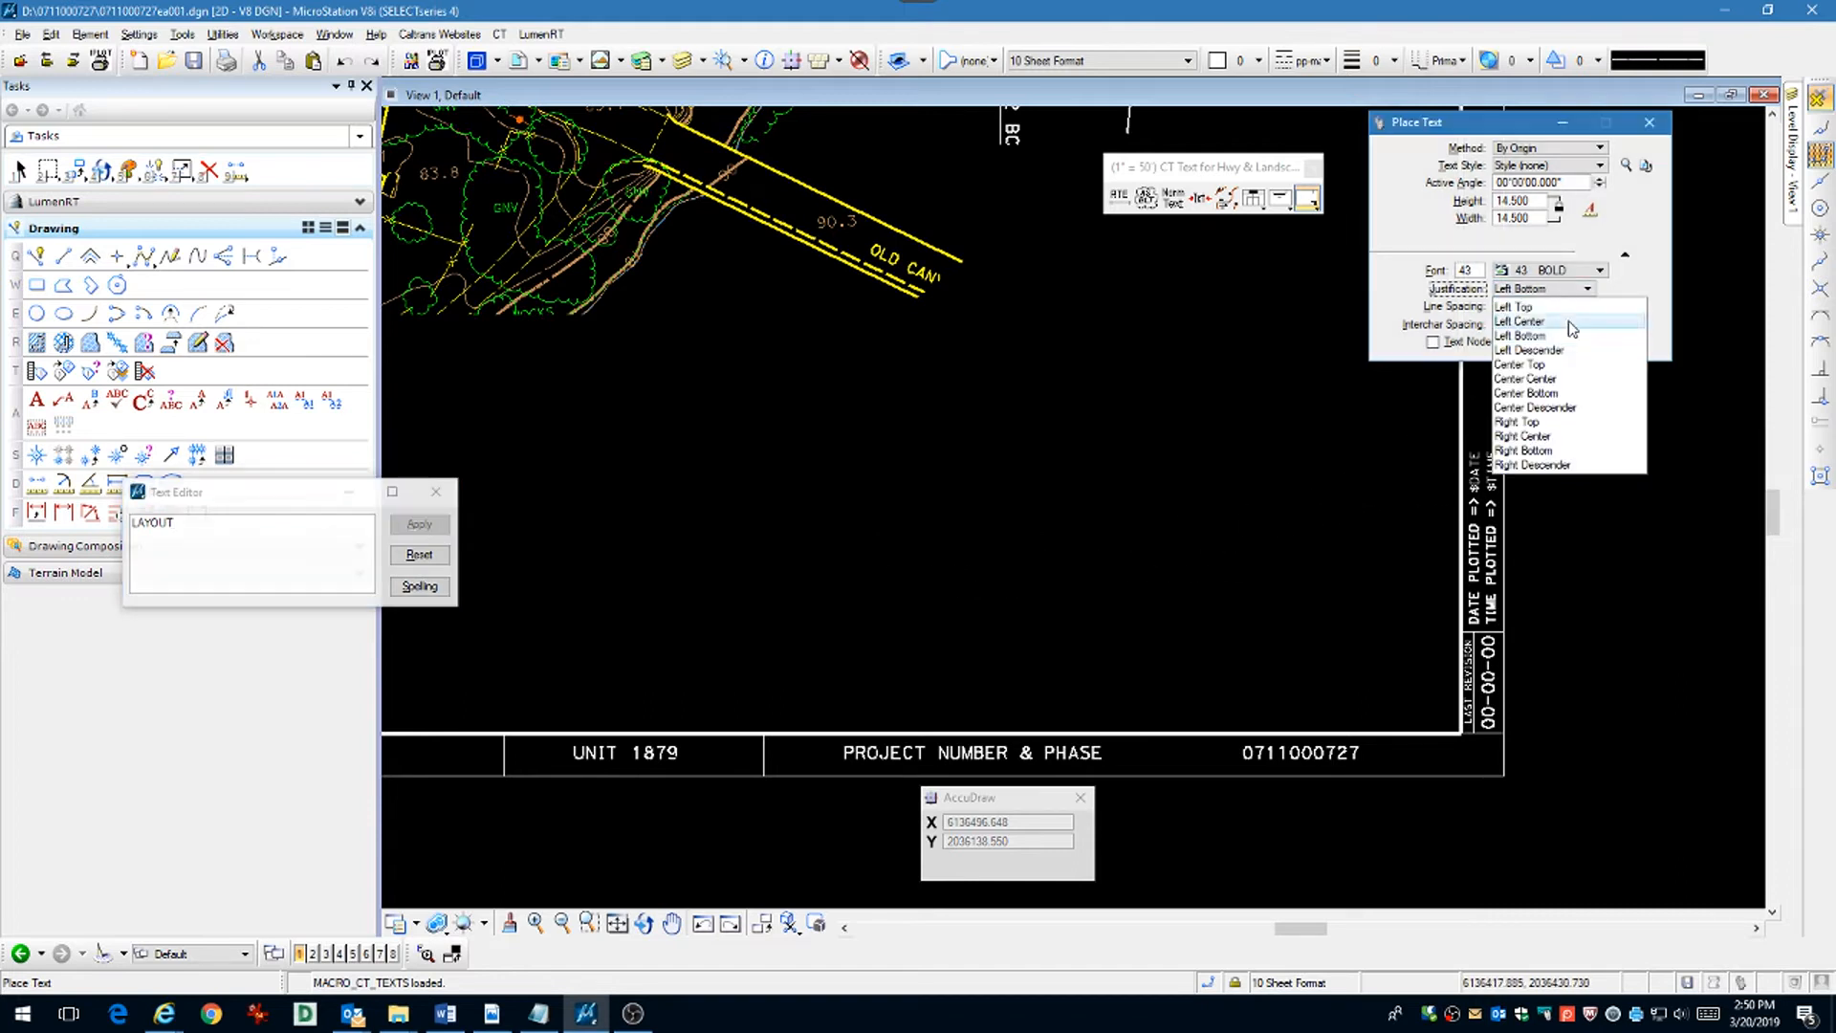
click(1525, 436)
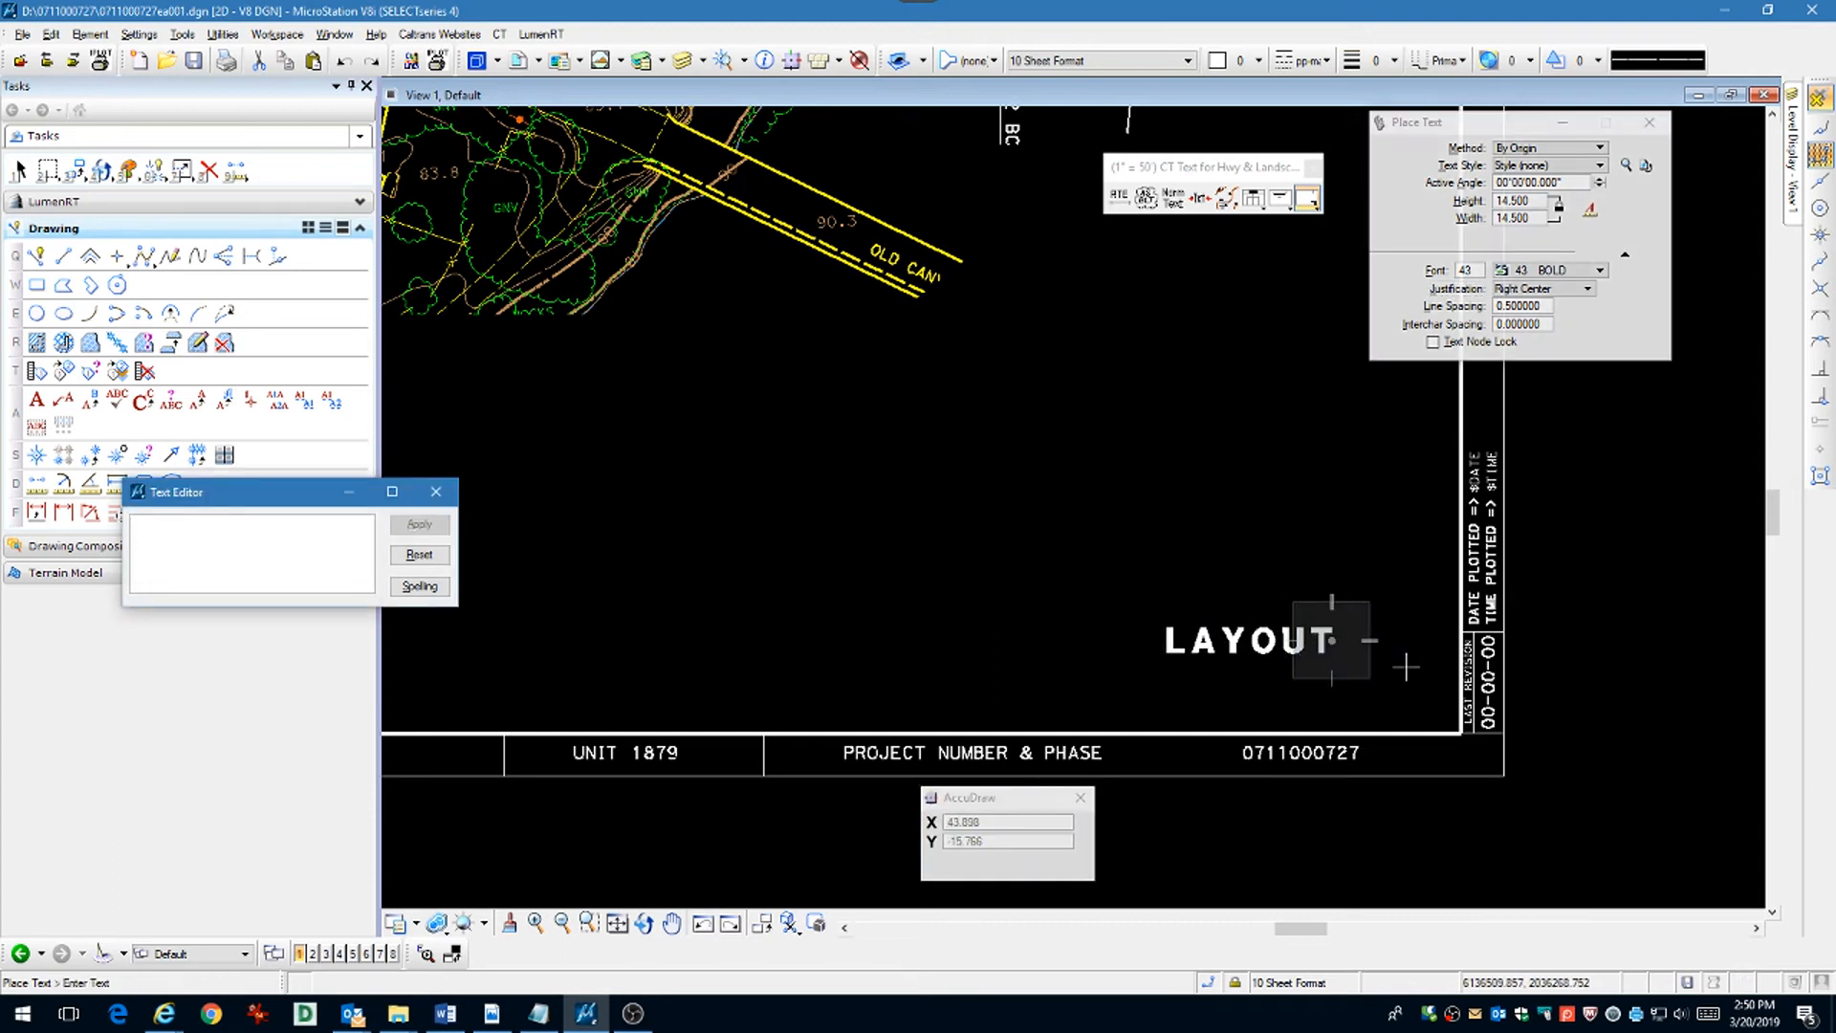
text(L-1)
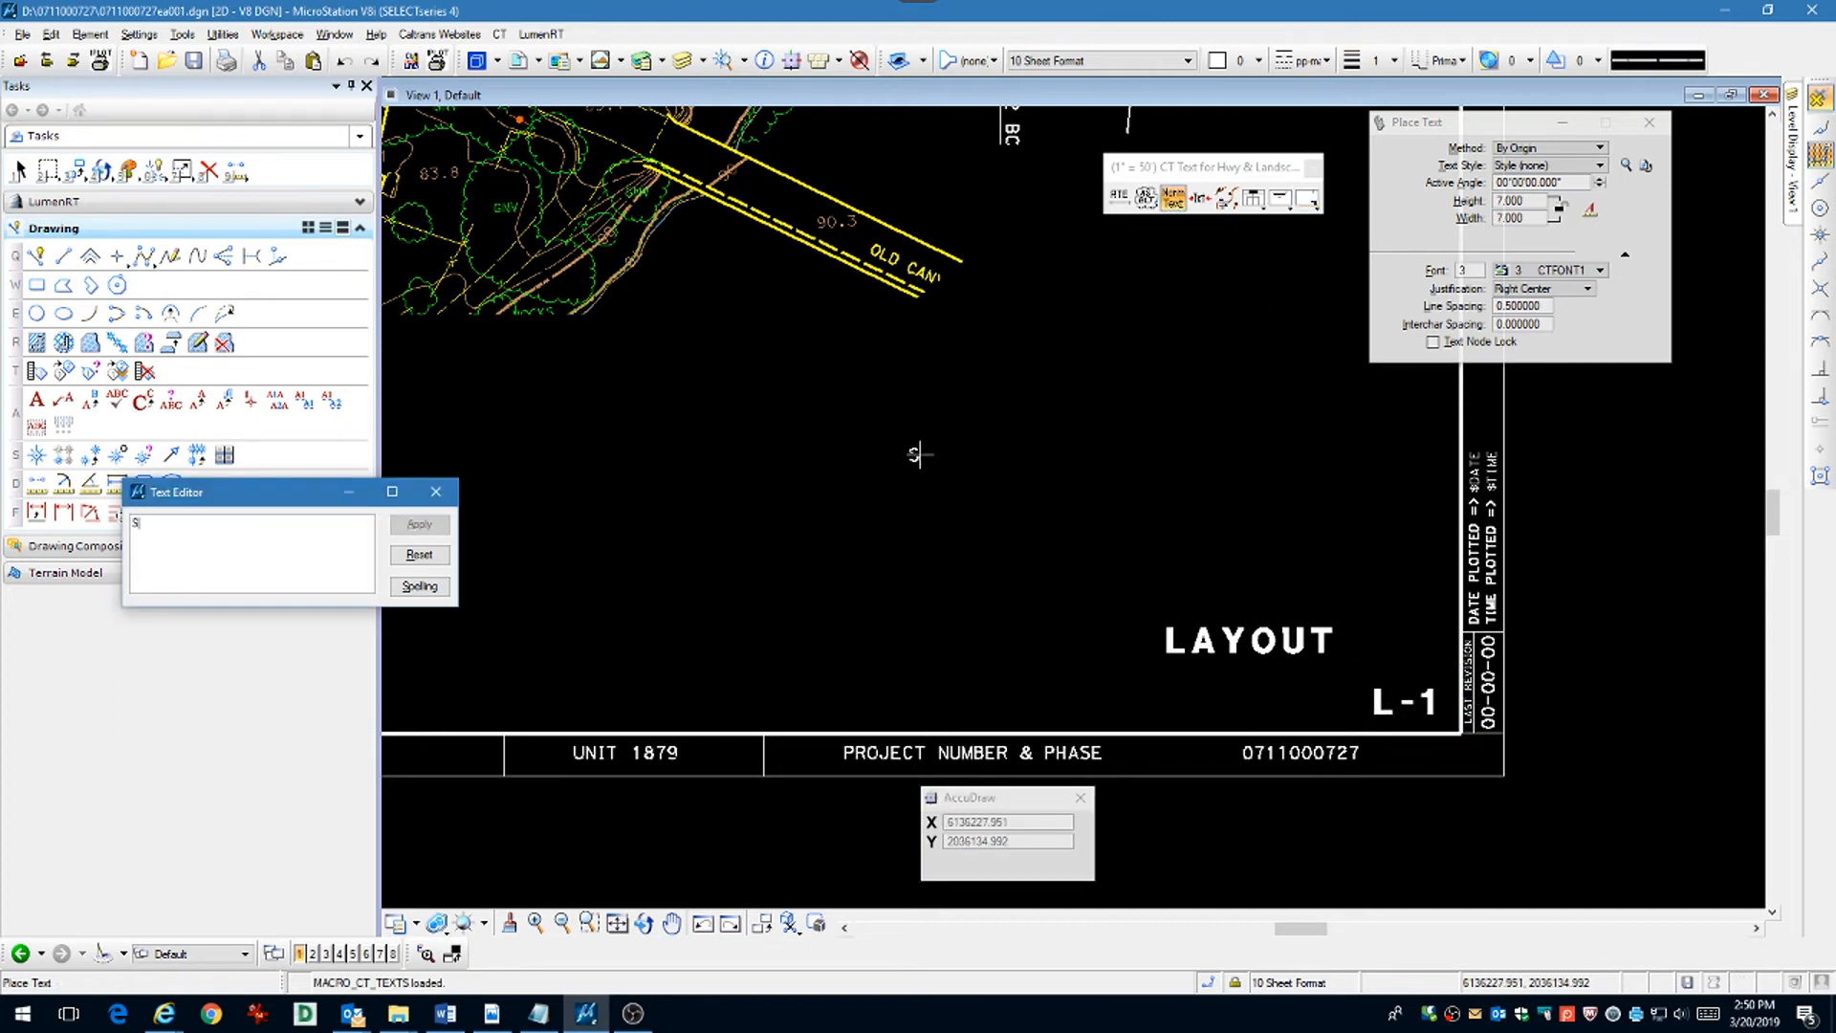
Step: Place the SCALE 1"=50' note beneath the LAYOUT title
text(SCALE)
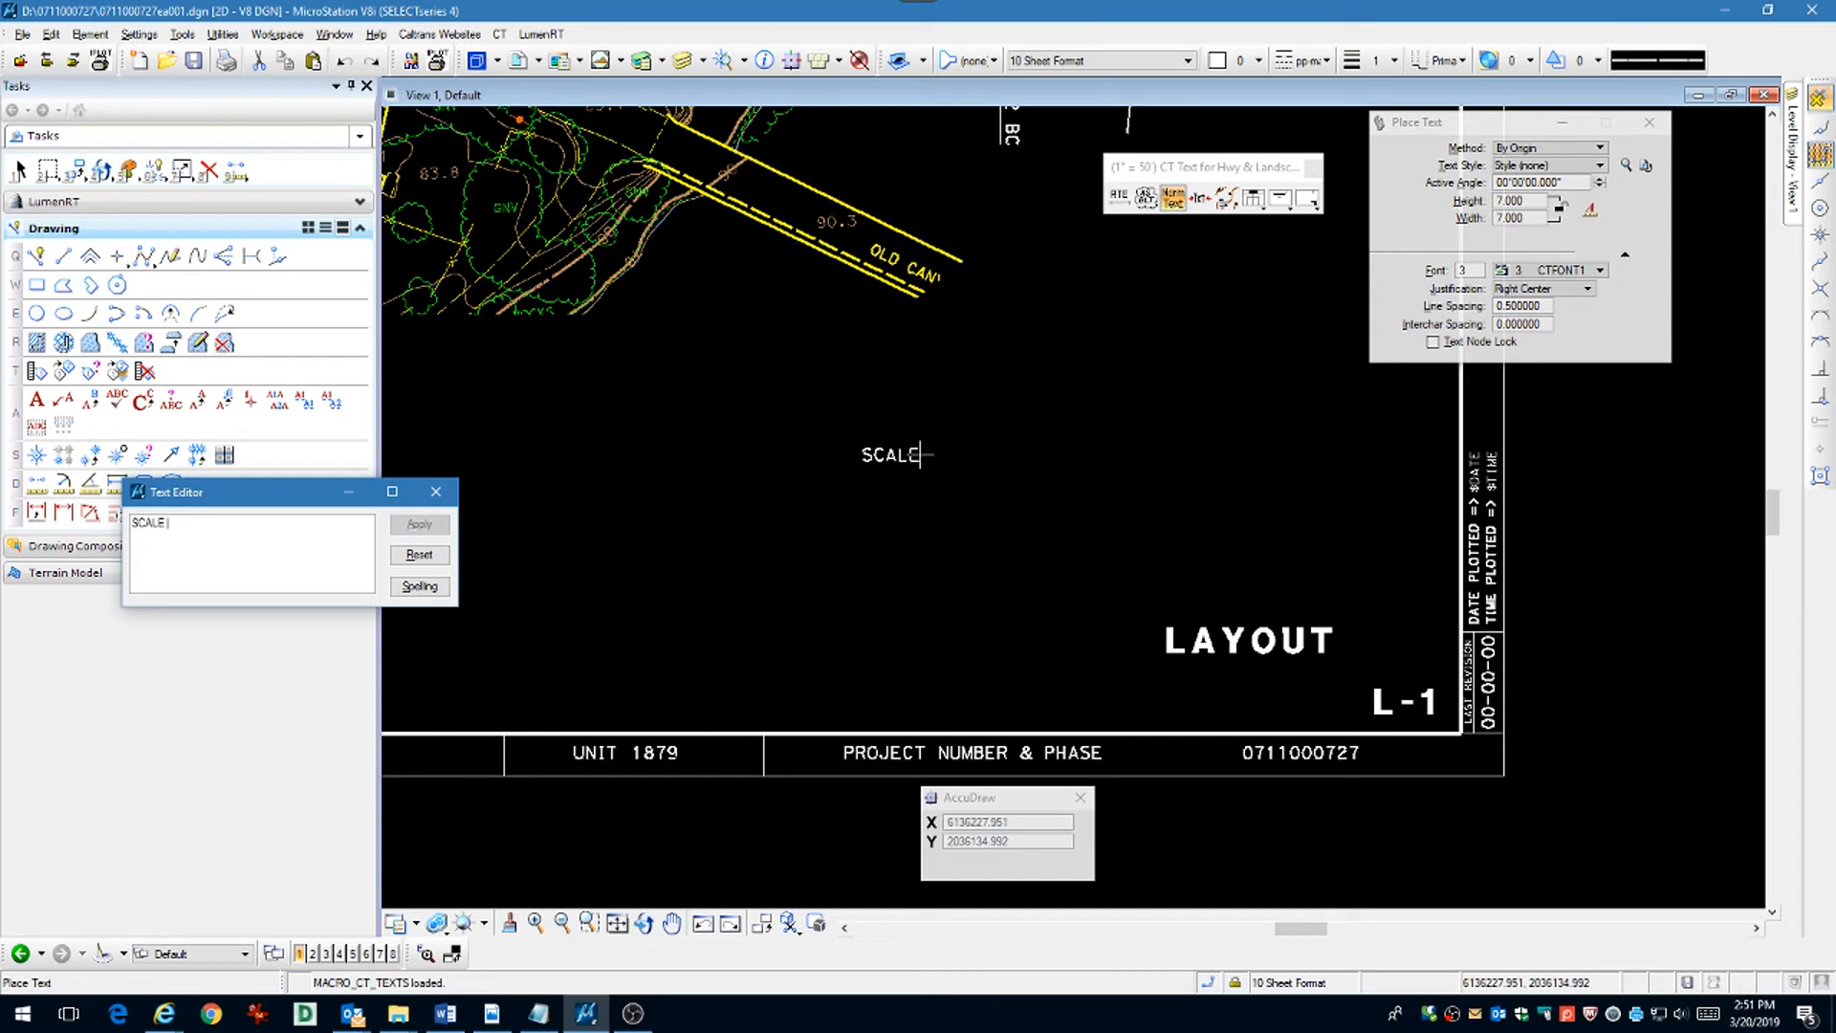
text(1"=)
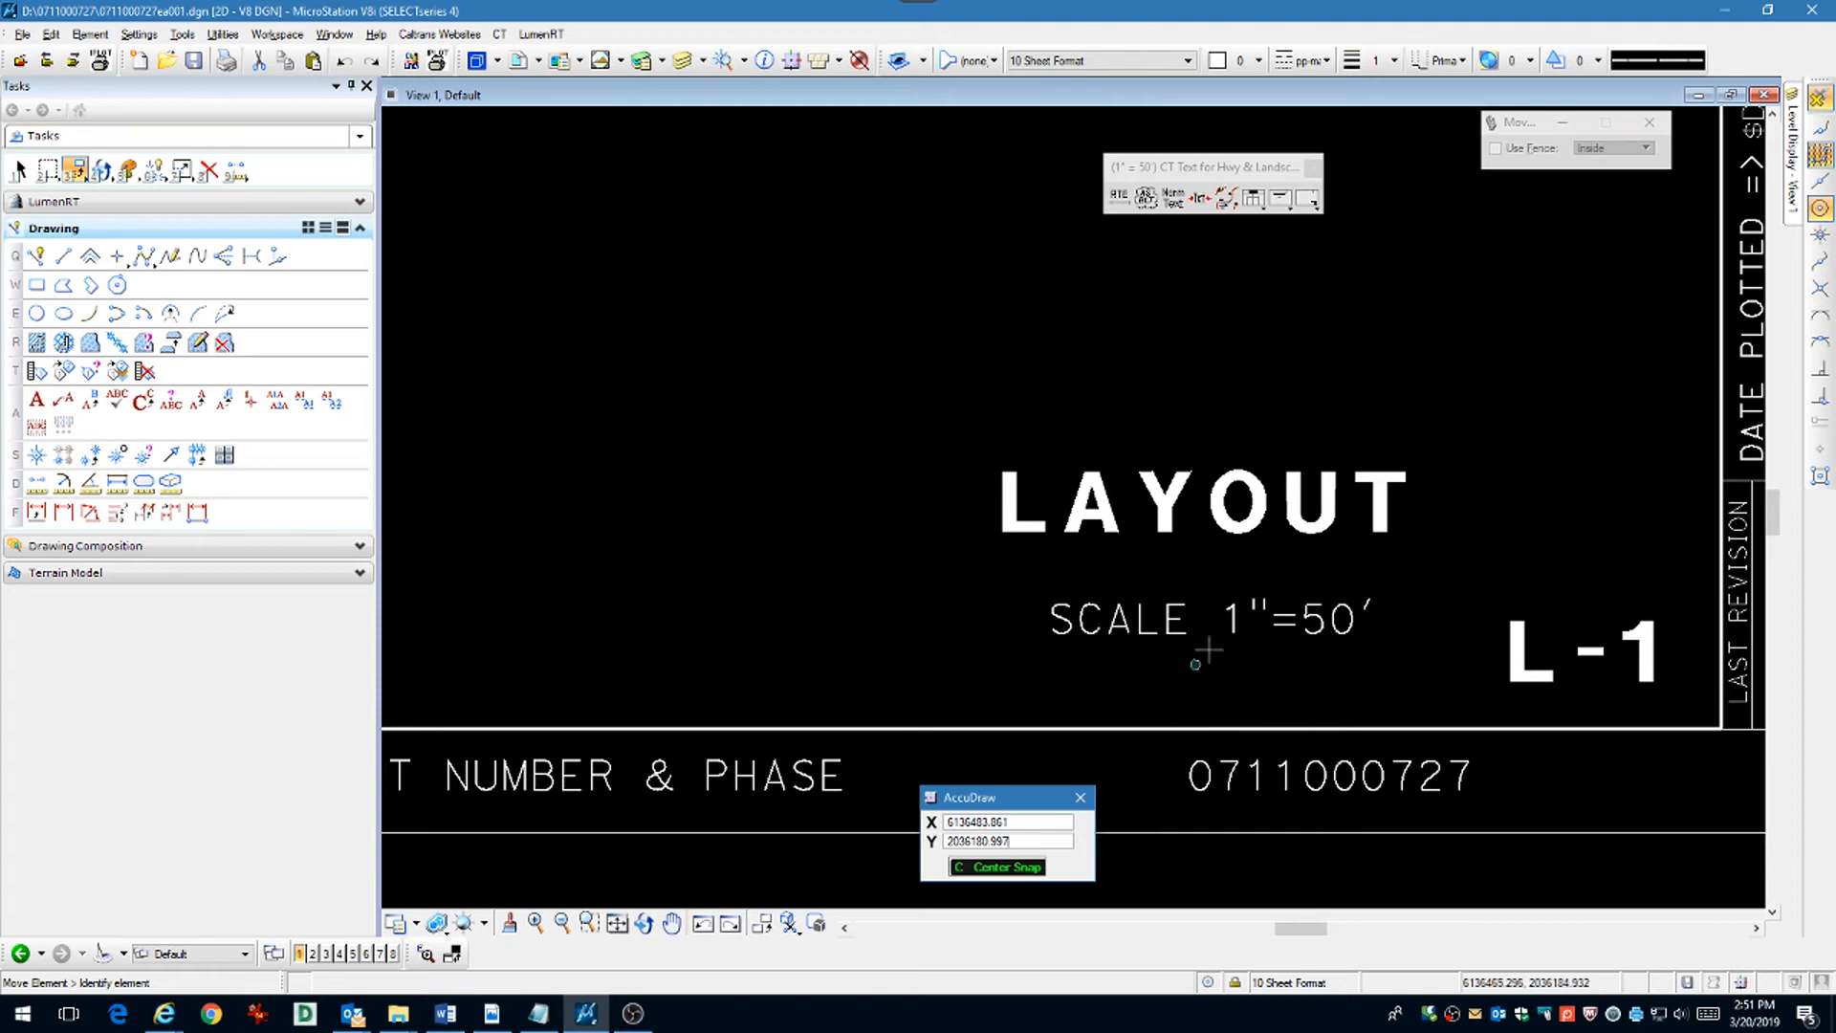
Step: Move the SCALE 1"=50' note to sit centered under the LAYOUT title
click(1194, 620)
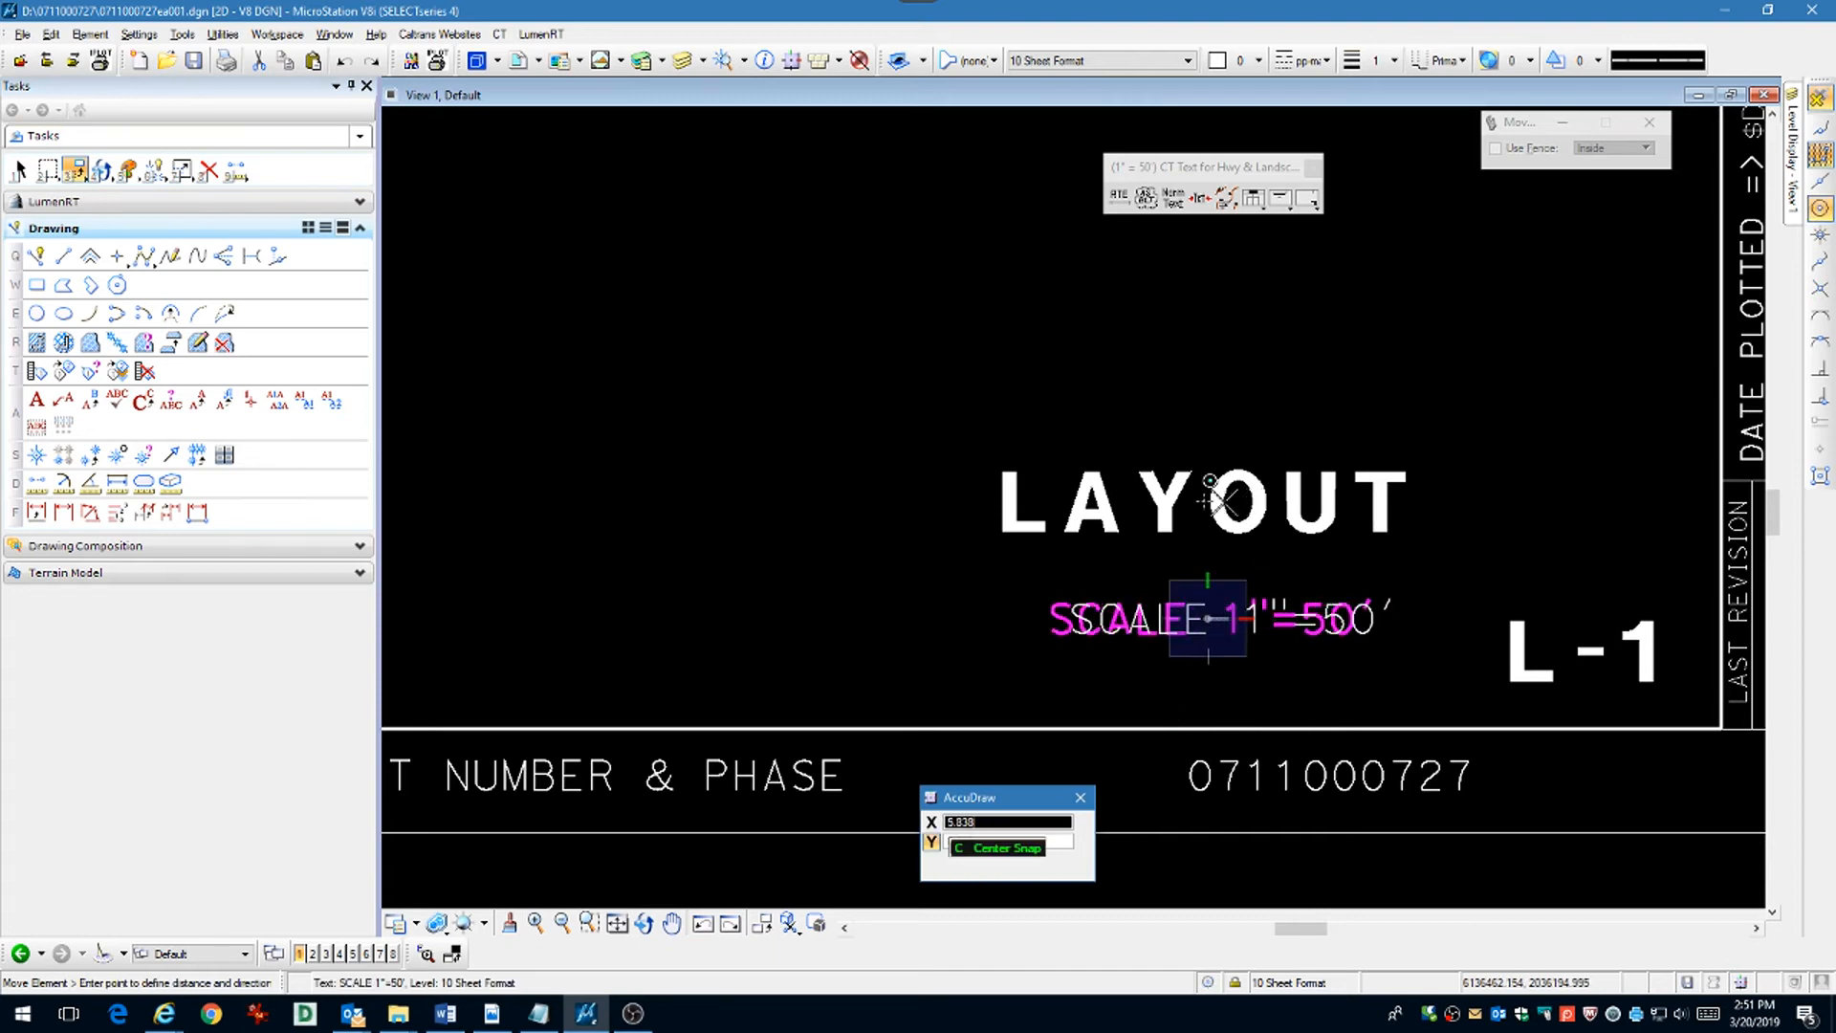
click(1207, 618)
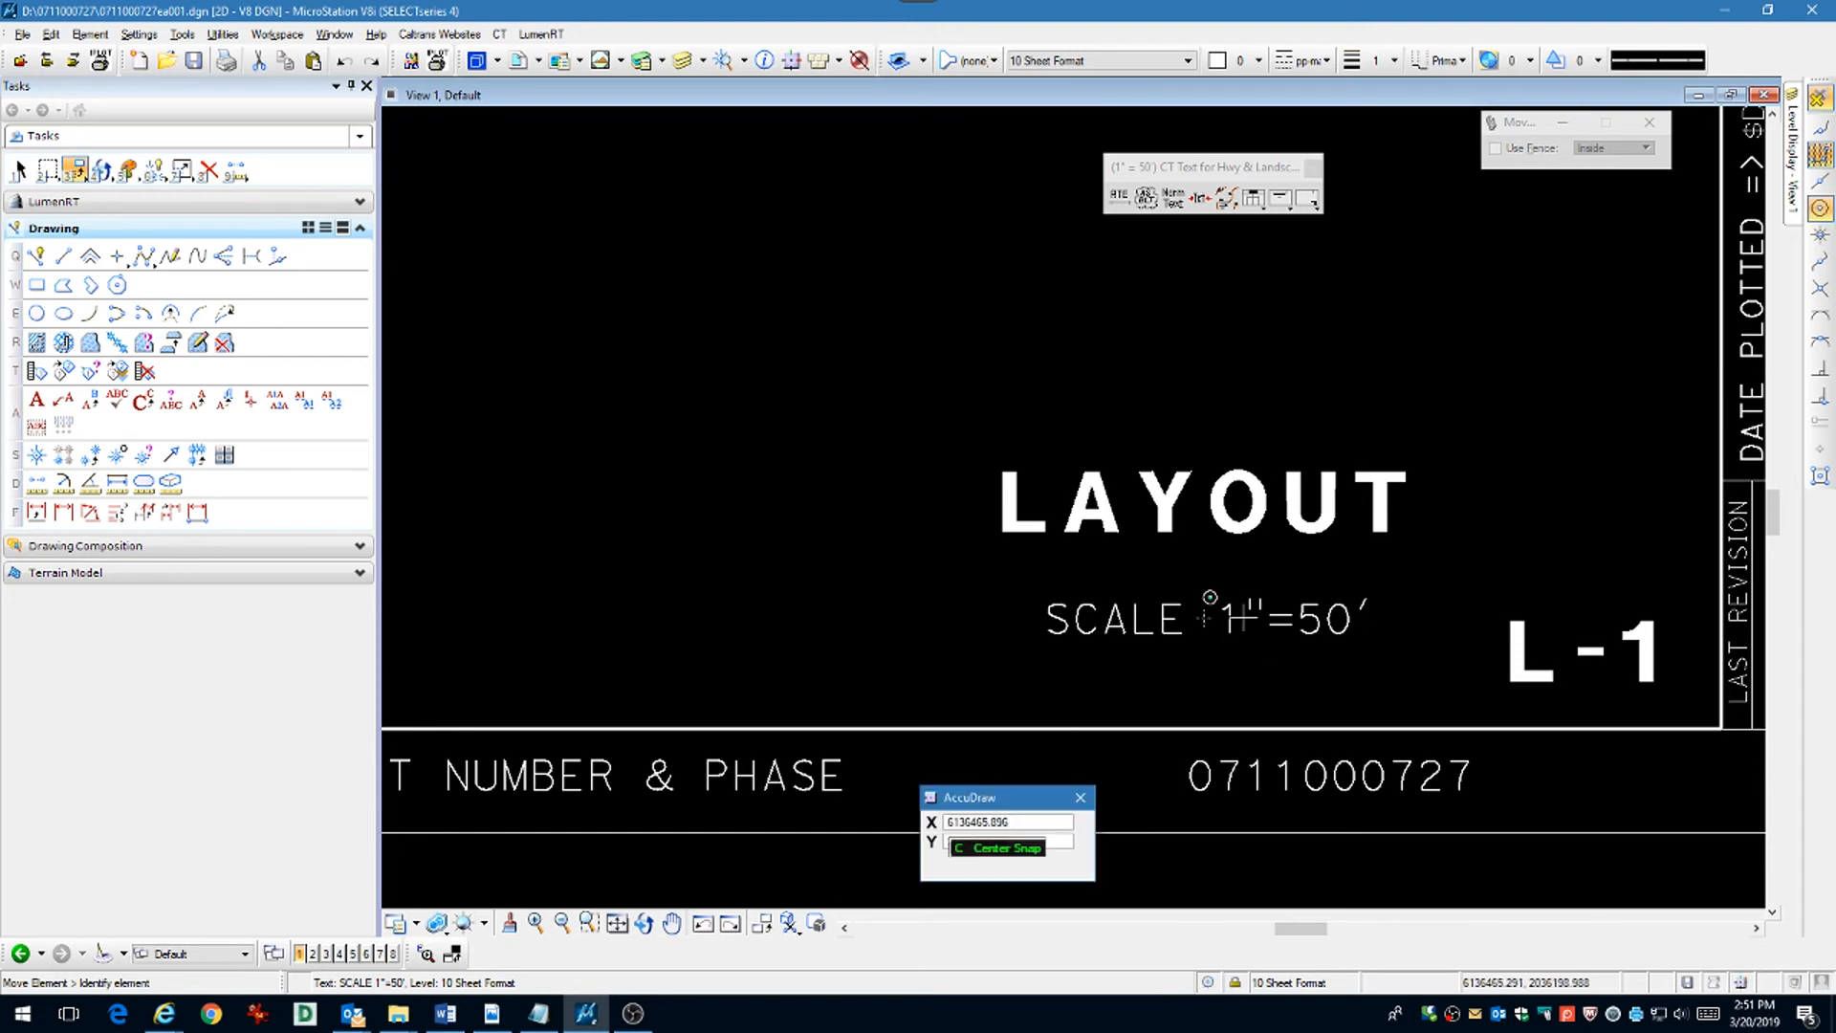
click(1206, 618)
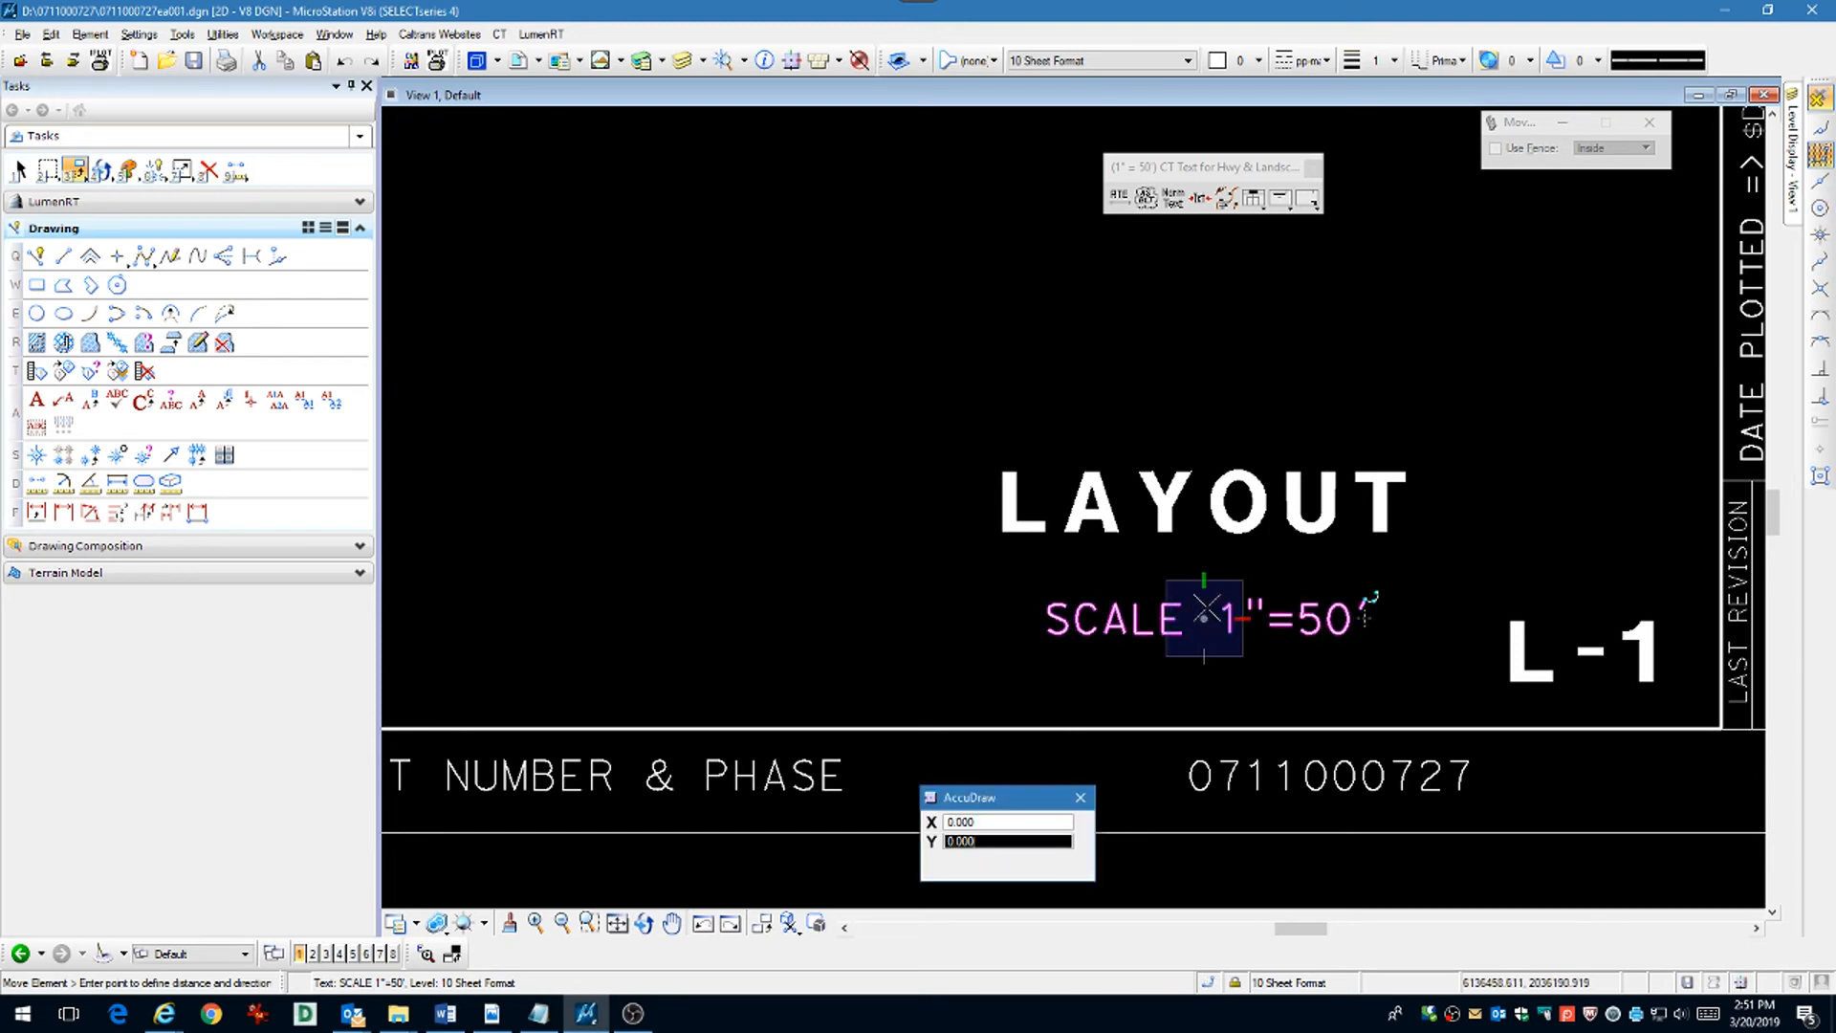
mouse_move(1213, 574)
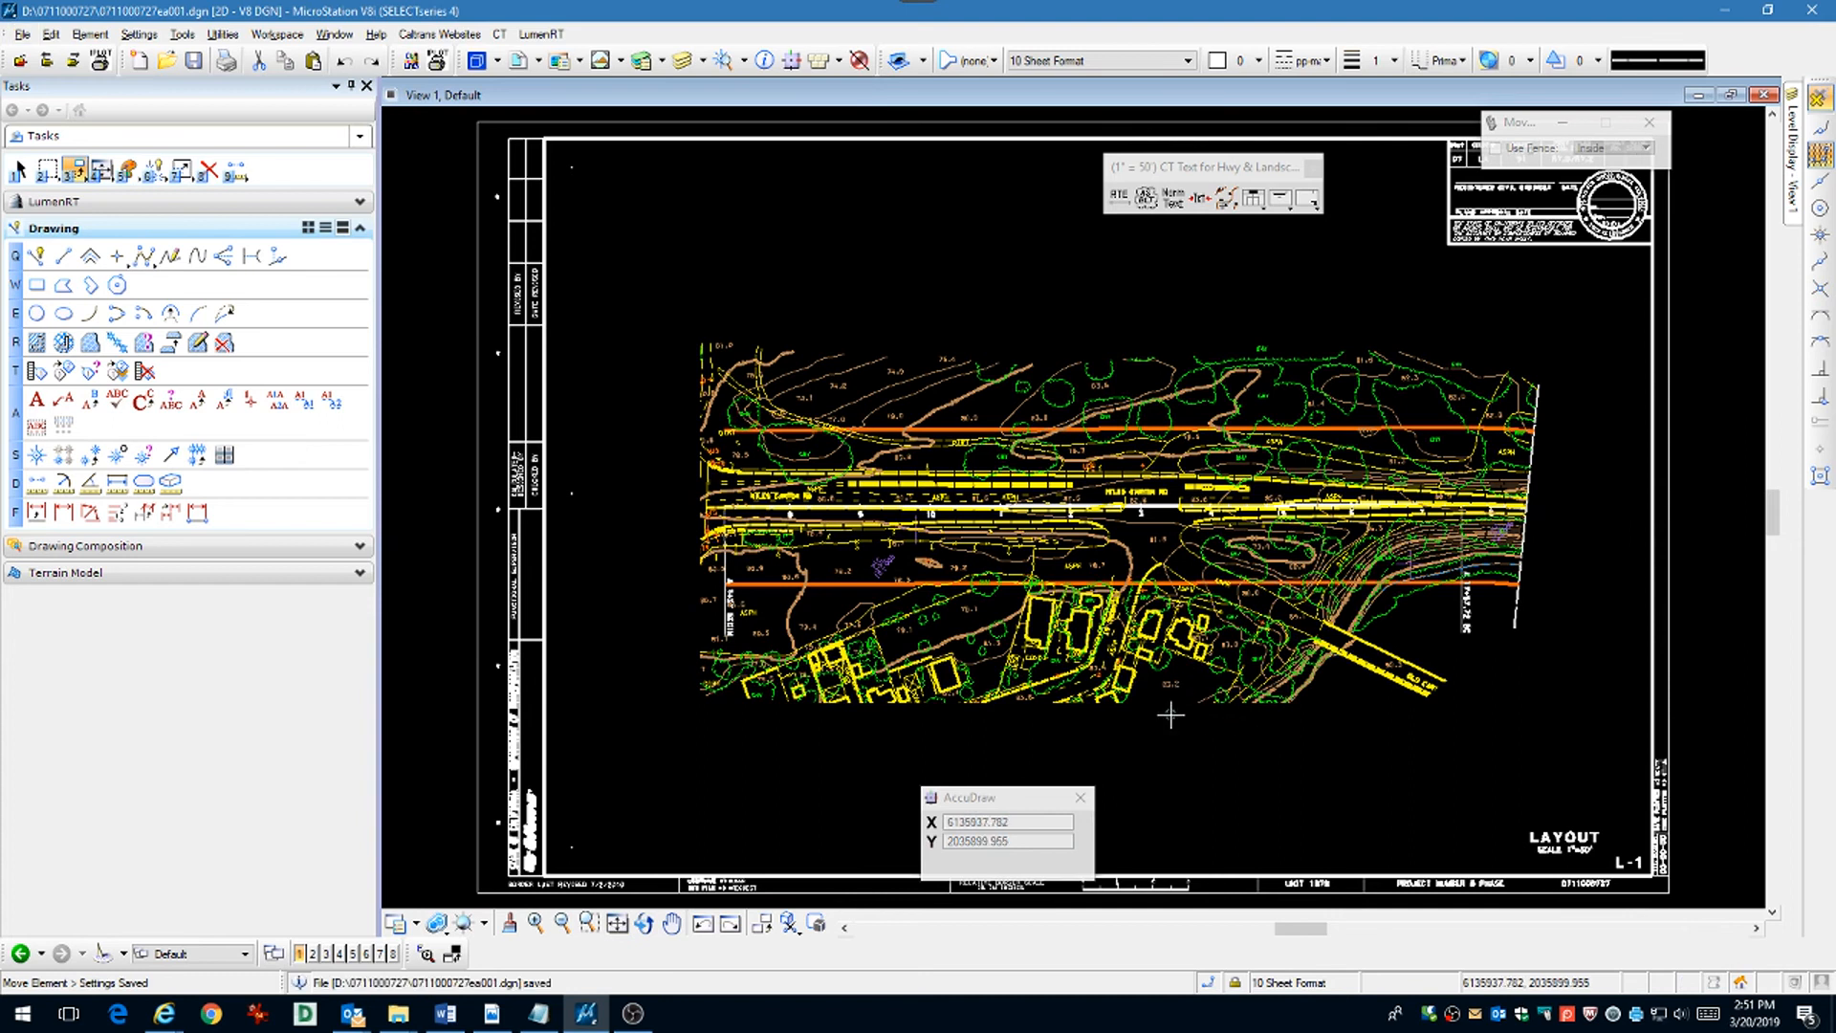
mouse_move(874, 734)
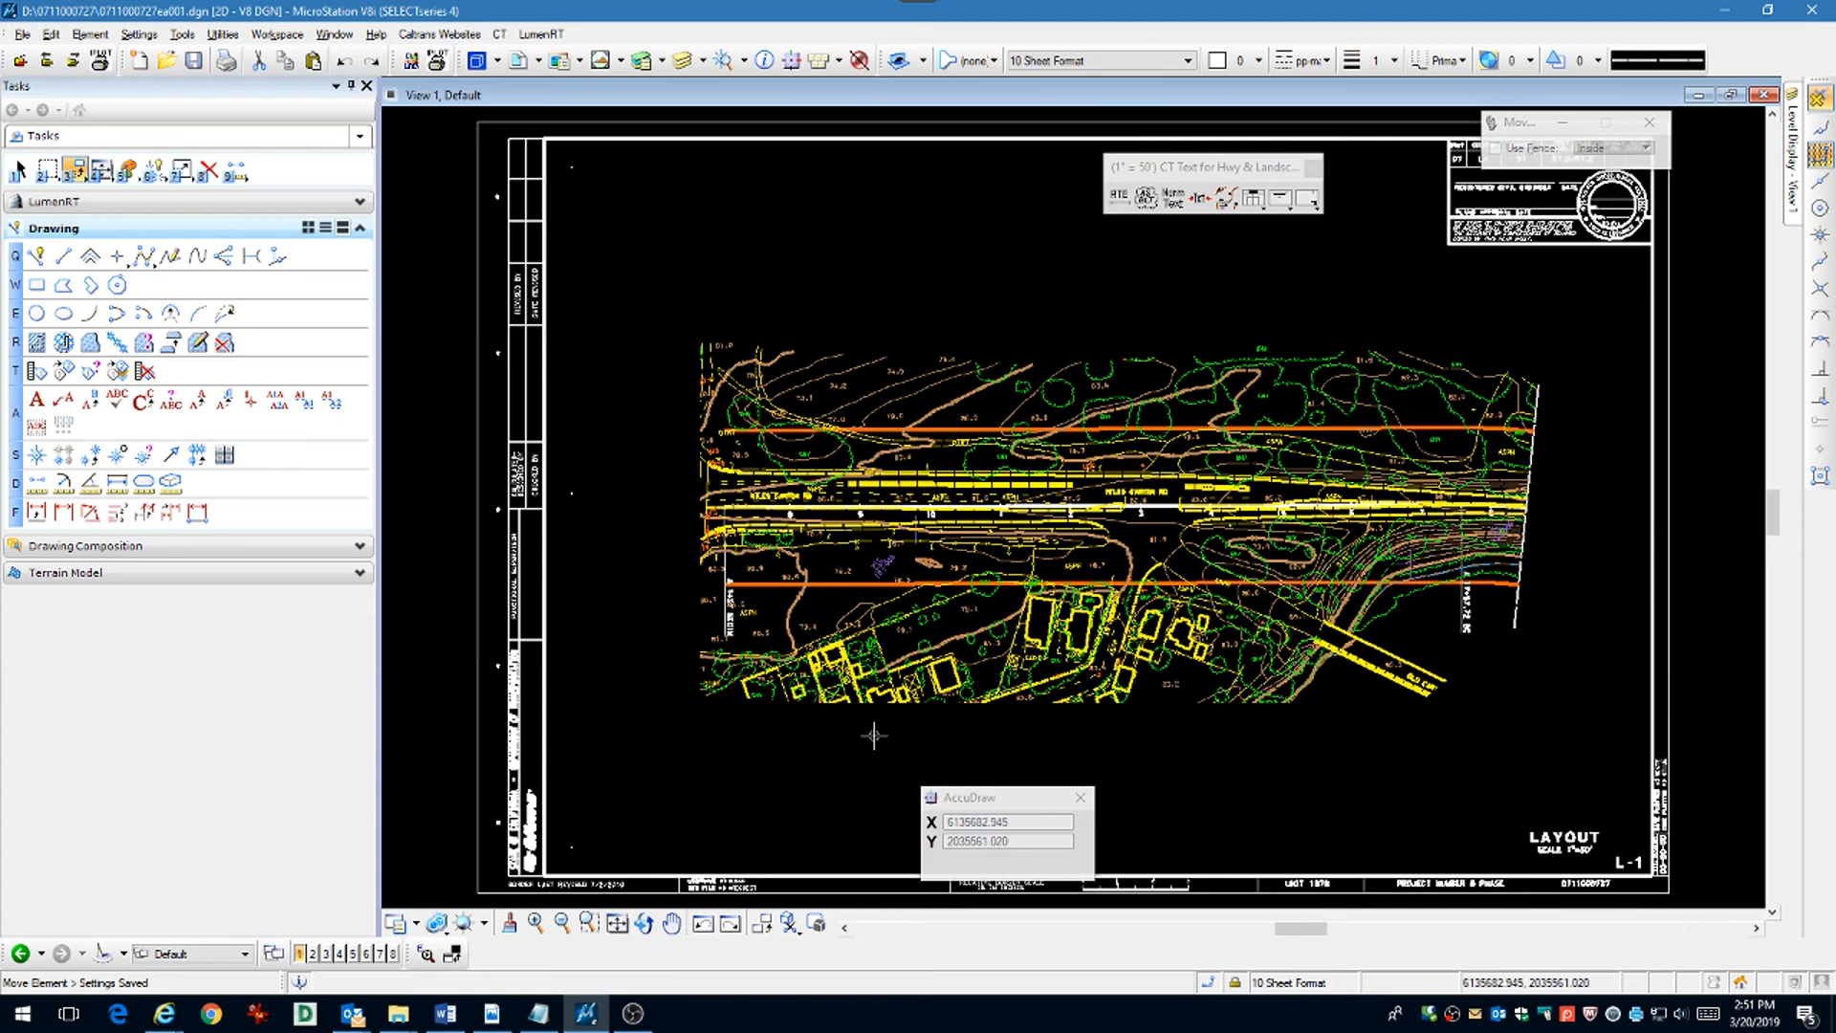
click(19, 32)
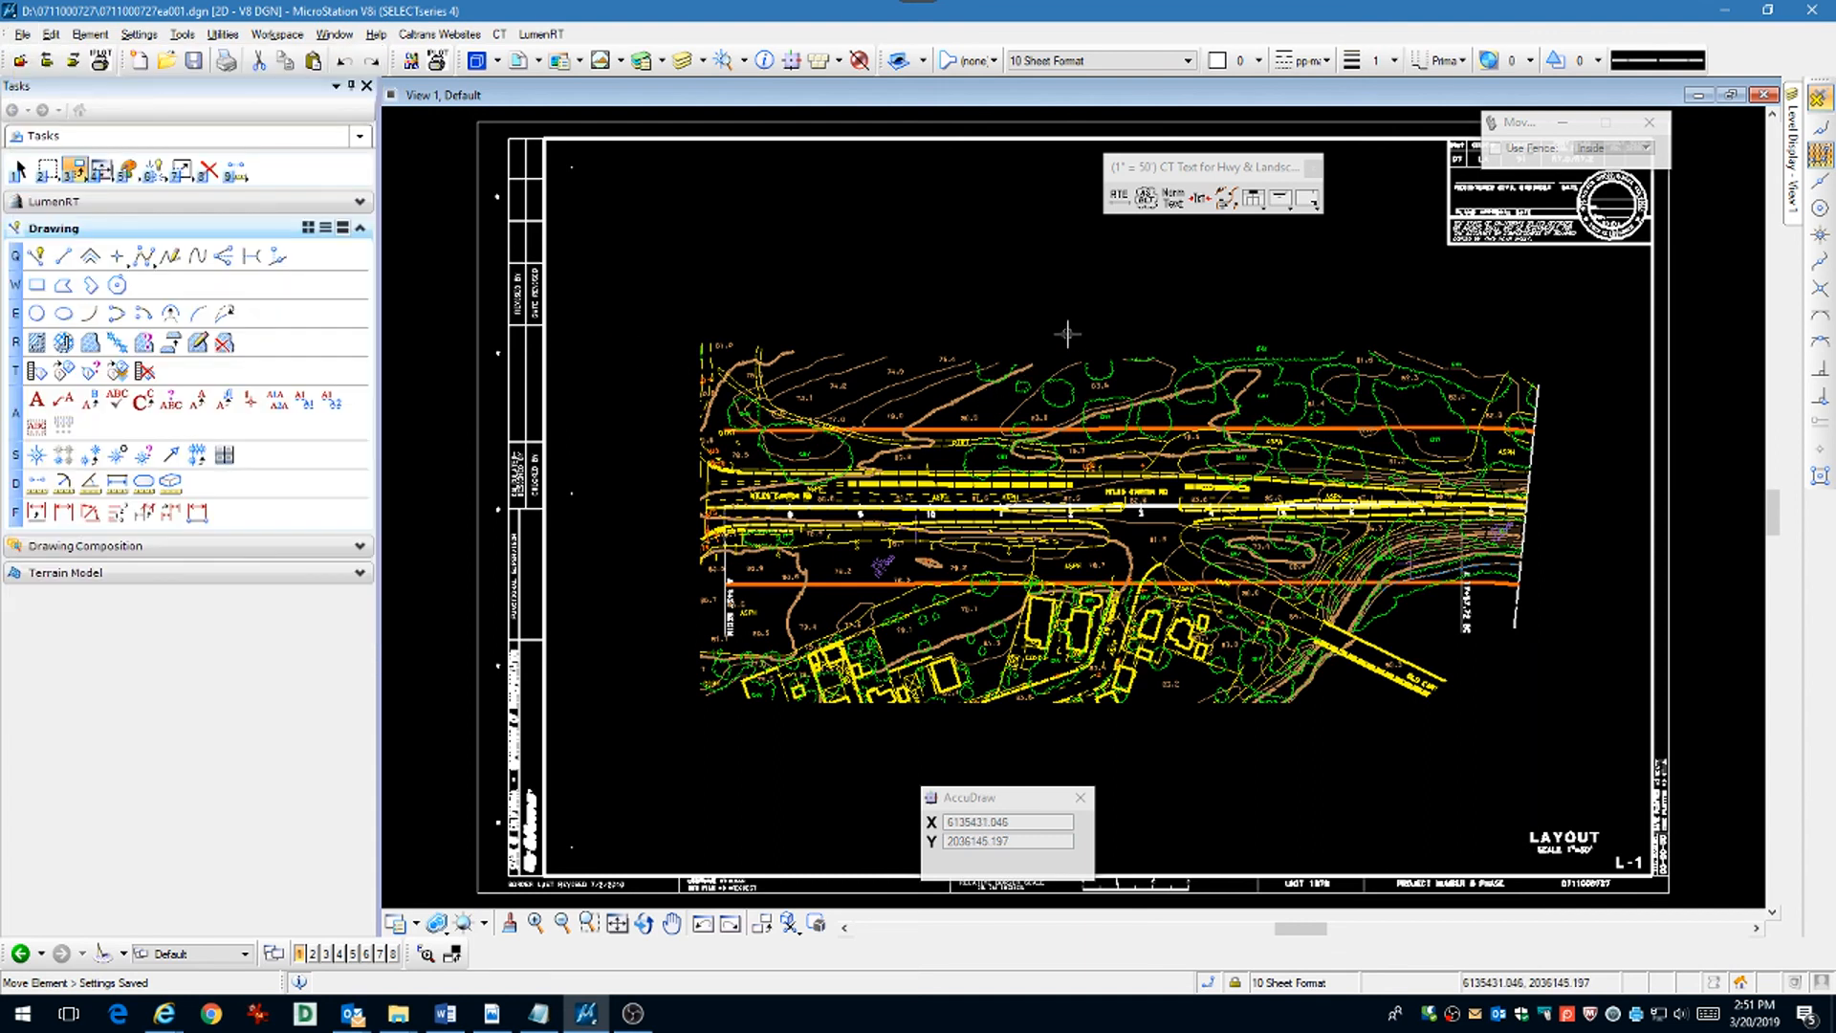
mouse_move(987, 321)
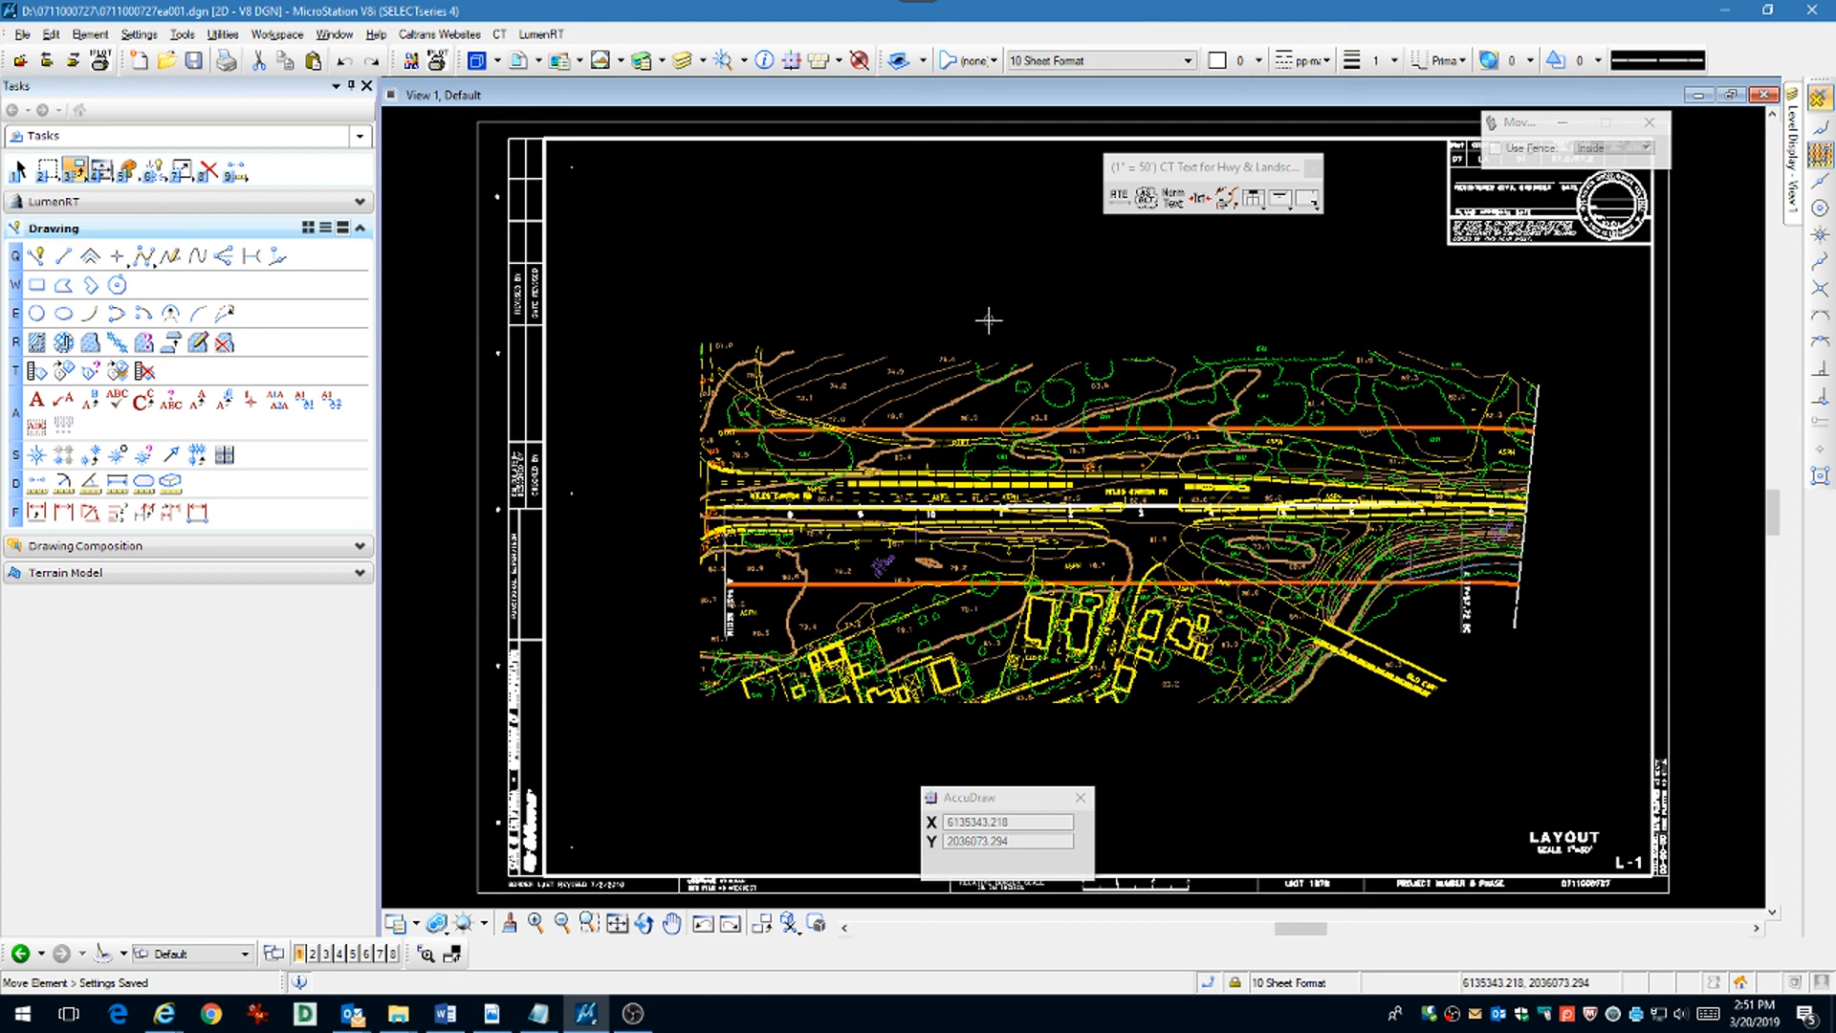
mouse_move(196, 195)
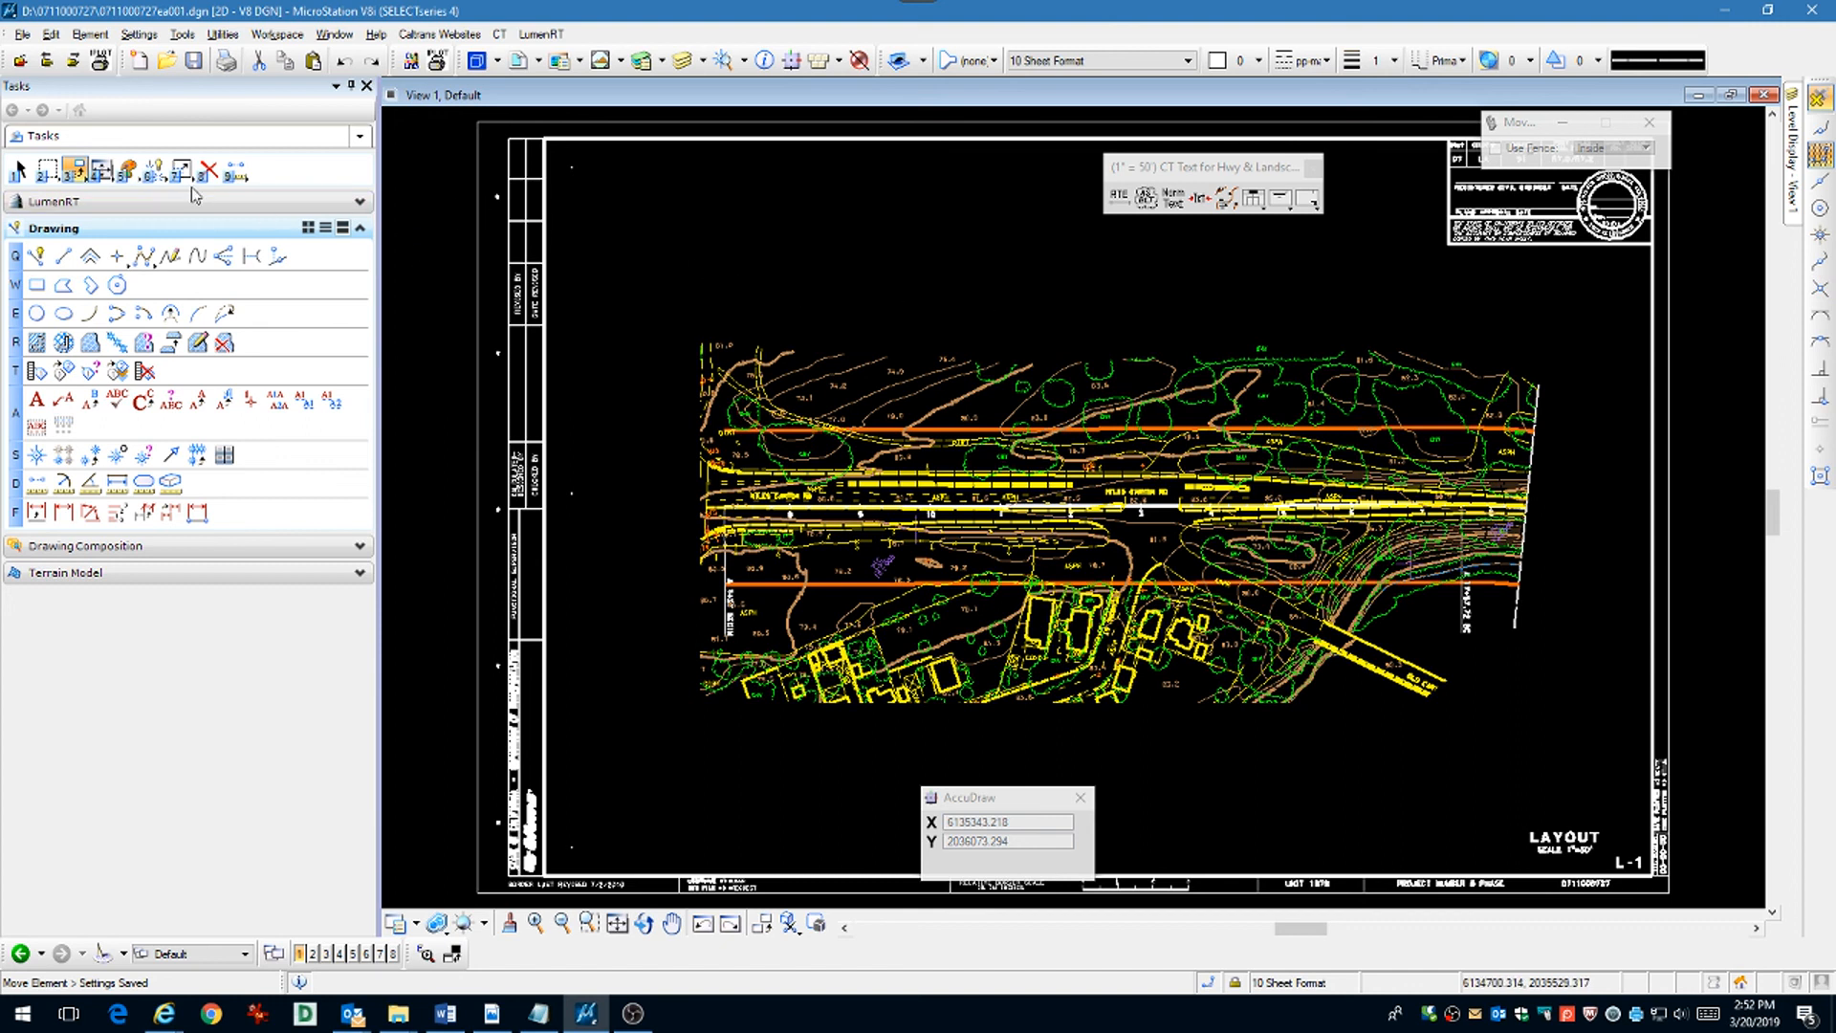